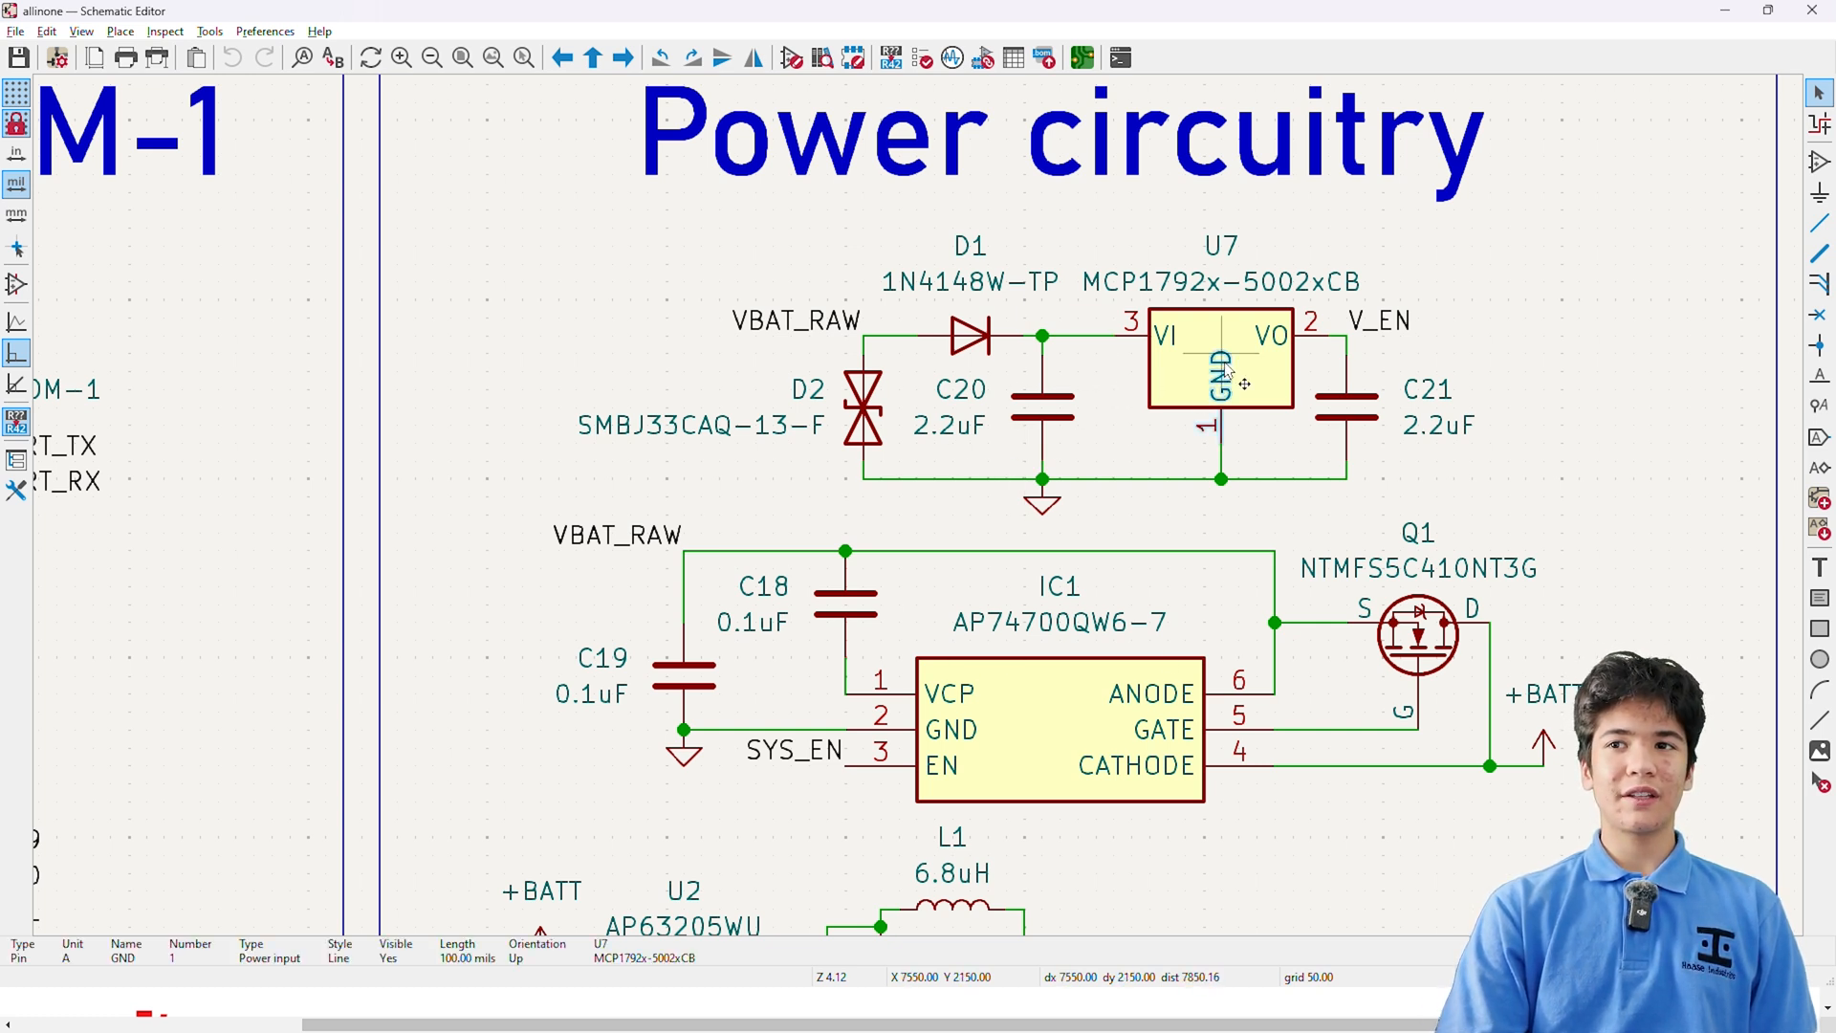
Inspect the Q1 MOSFET details, then scroll down to the U2 buck and U3 regulator circuits.
click(1053, 732)
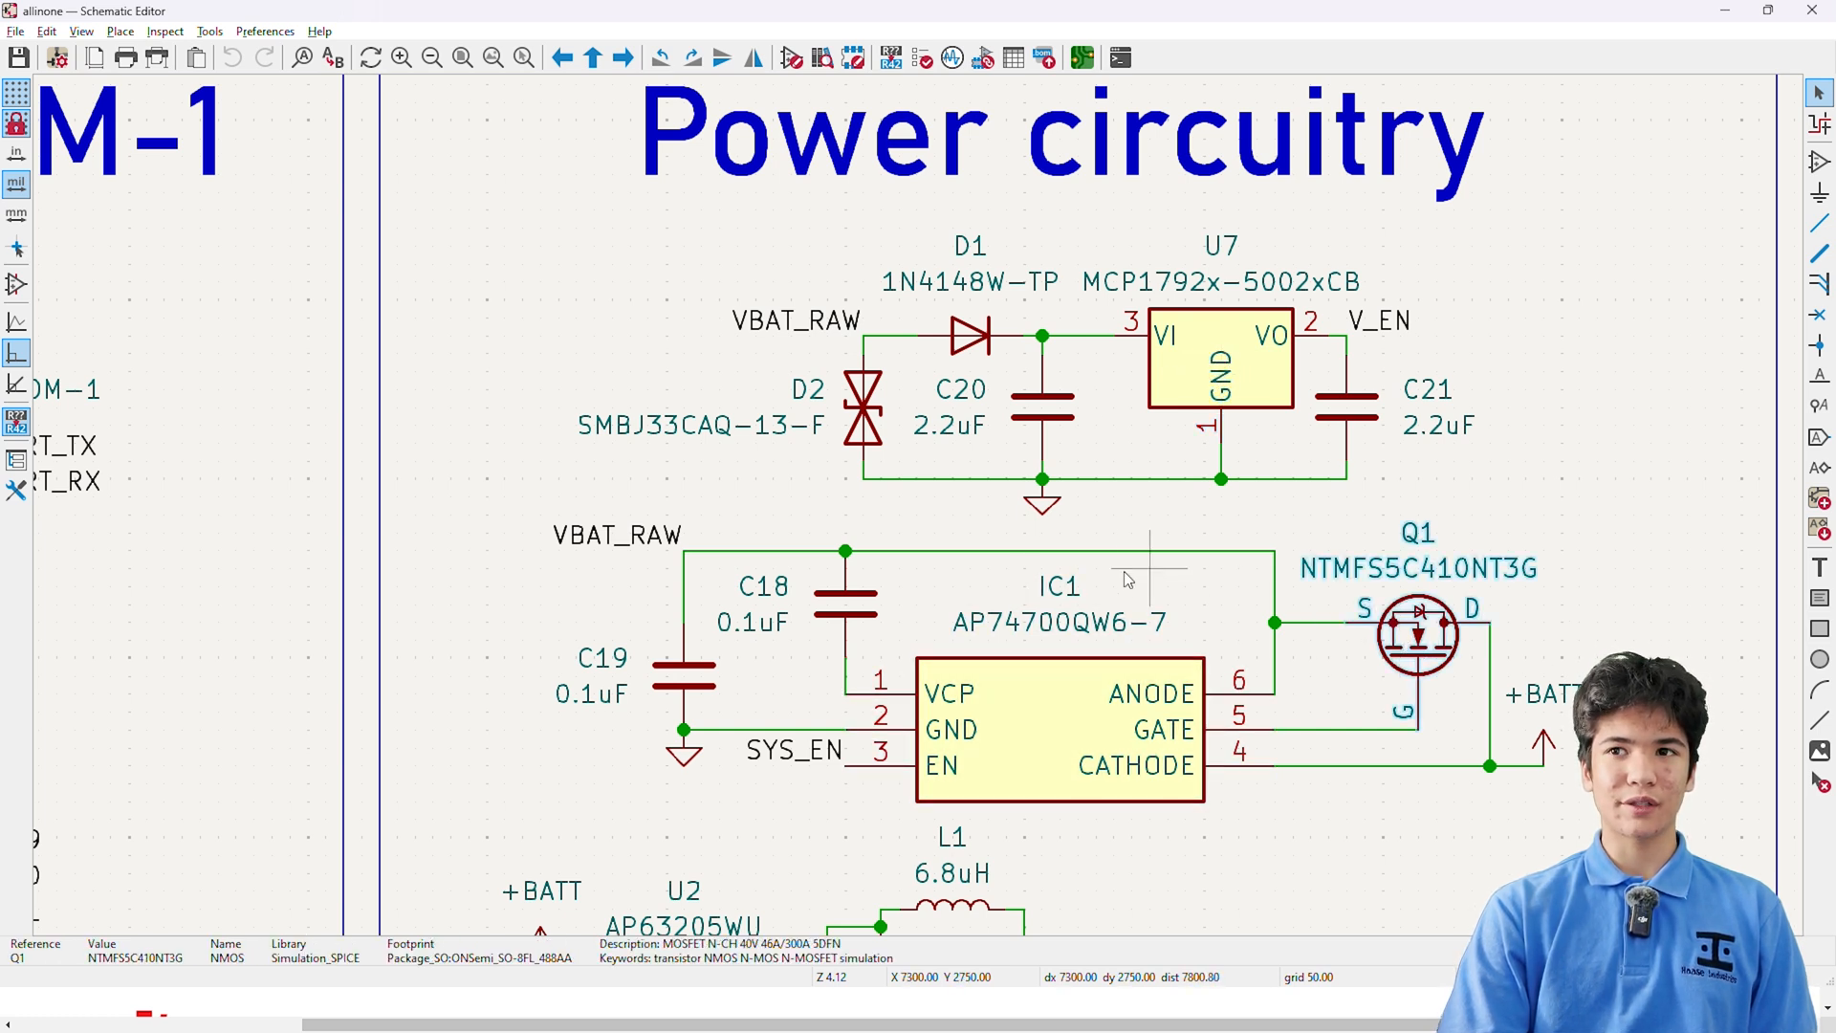
mouse_move(988, 503)
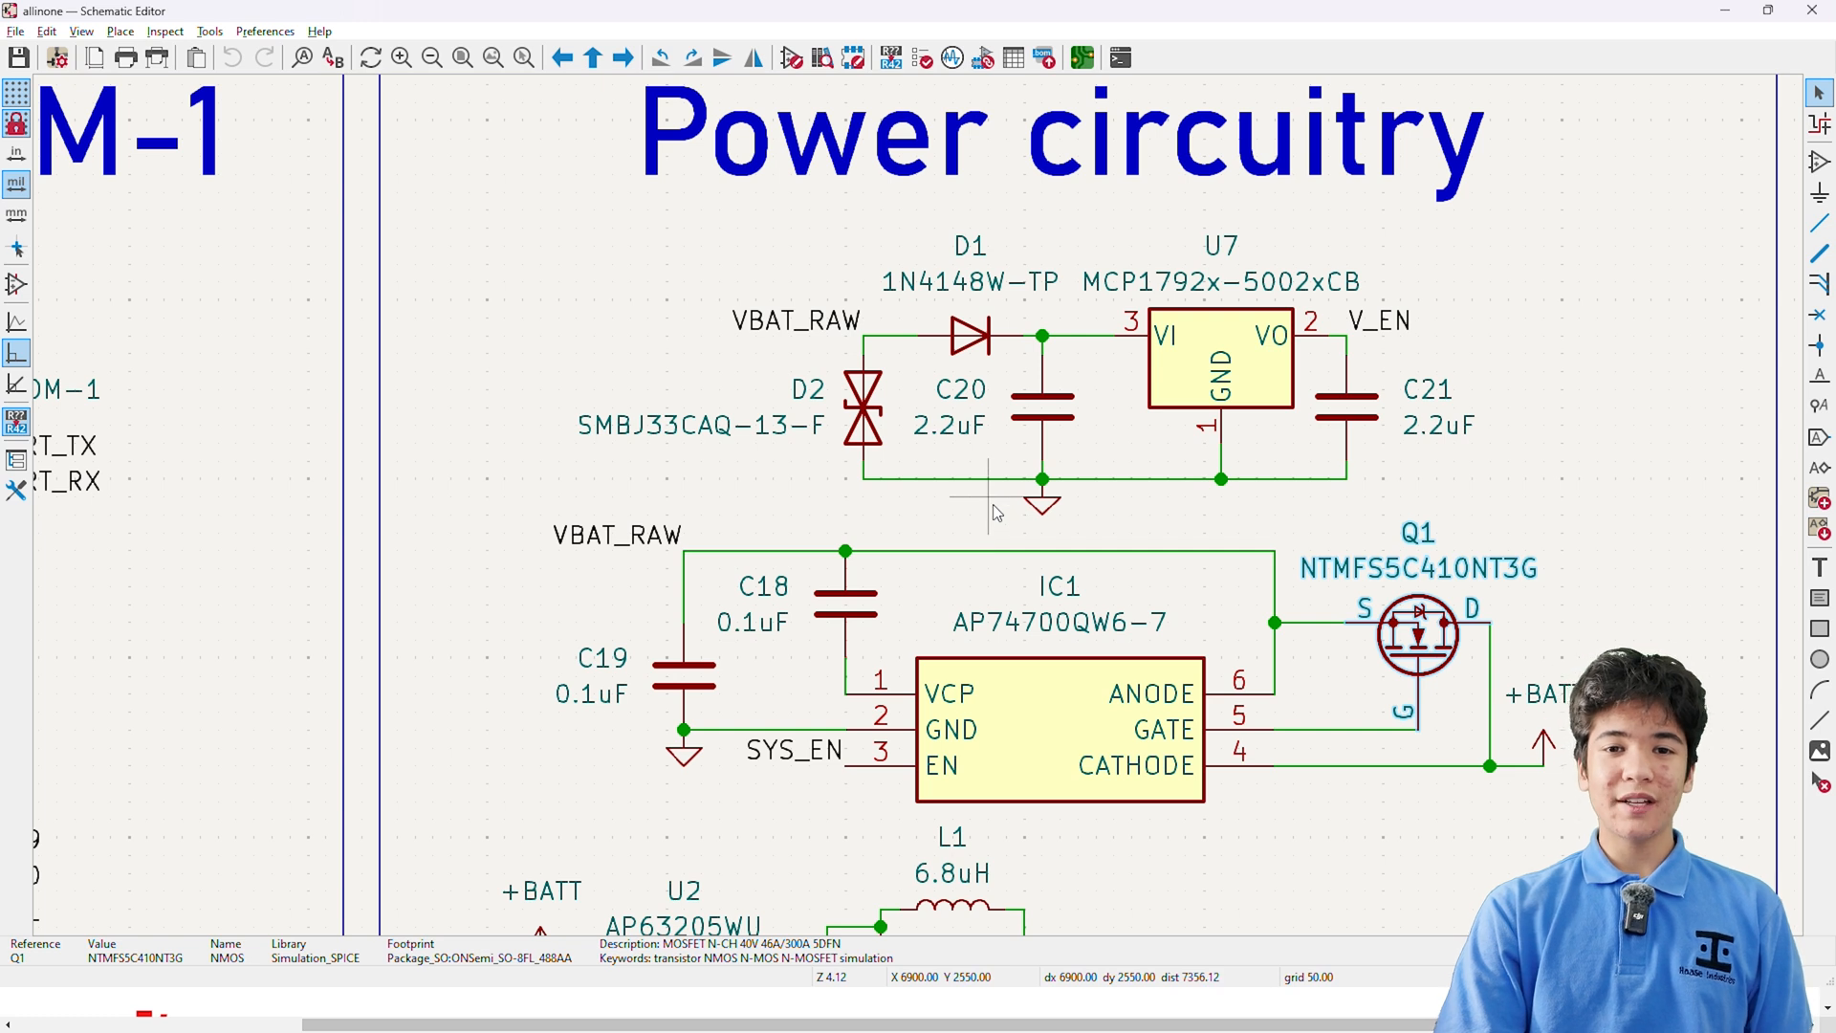
mouse_move(993, 524)
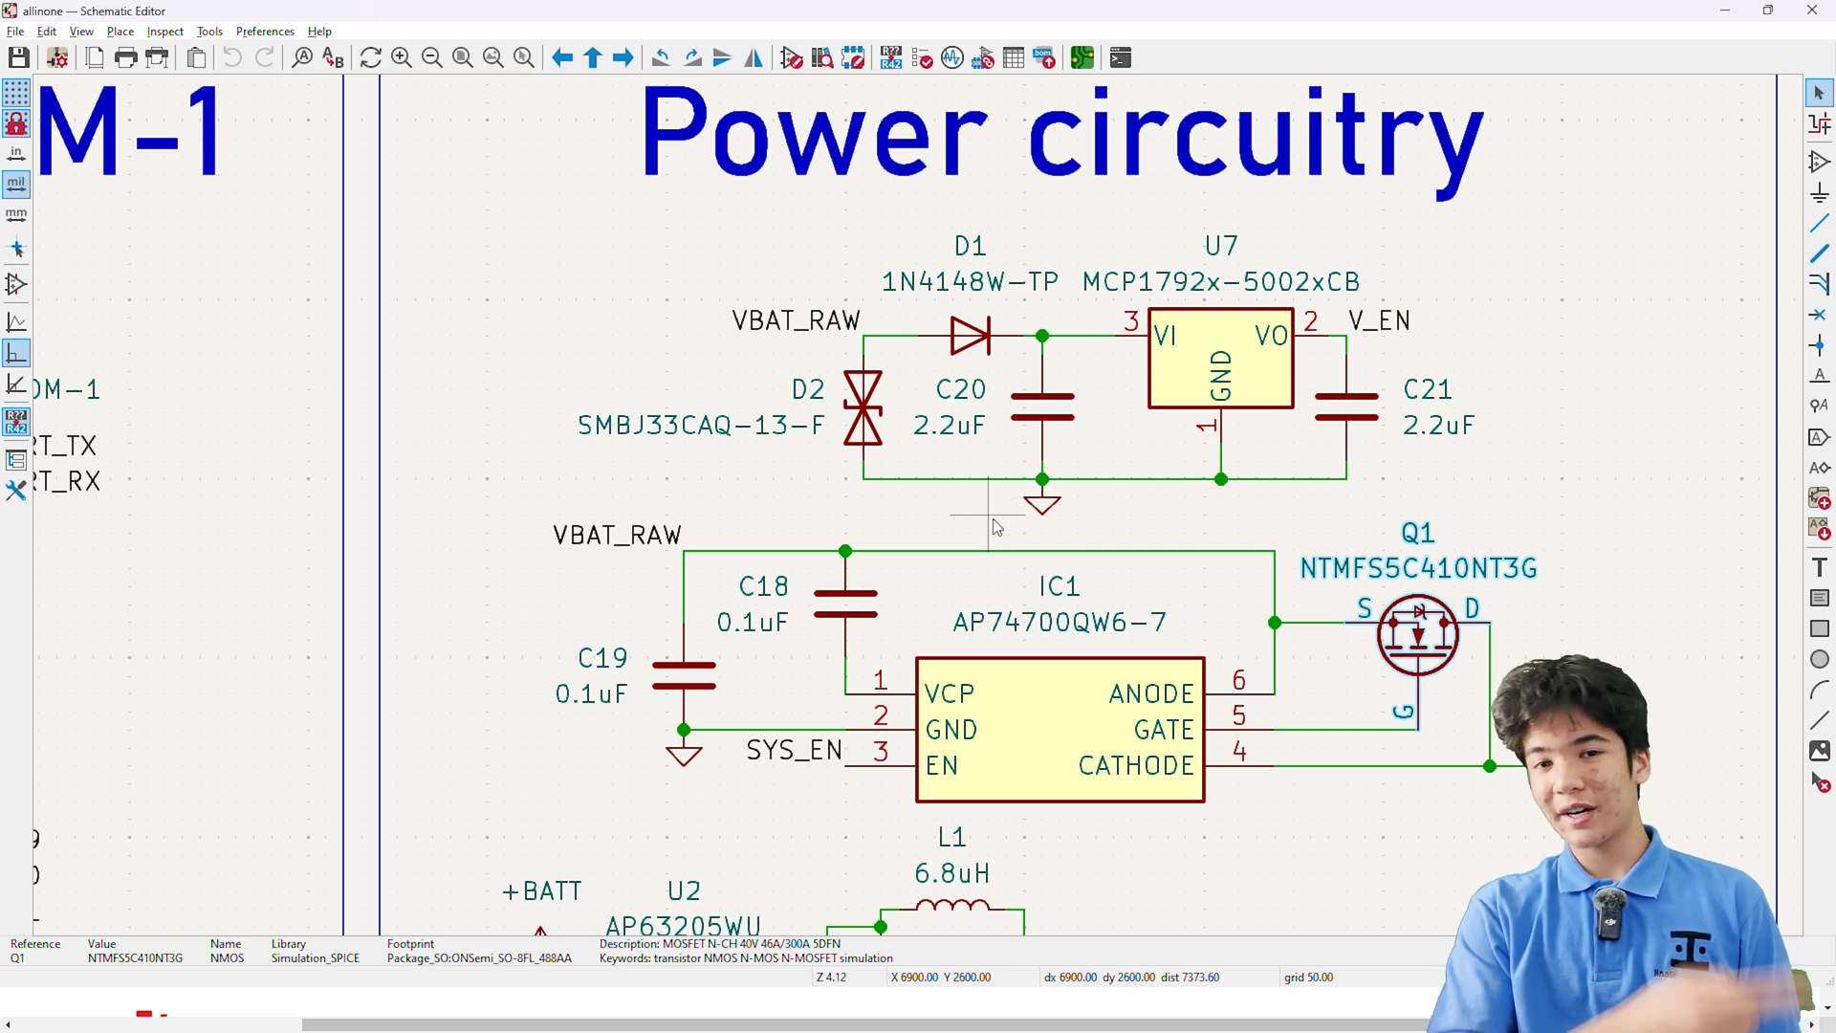
scroll(down, 3)
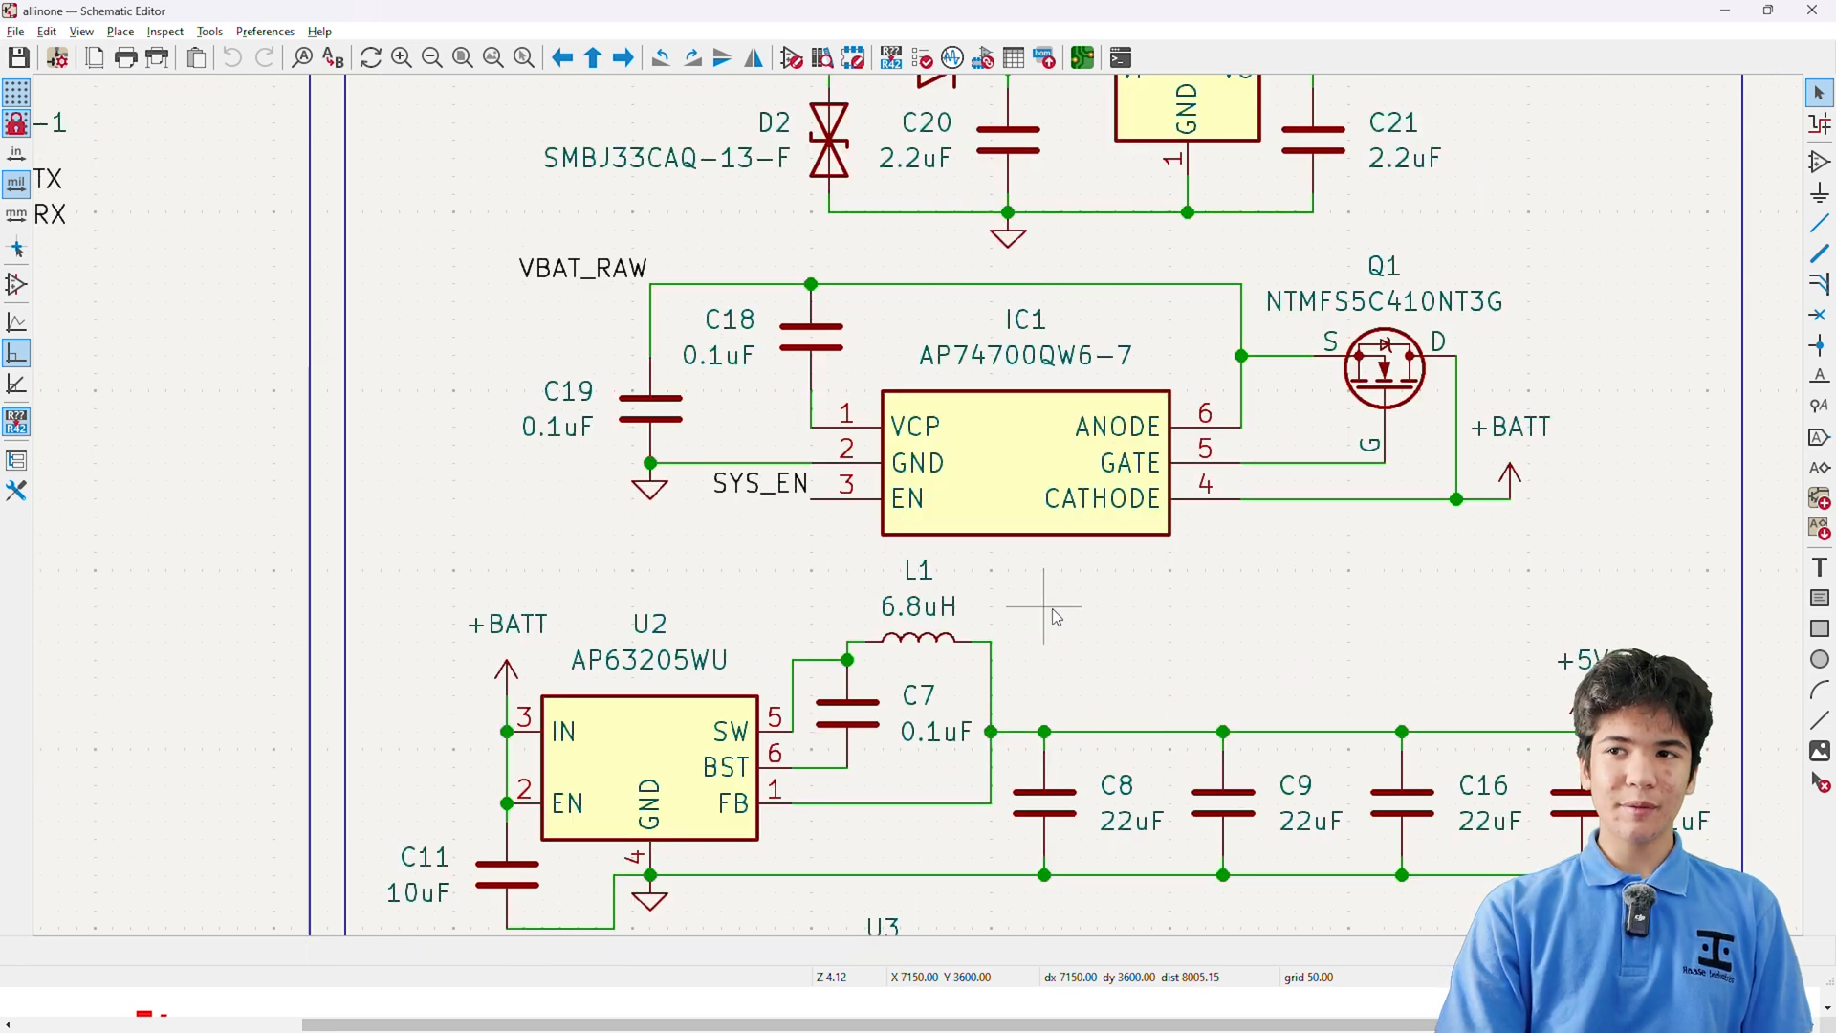
mouse_move(1054, 684)
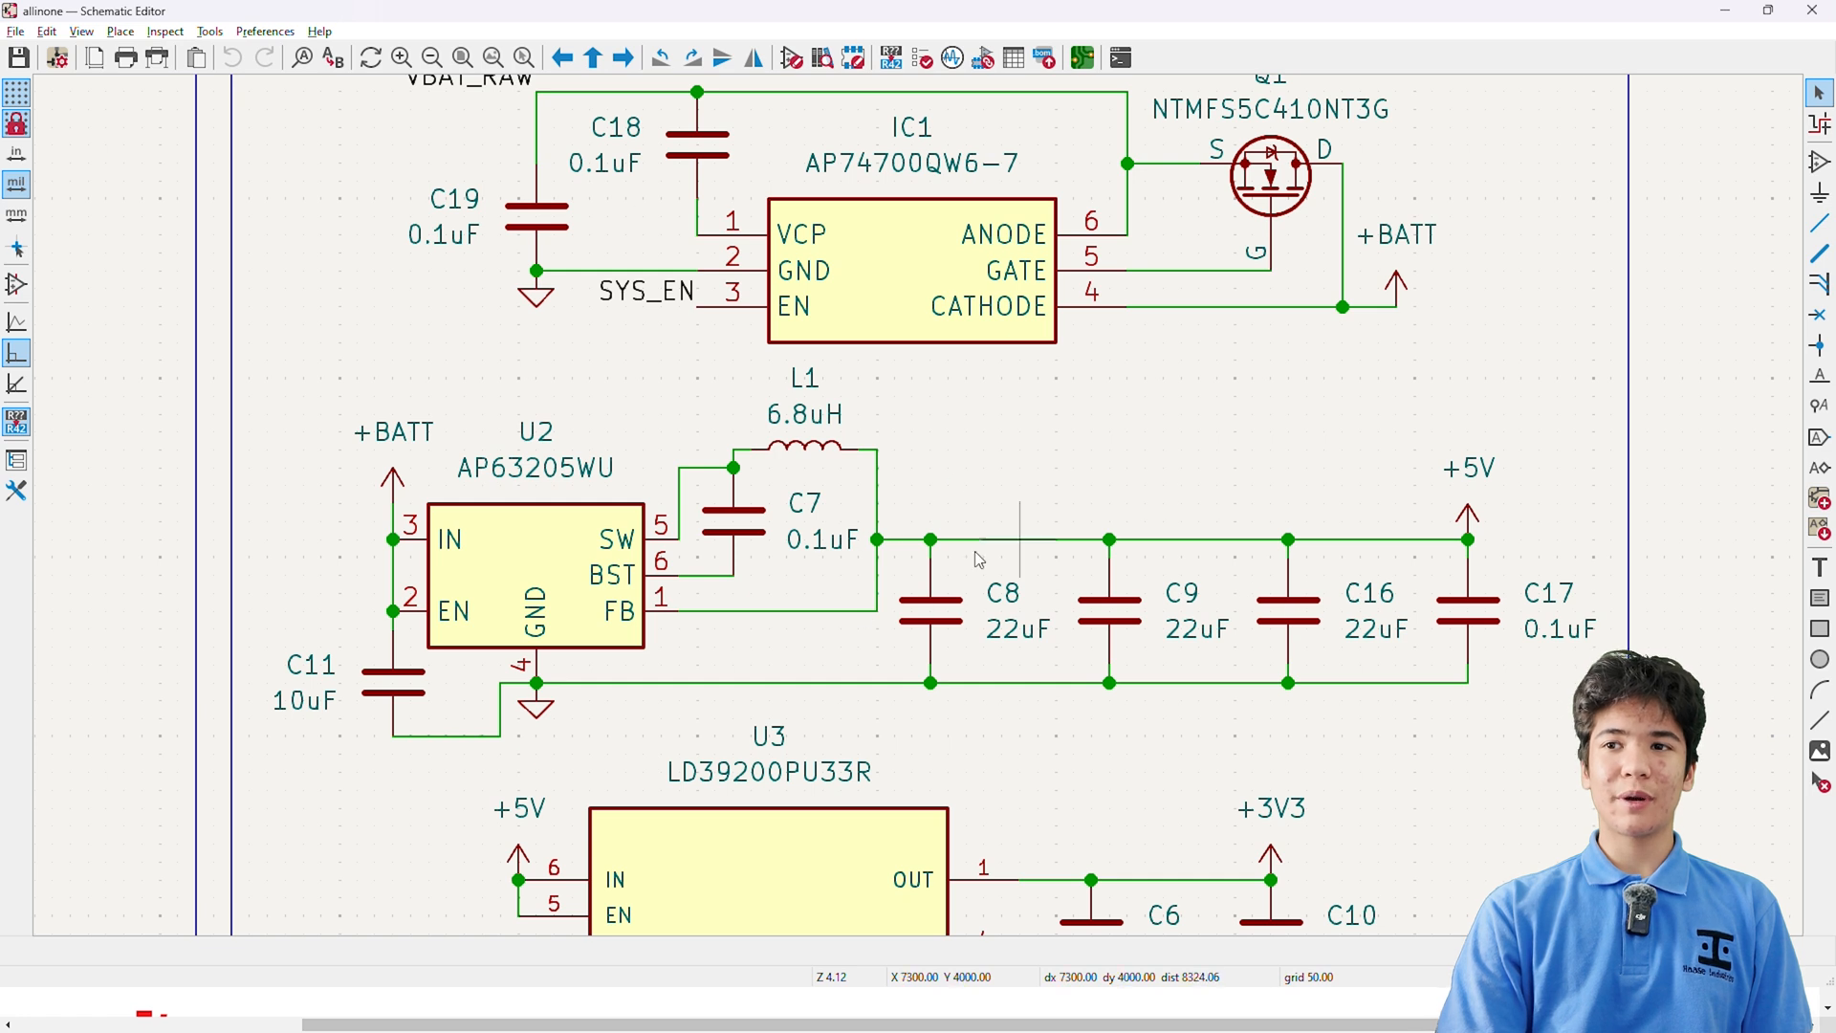
mouse_move(948, 502)
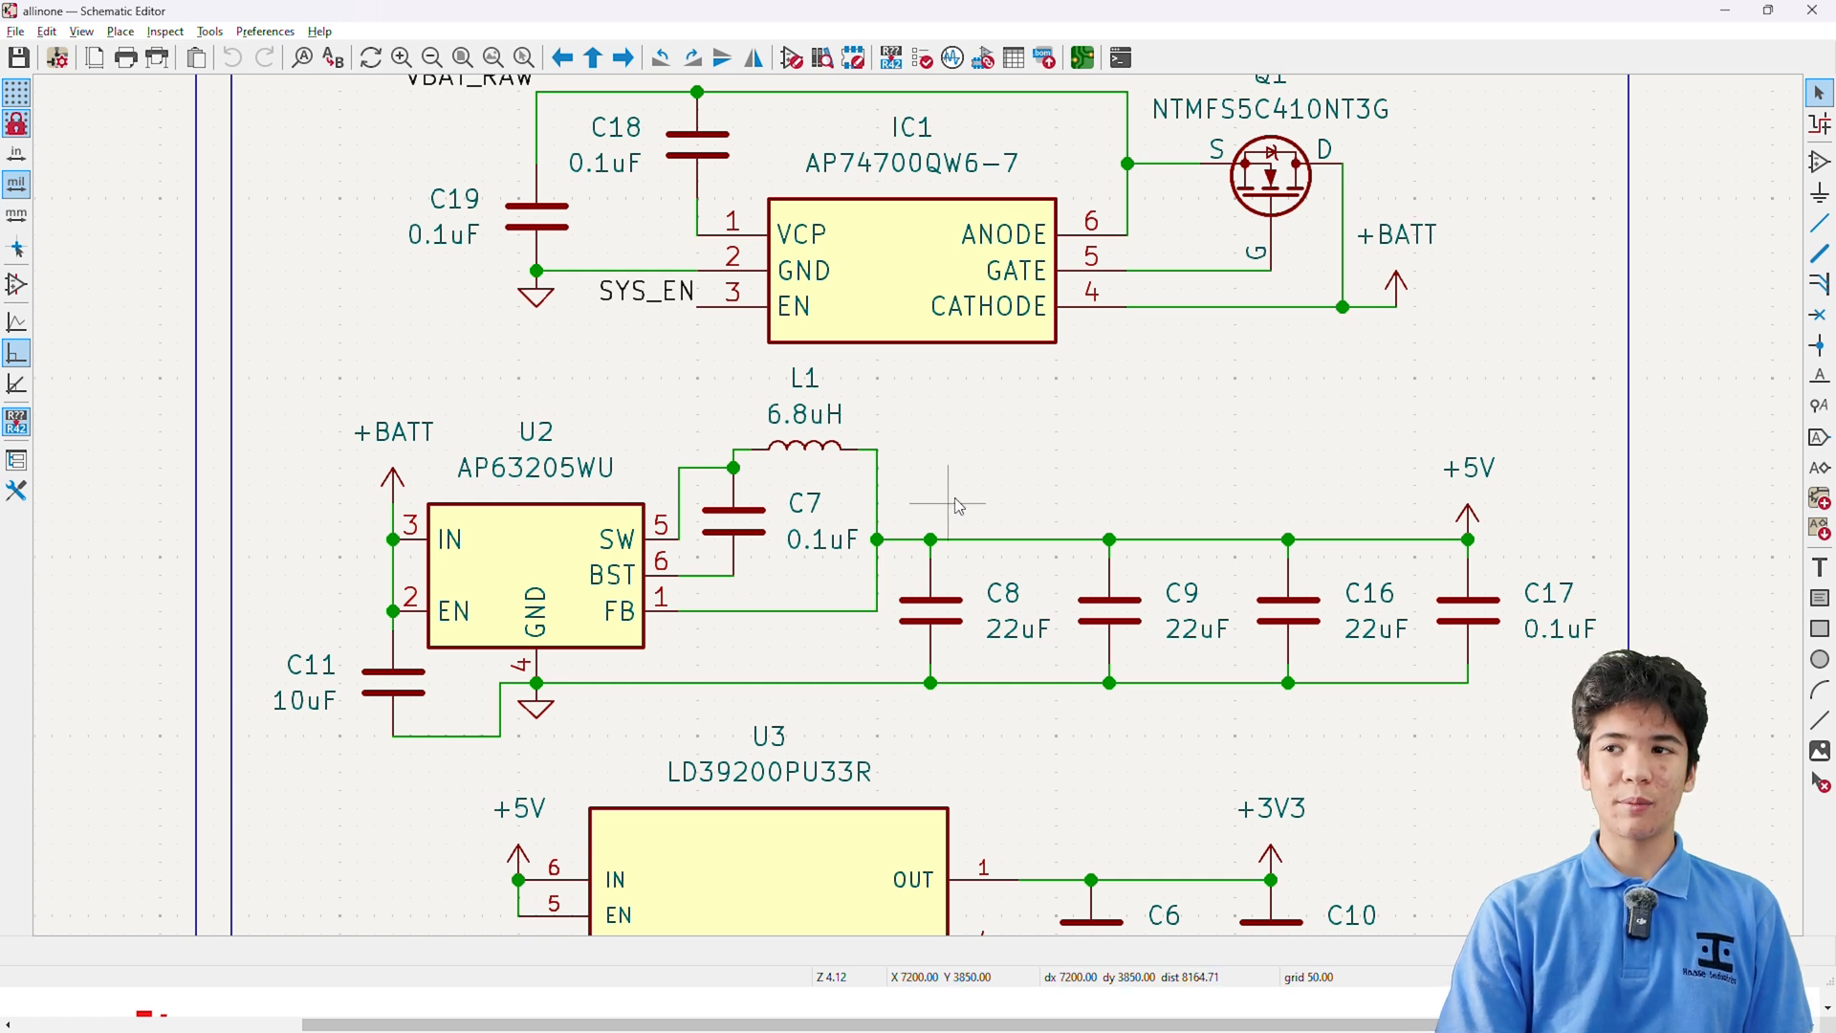
scroll(down, 3)
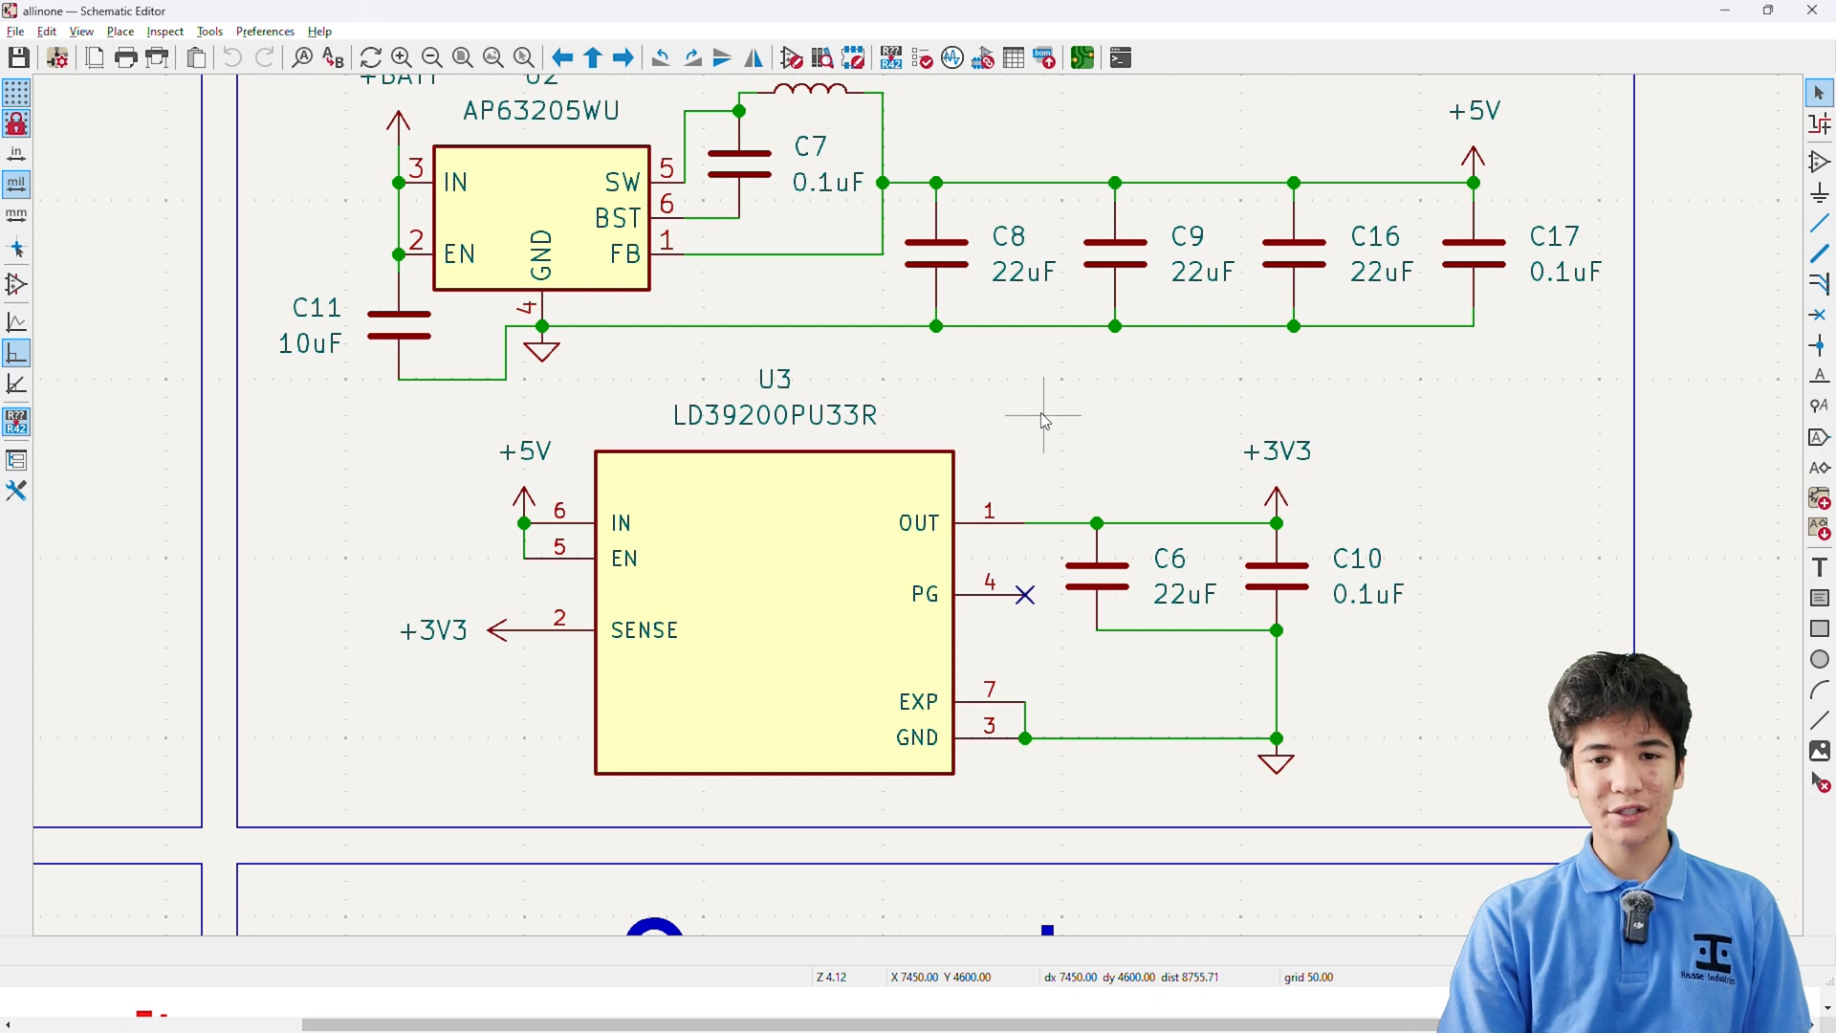
scroll(down, 3)
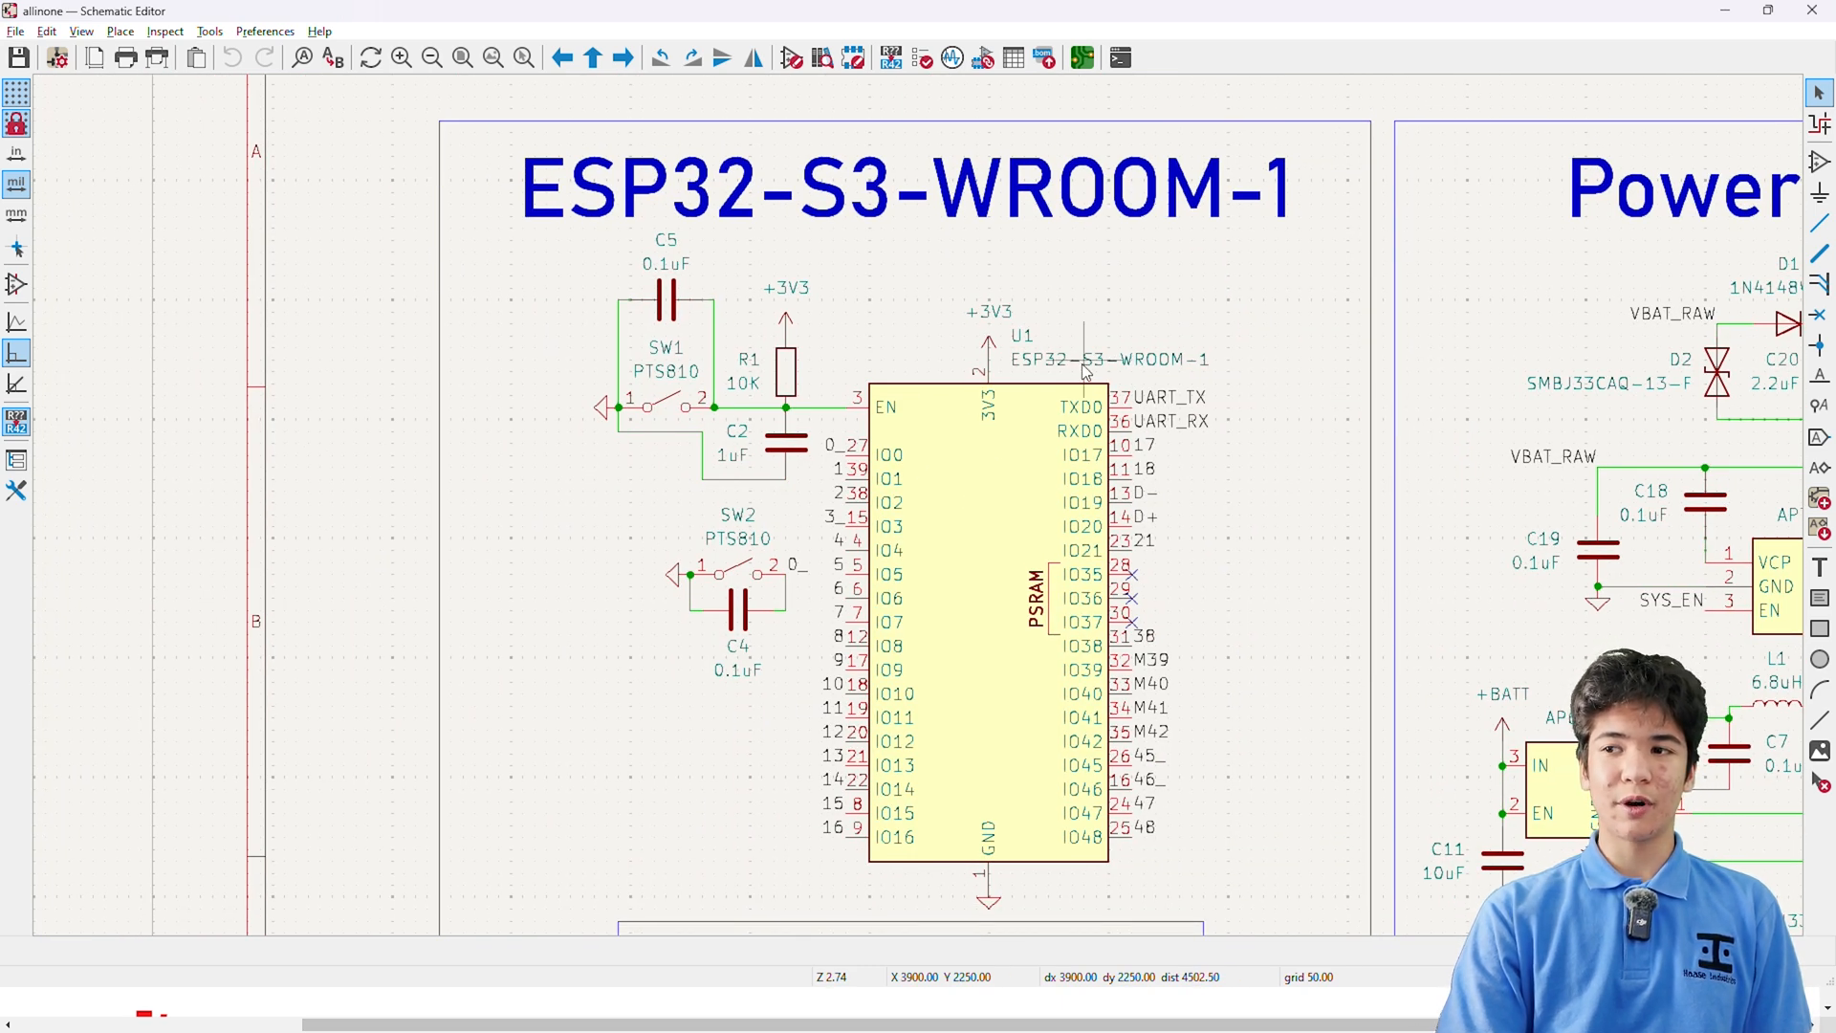
mouse_move(1000, 403)
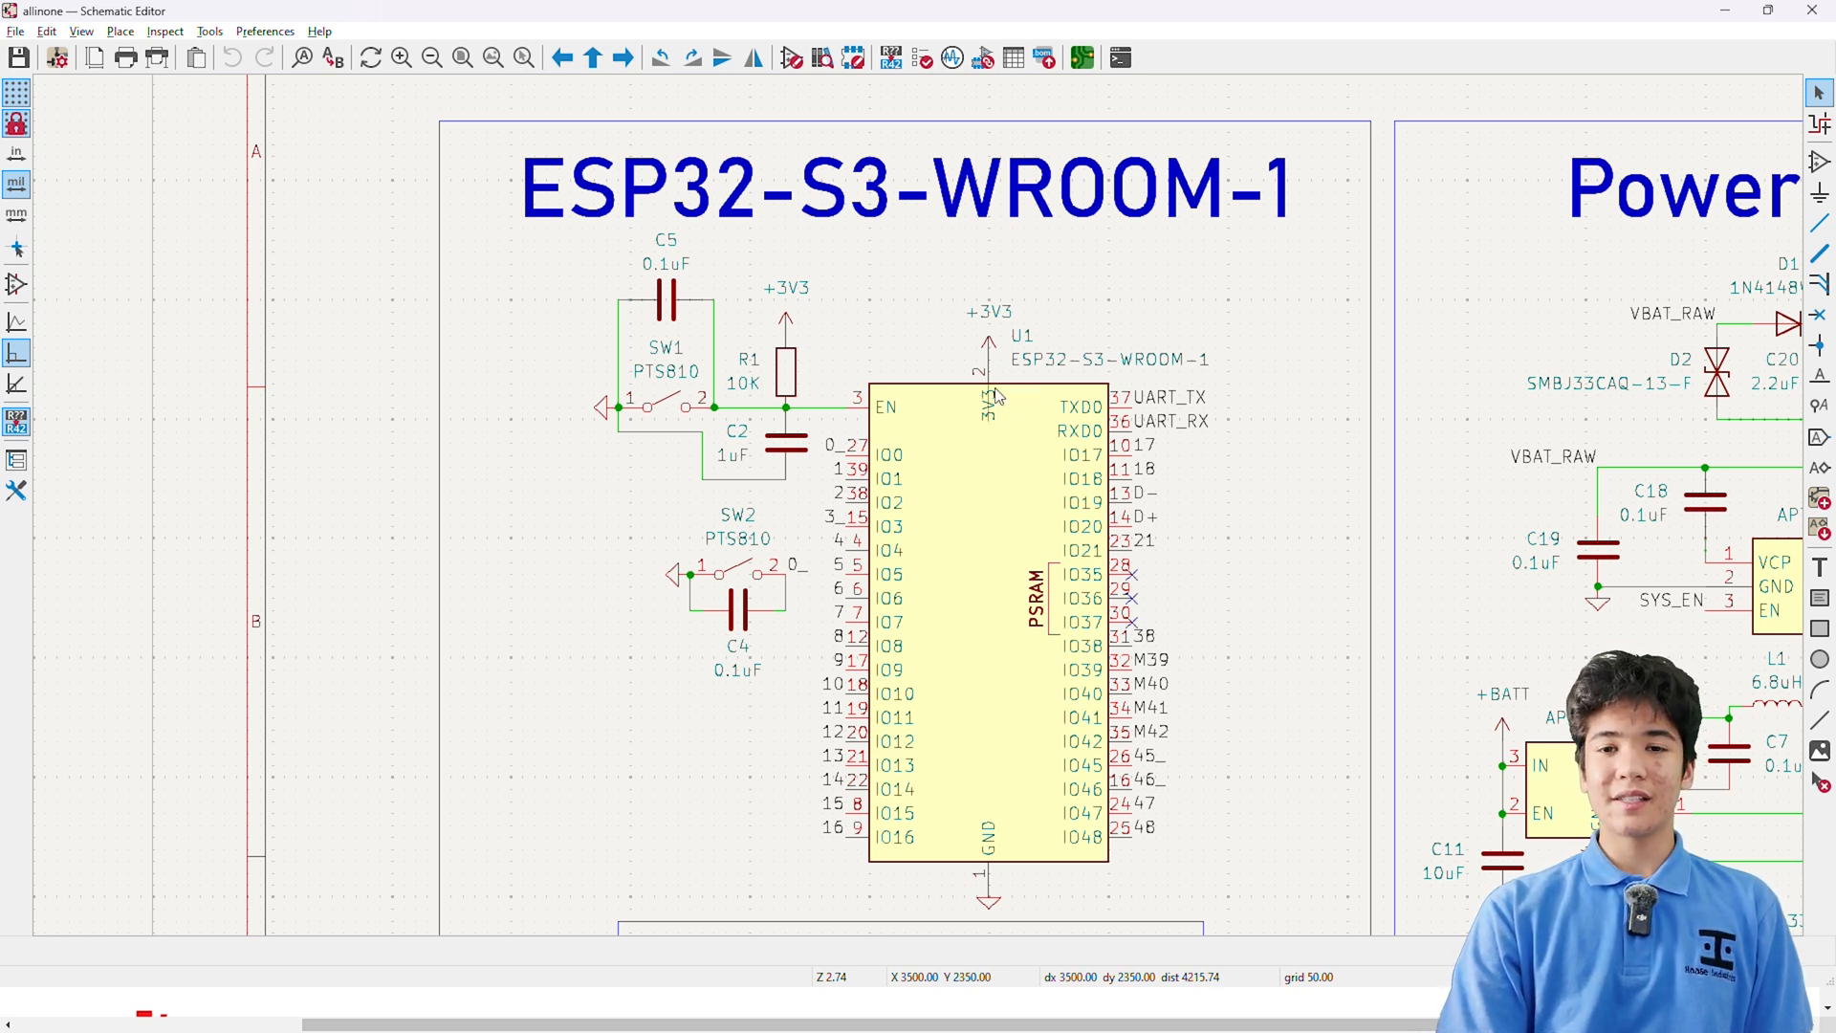
Scroll past the ESP32-S3-WROOM-1 and Indication blocks down to the Motor drivers heading.
scroll(down, 3)
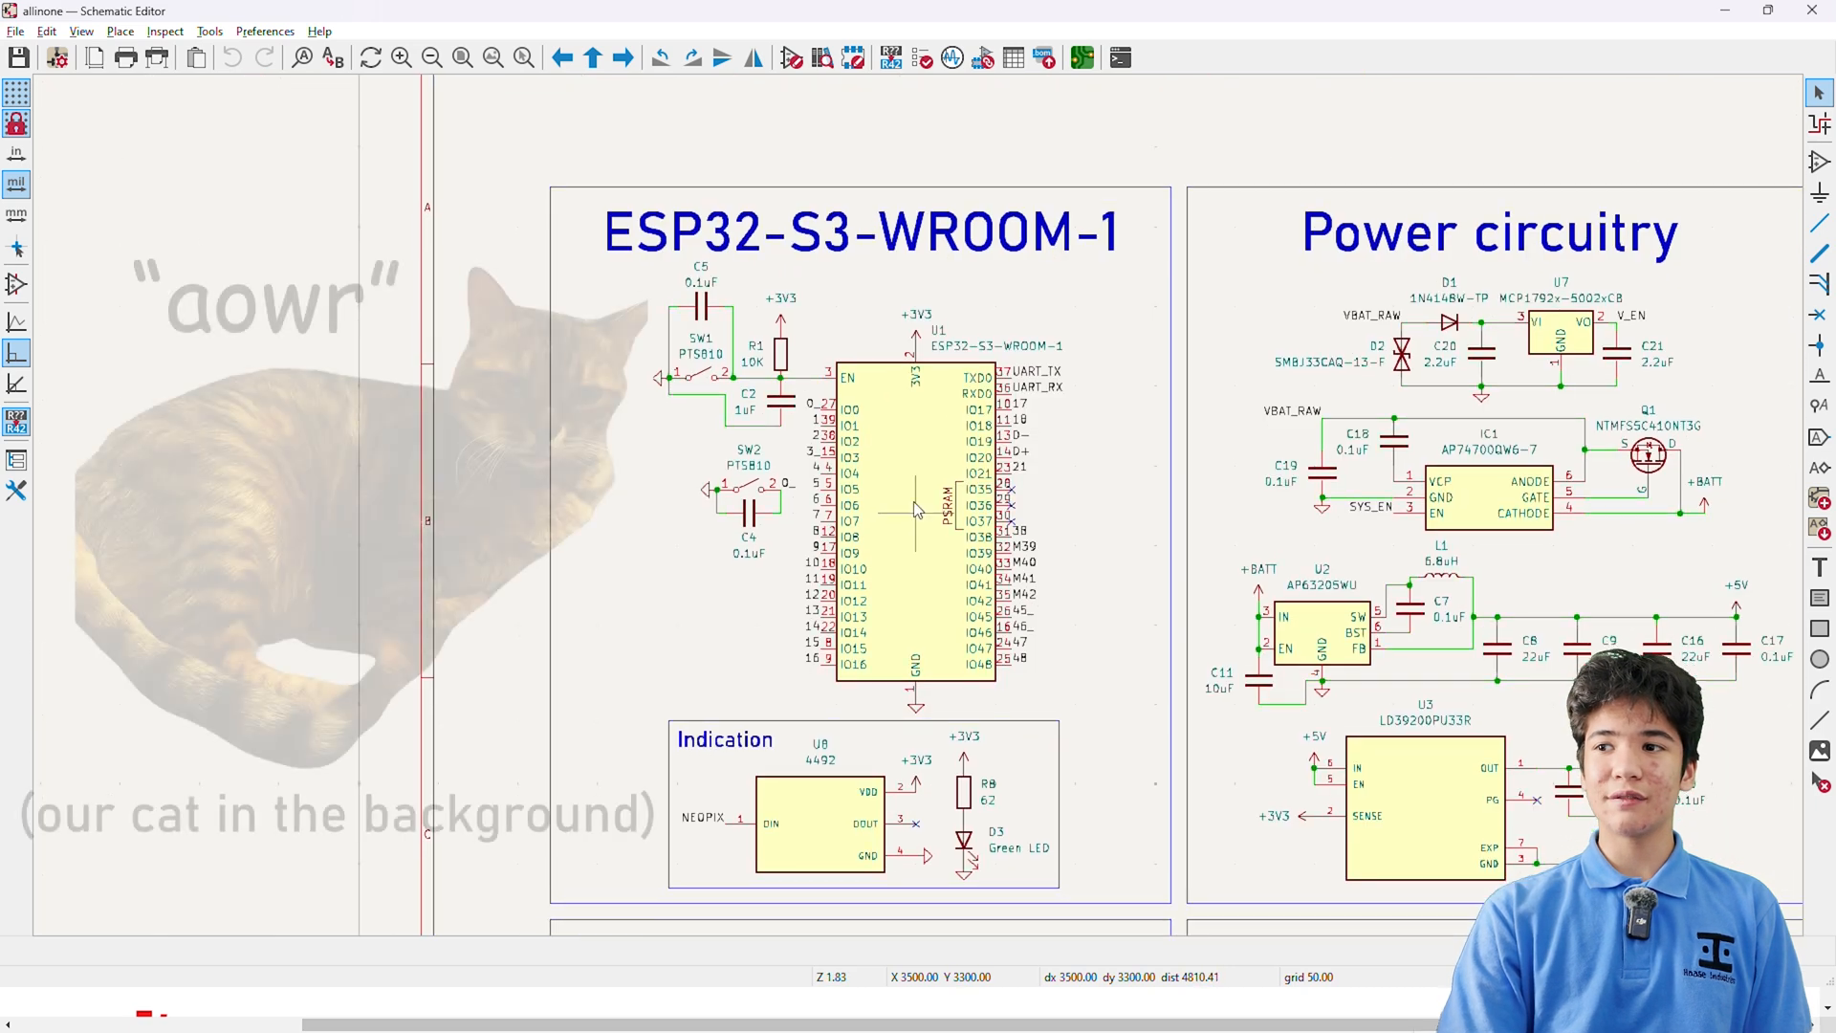
scroll(down, 3)
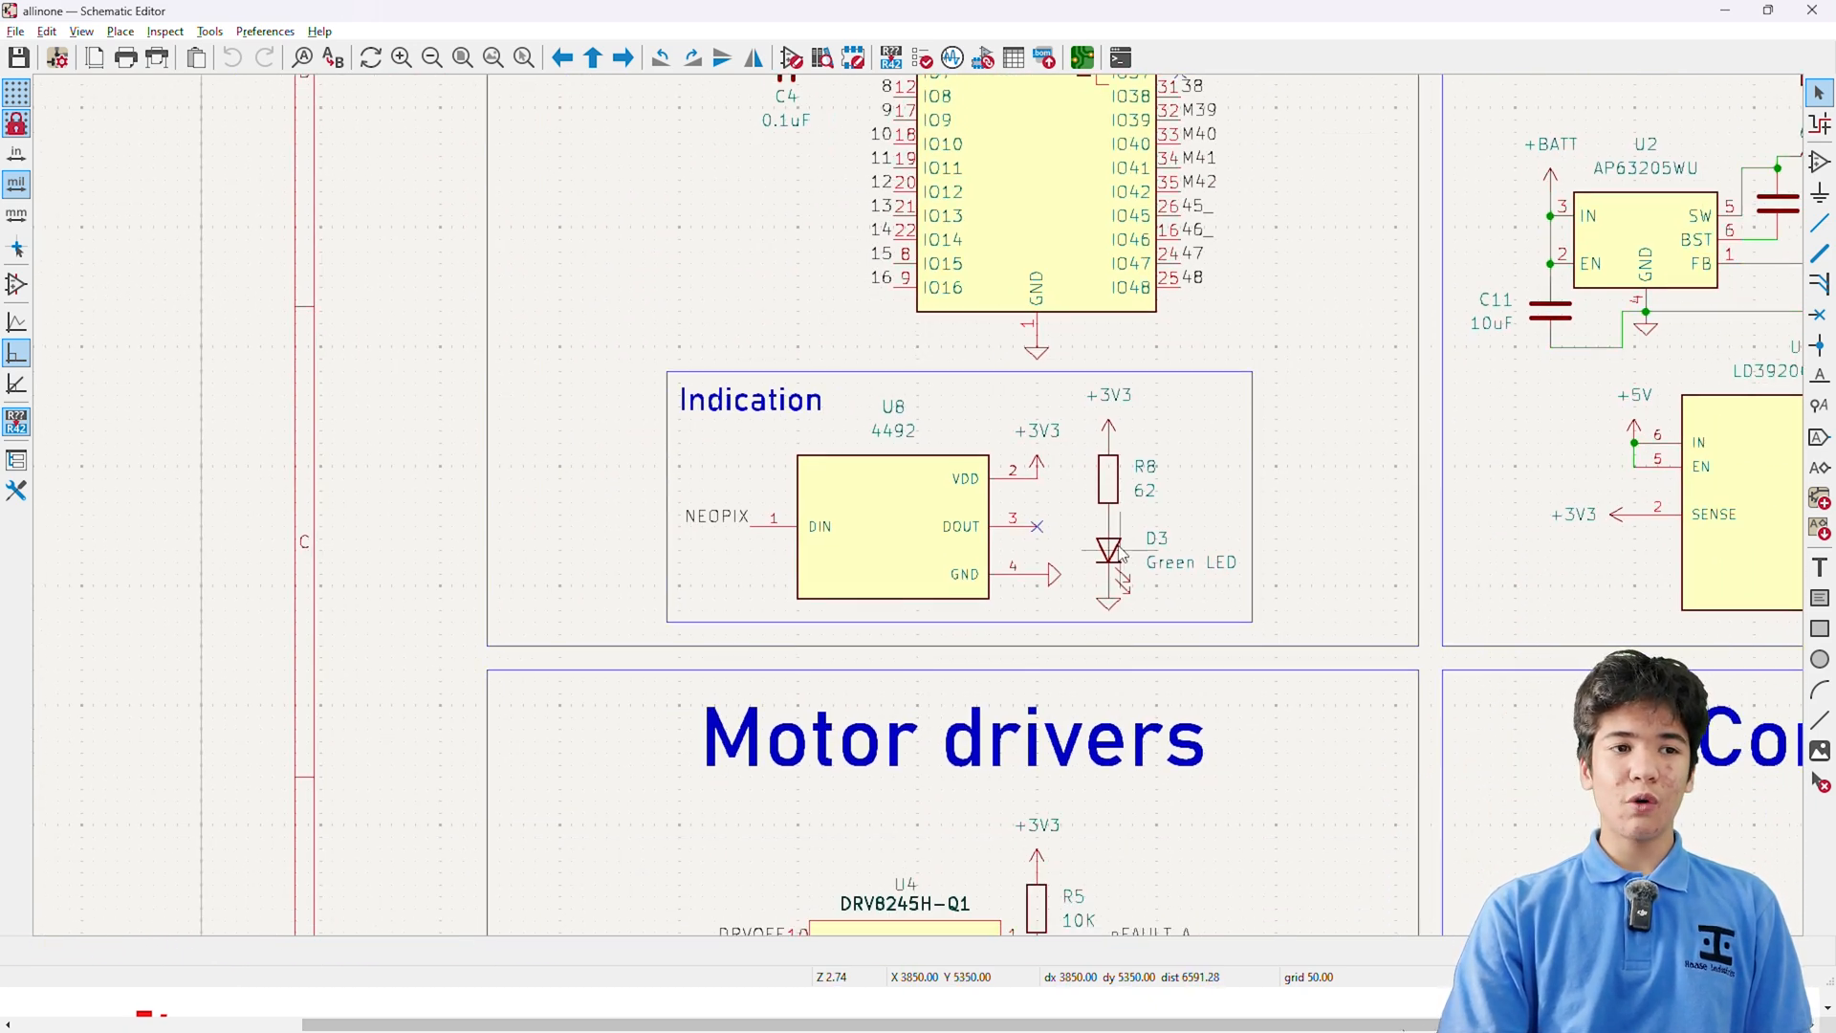
click(893, 527)
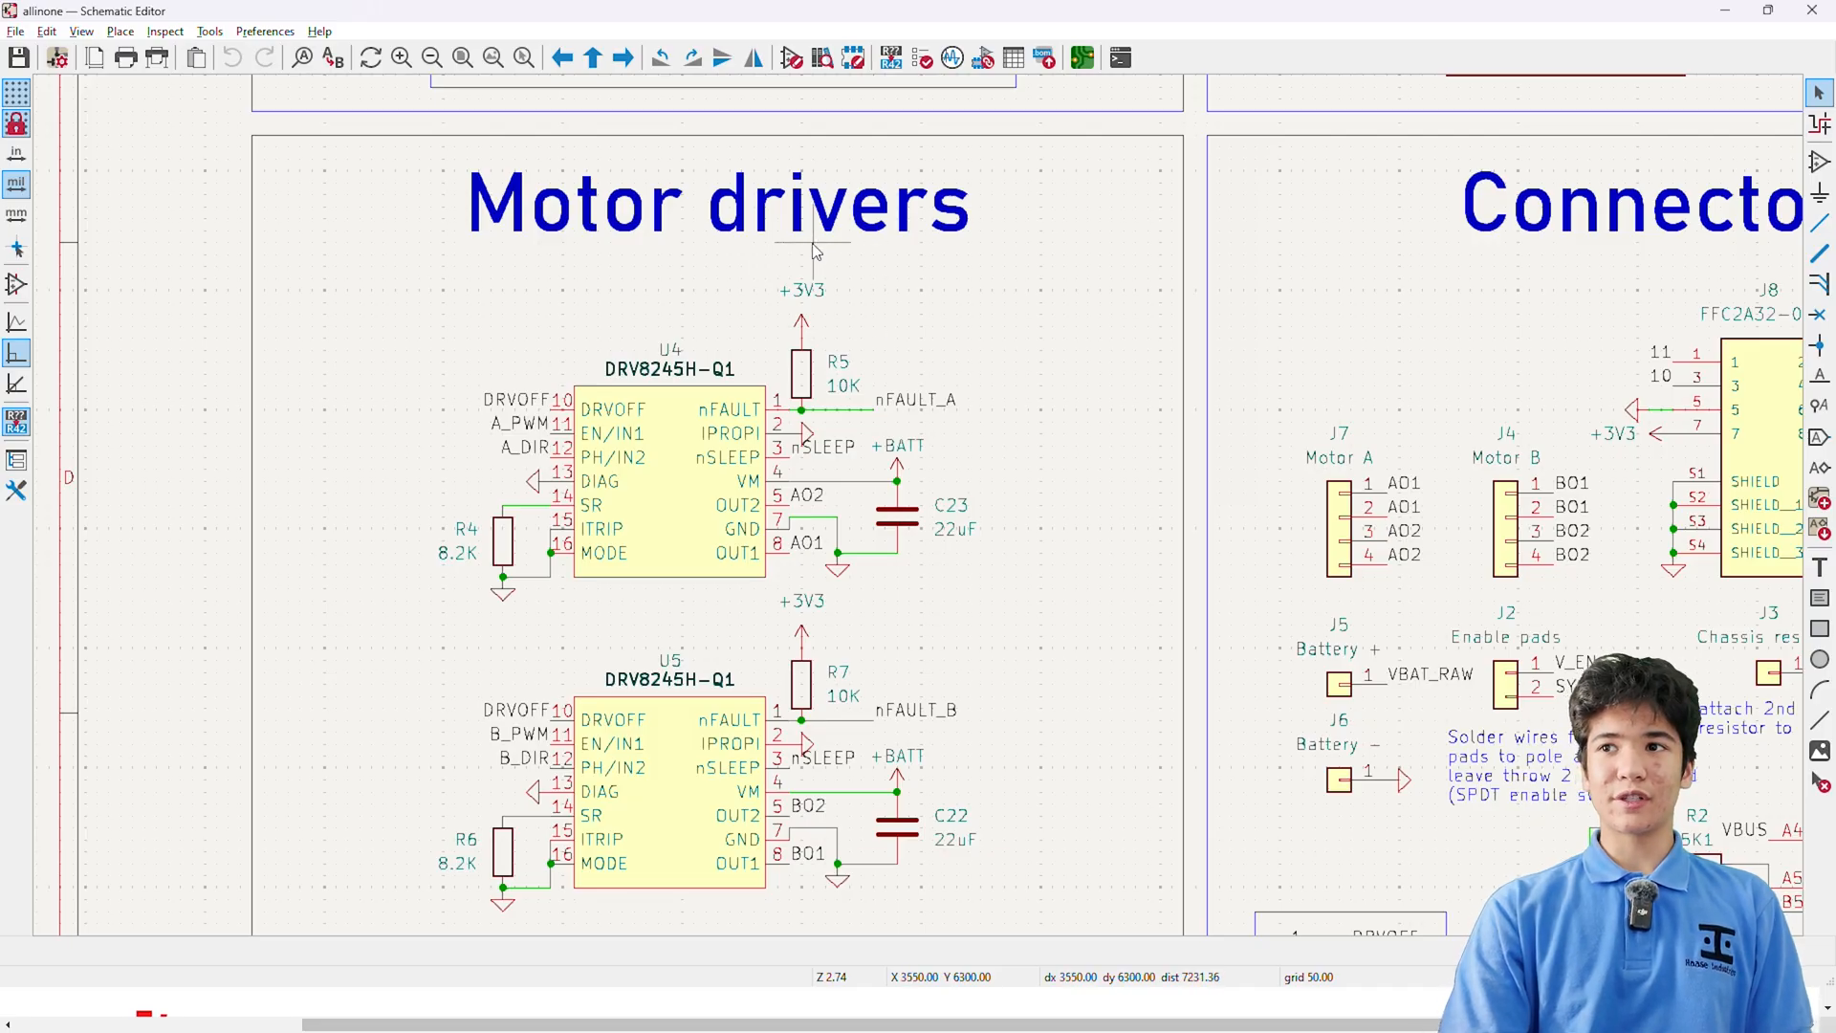
mouse_move(761, 274)
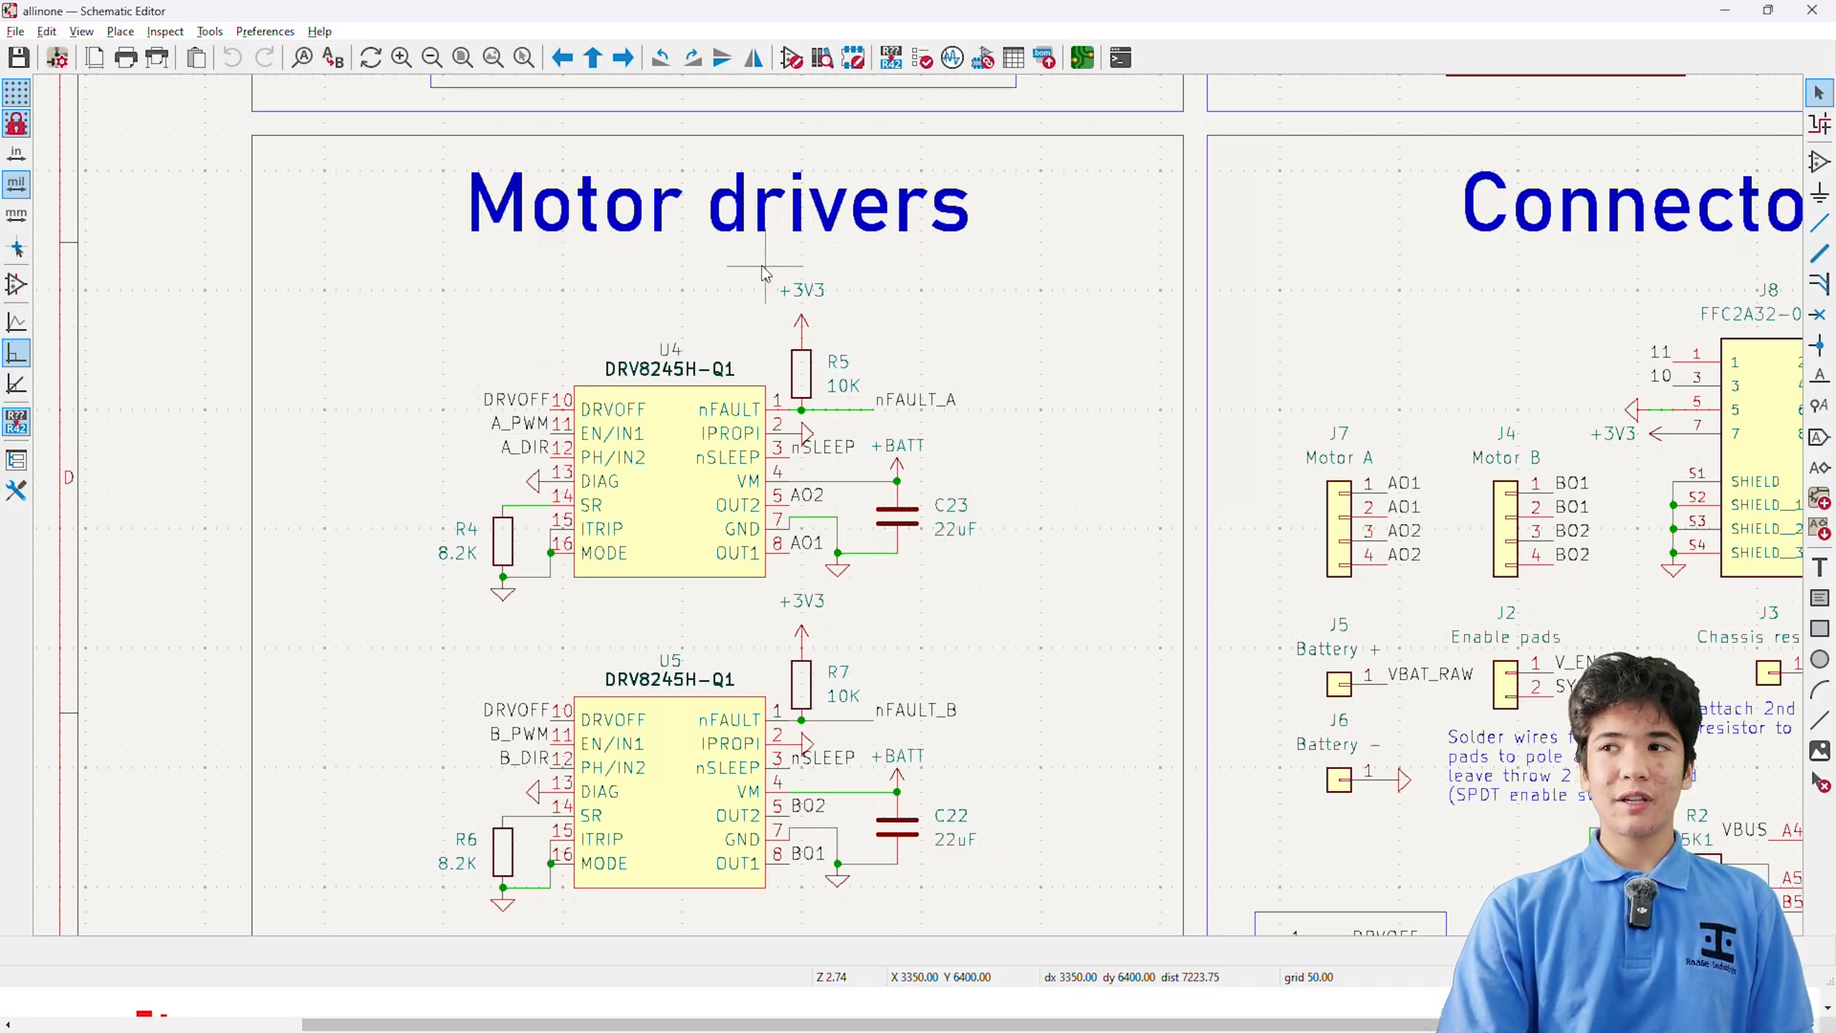
mouse_move(740, 283)
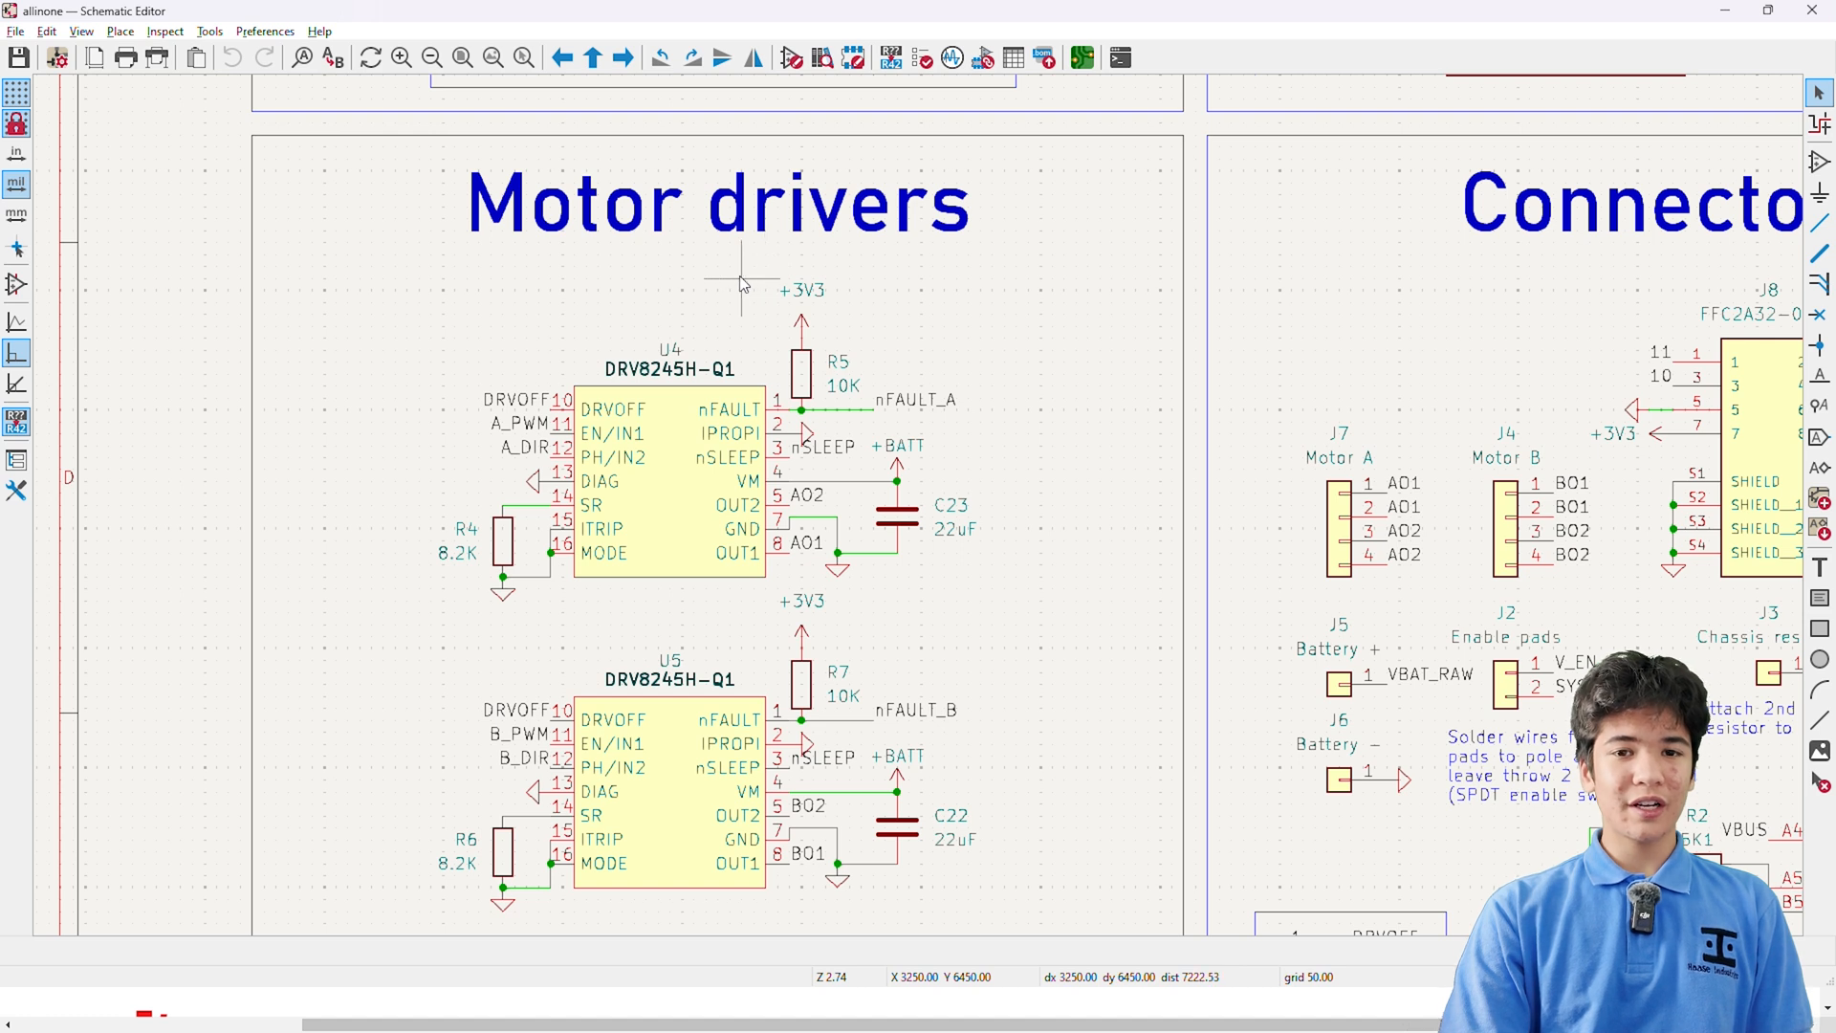
mouse_move(717, 293)
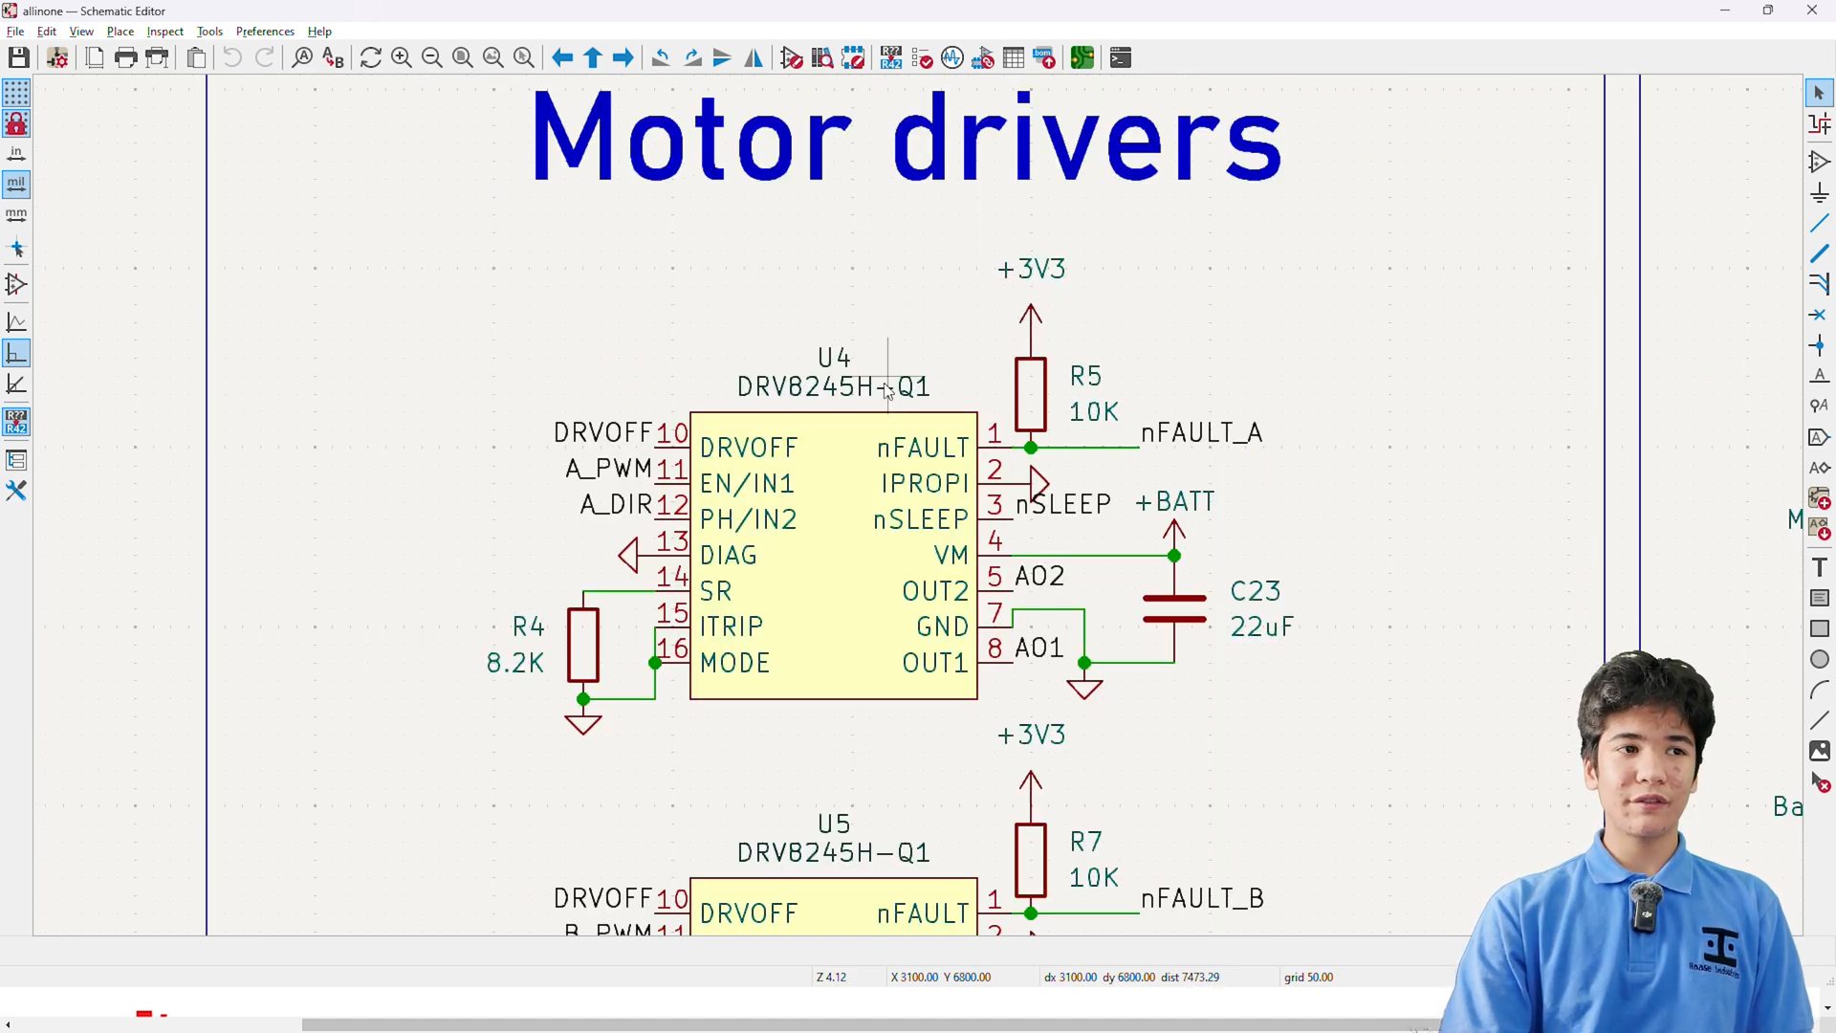
mouse_move(807, 404)
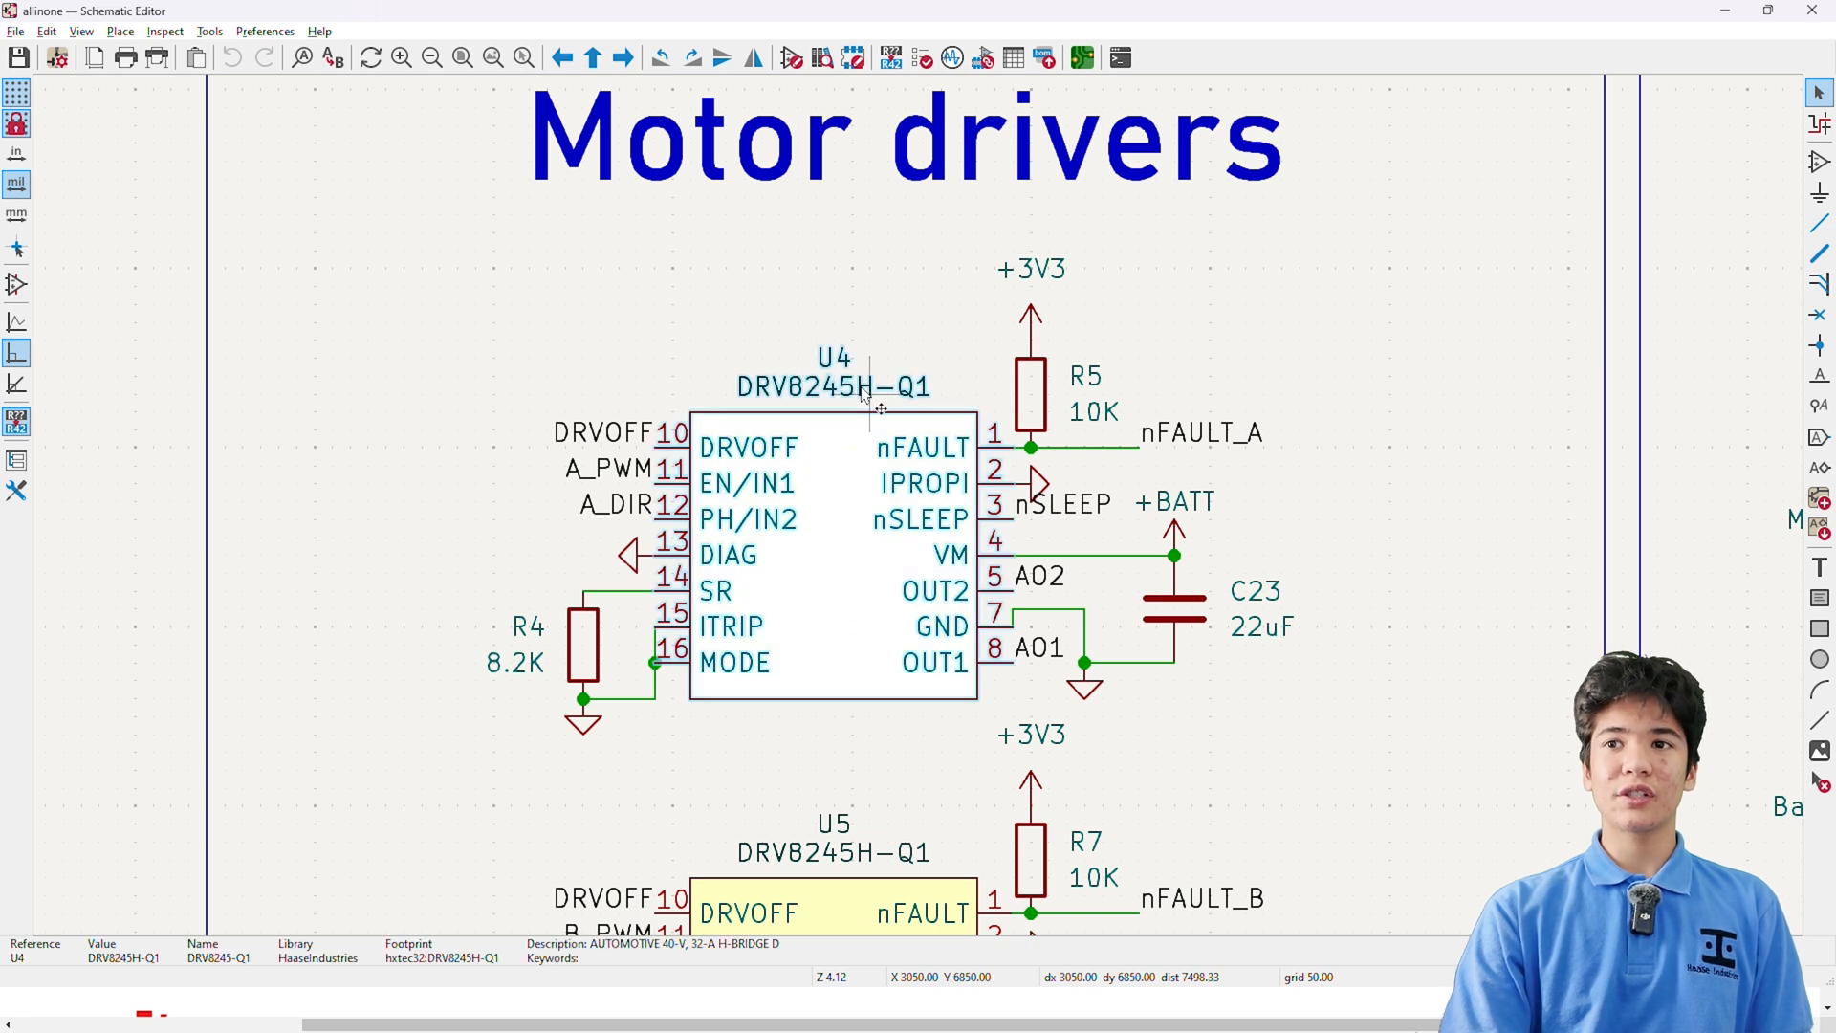
mouse_move(872, 419)
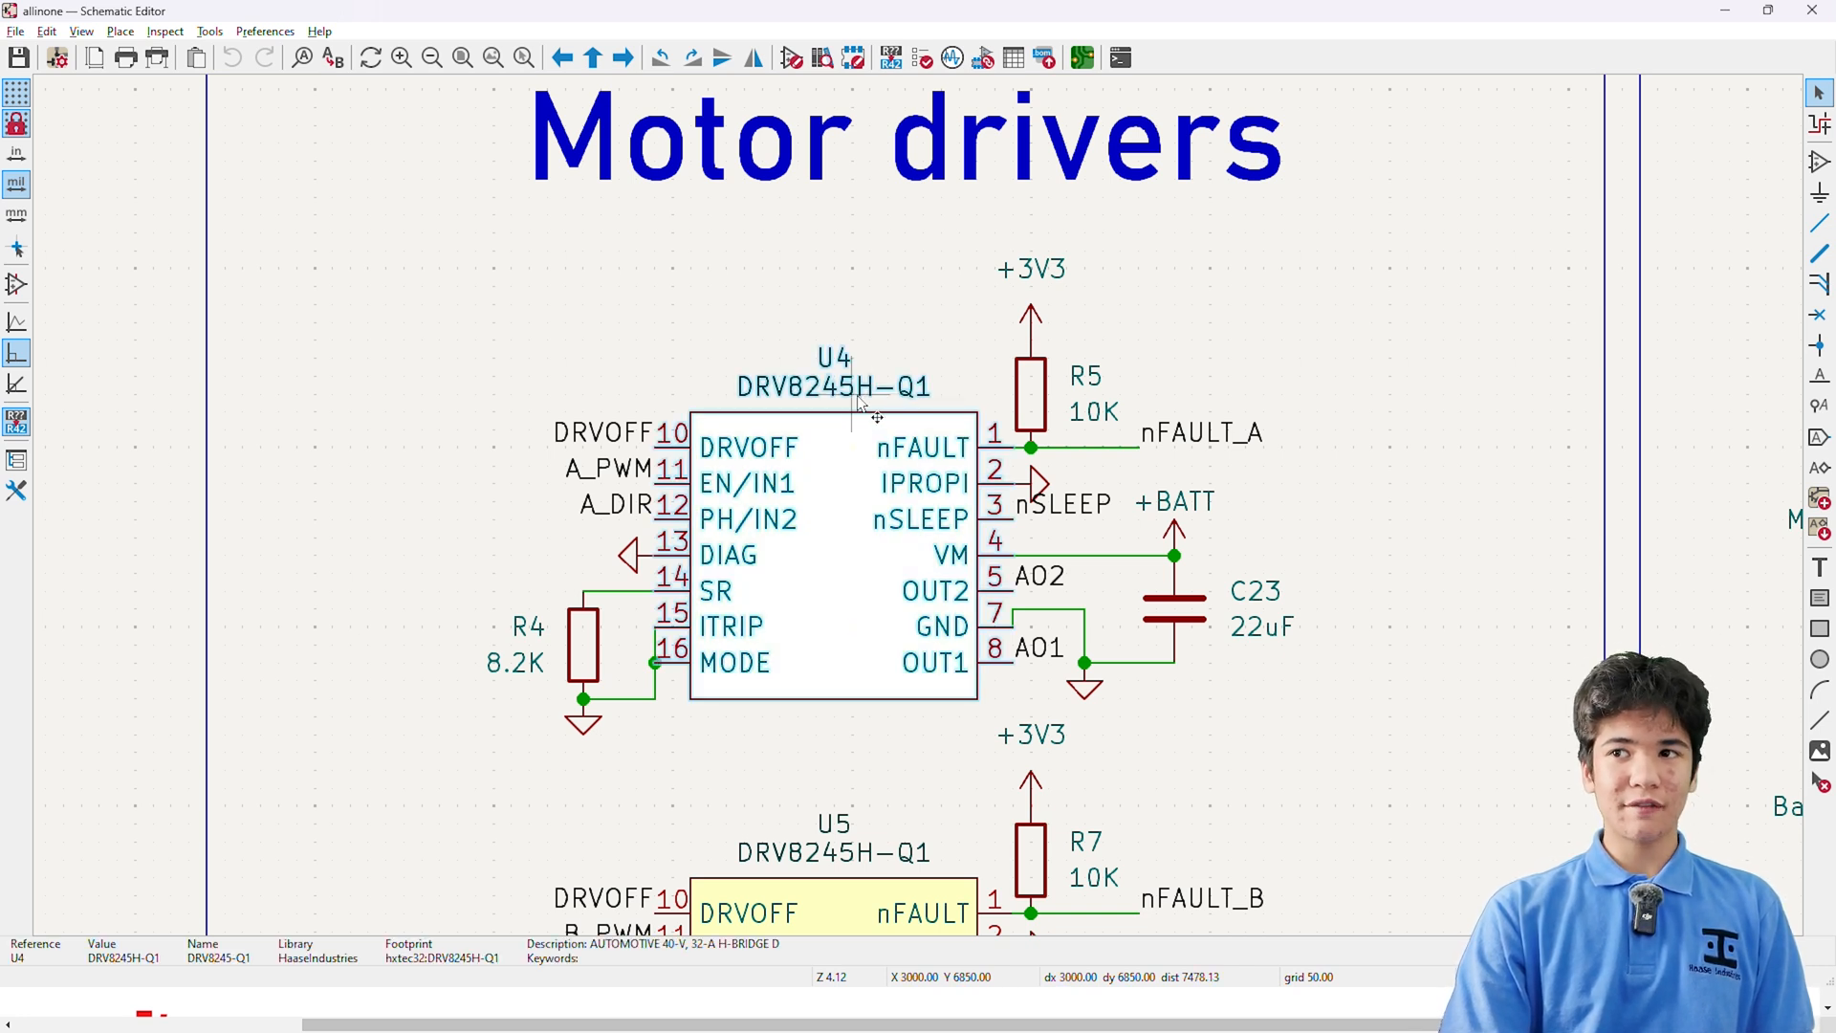
Inspect resistor R4's details beside the U4 DRV8245H-Q1 driver and zoom the view.
click(833, 551)
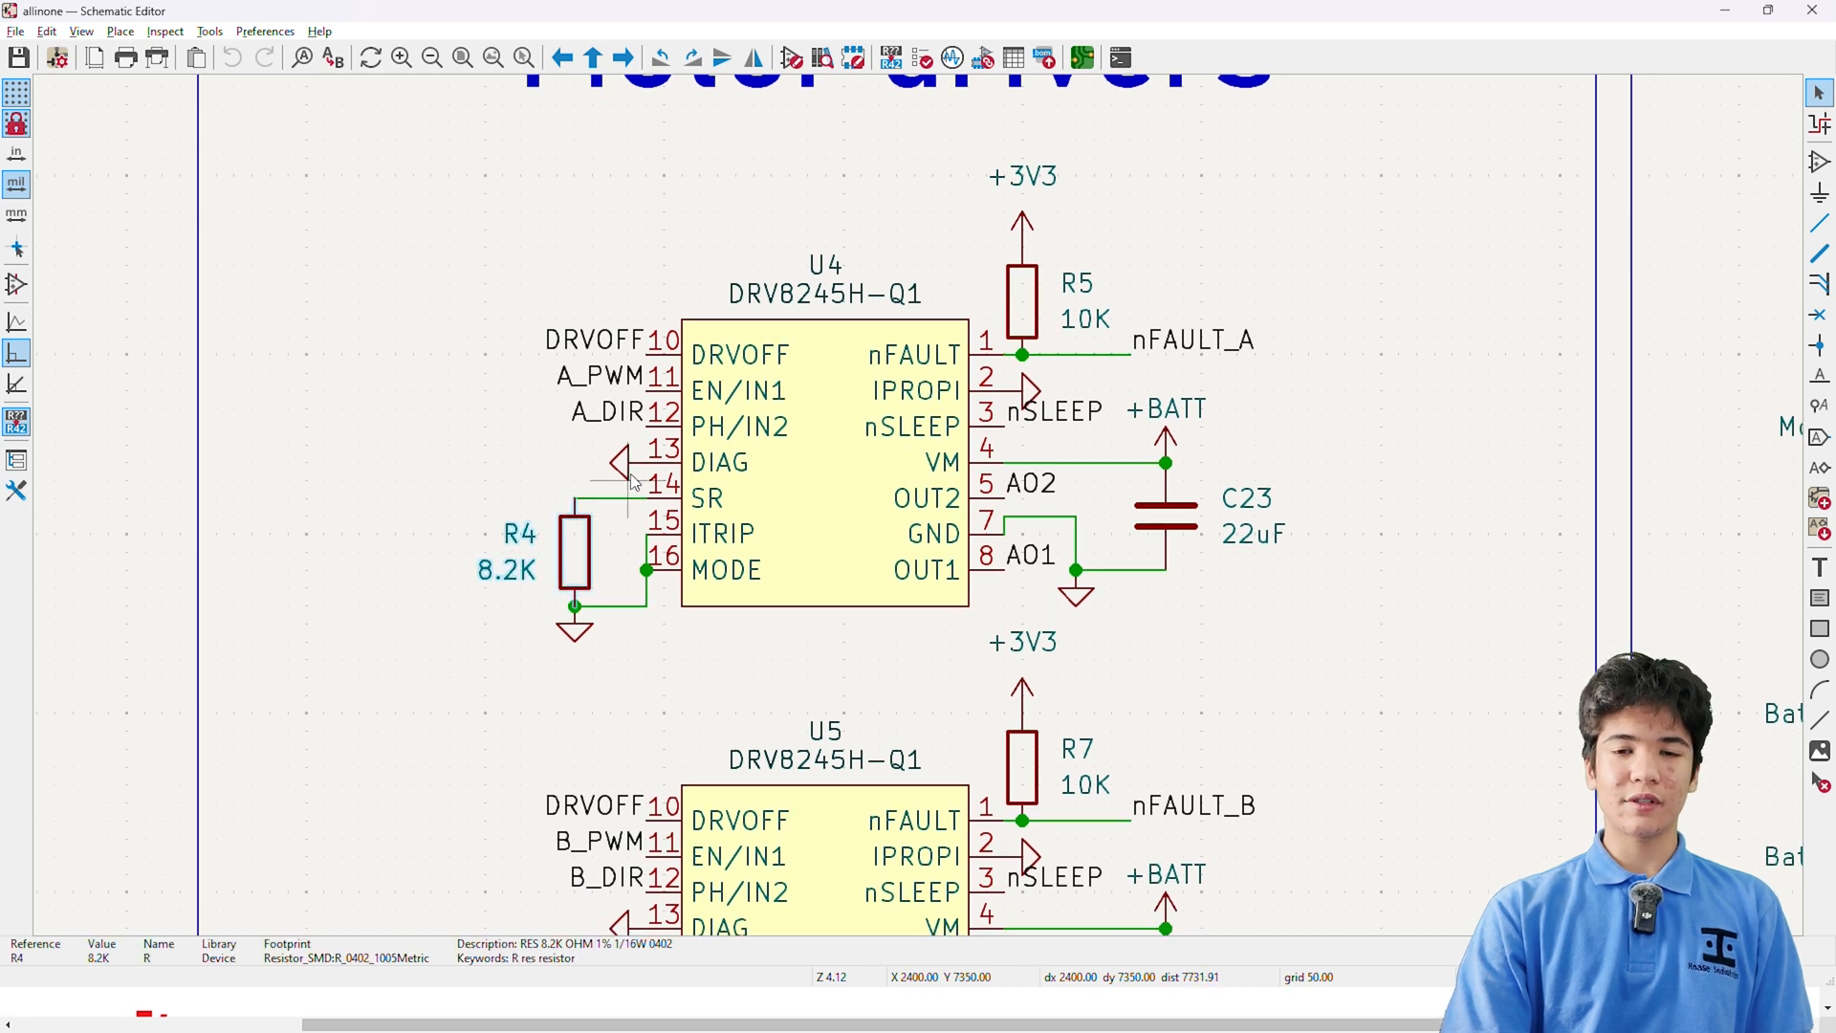
mouse_move(673, 484)
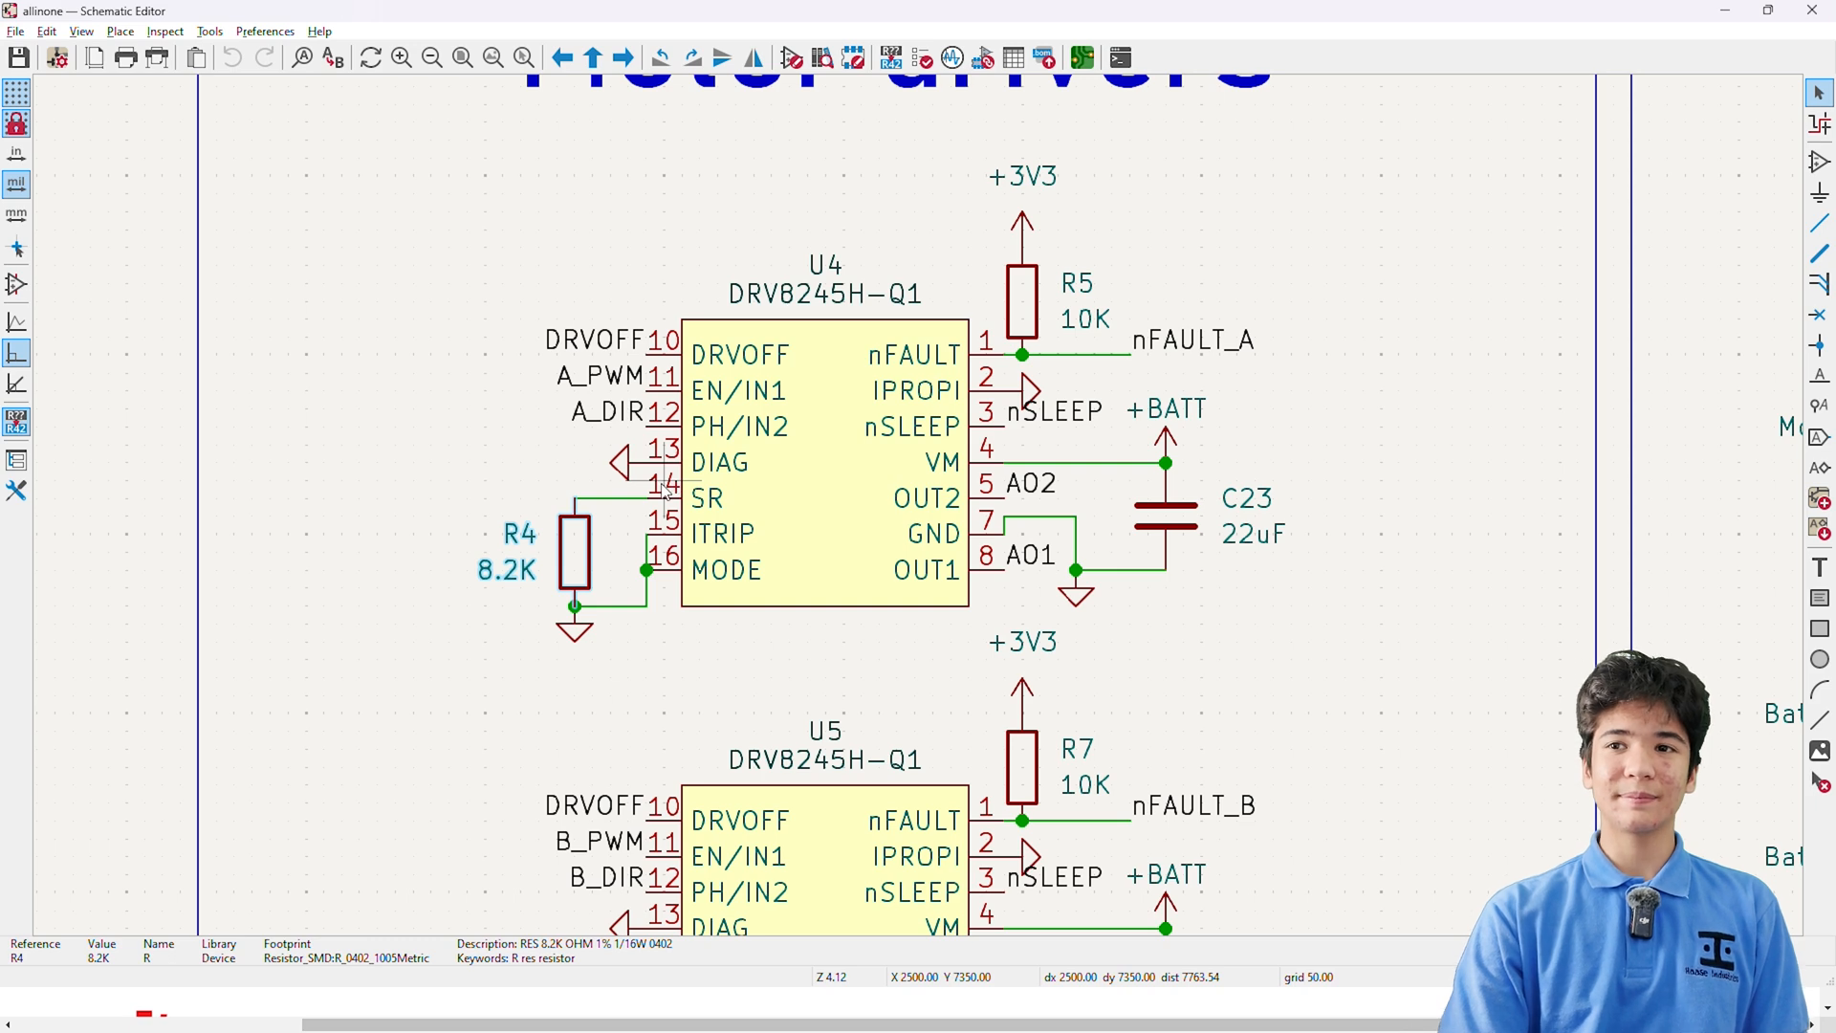
scroll(down, 3)
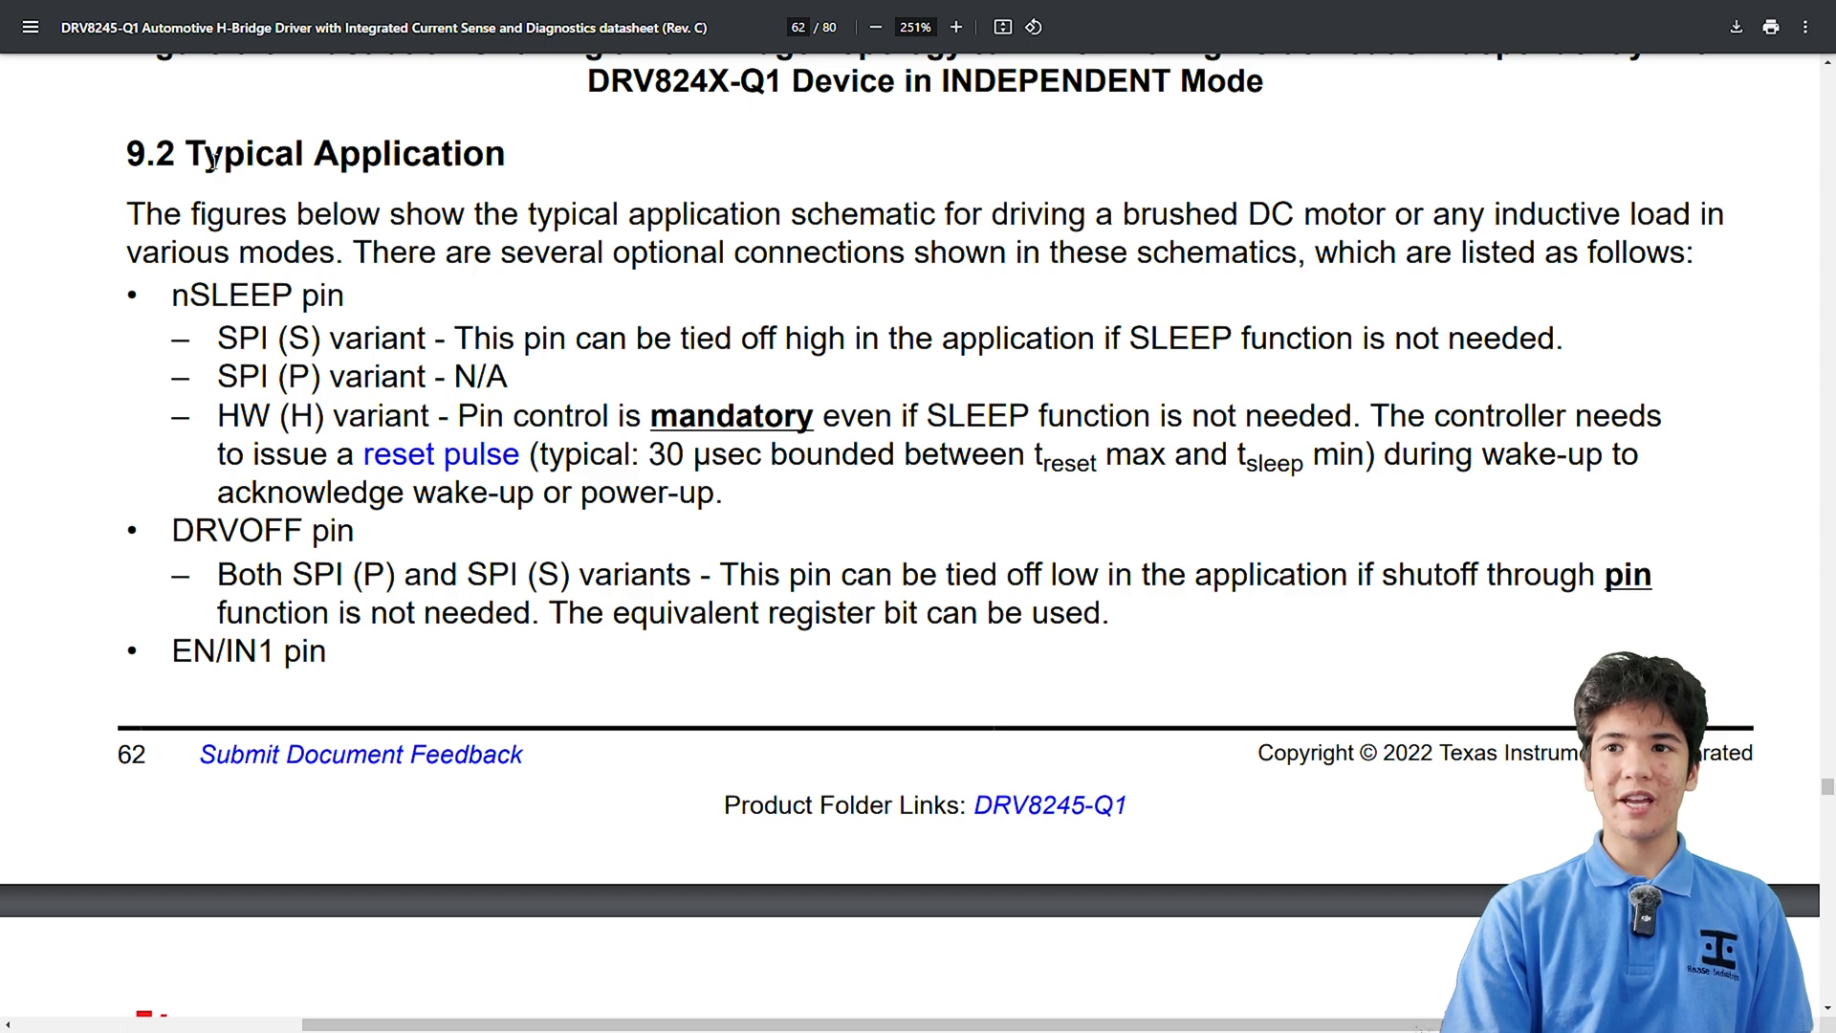
Scroll the DRV8245-Q1 datasheet from the Slew Rate section to the Table of Contents.
scroll(down, 3)
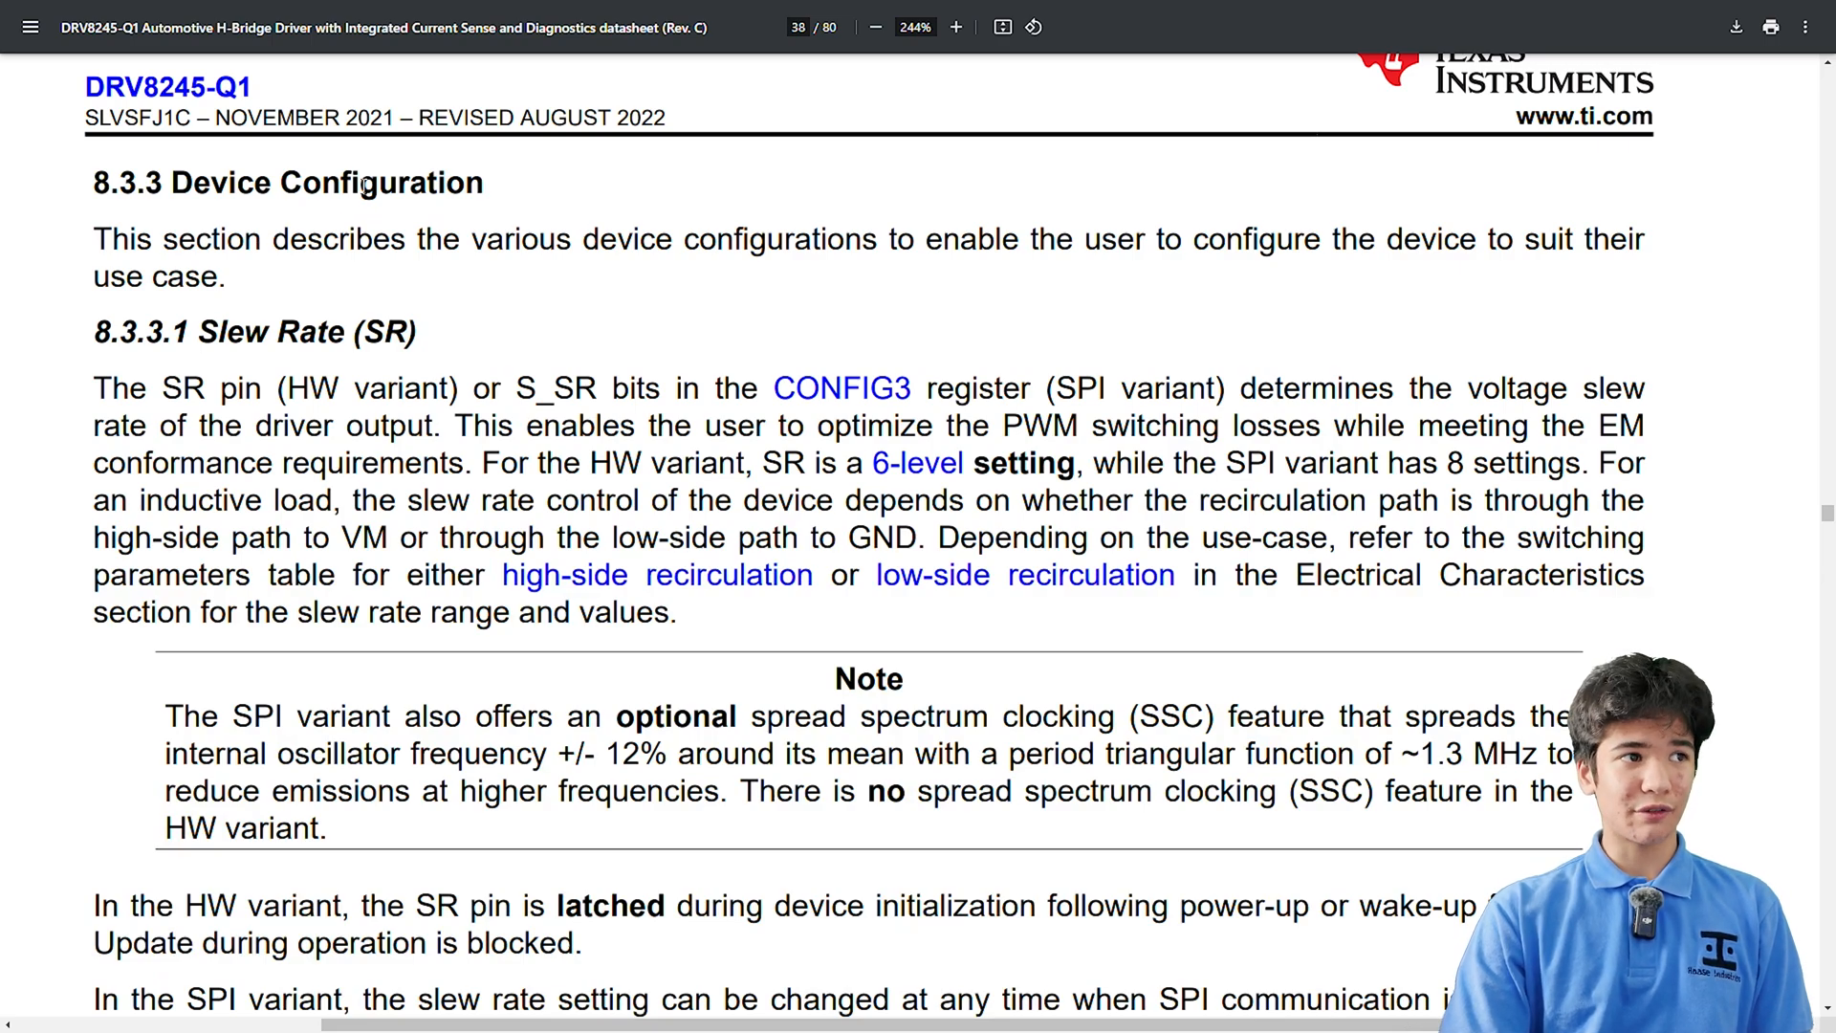
scroll(down, 3)
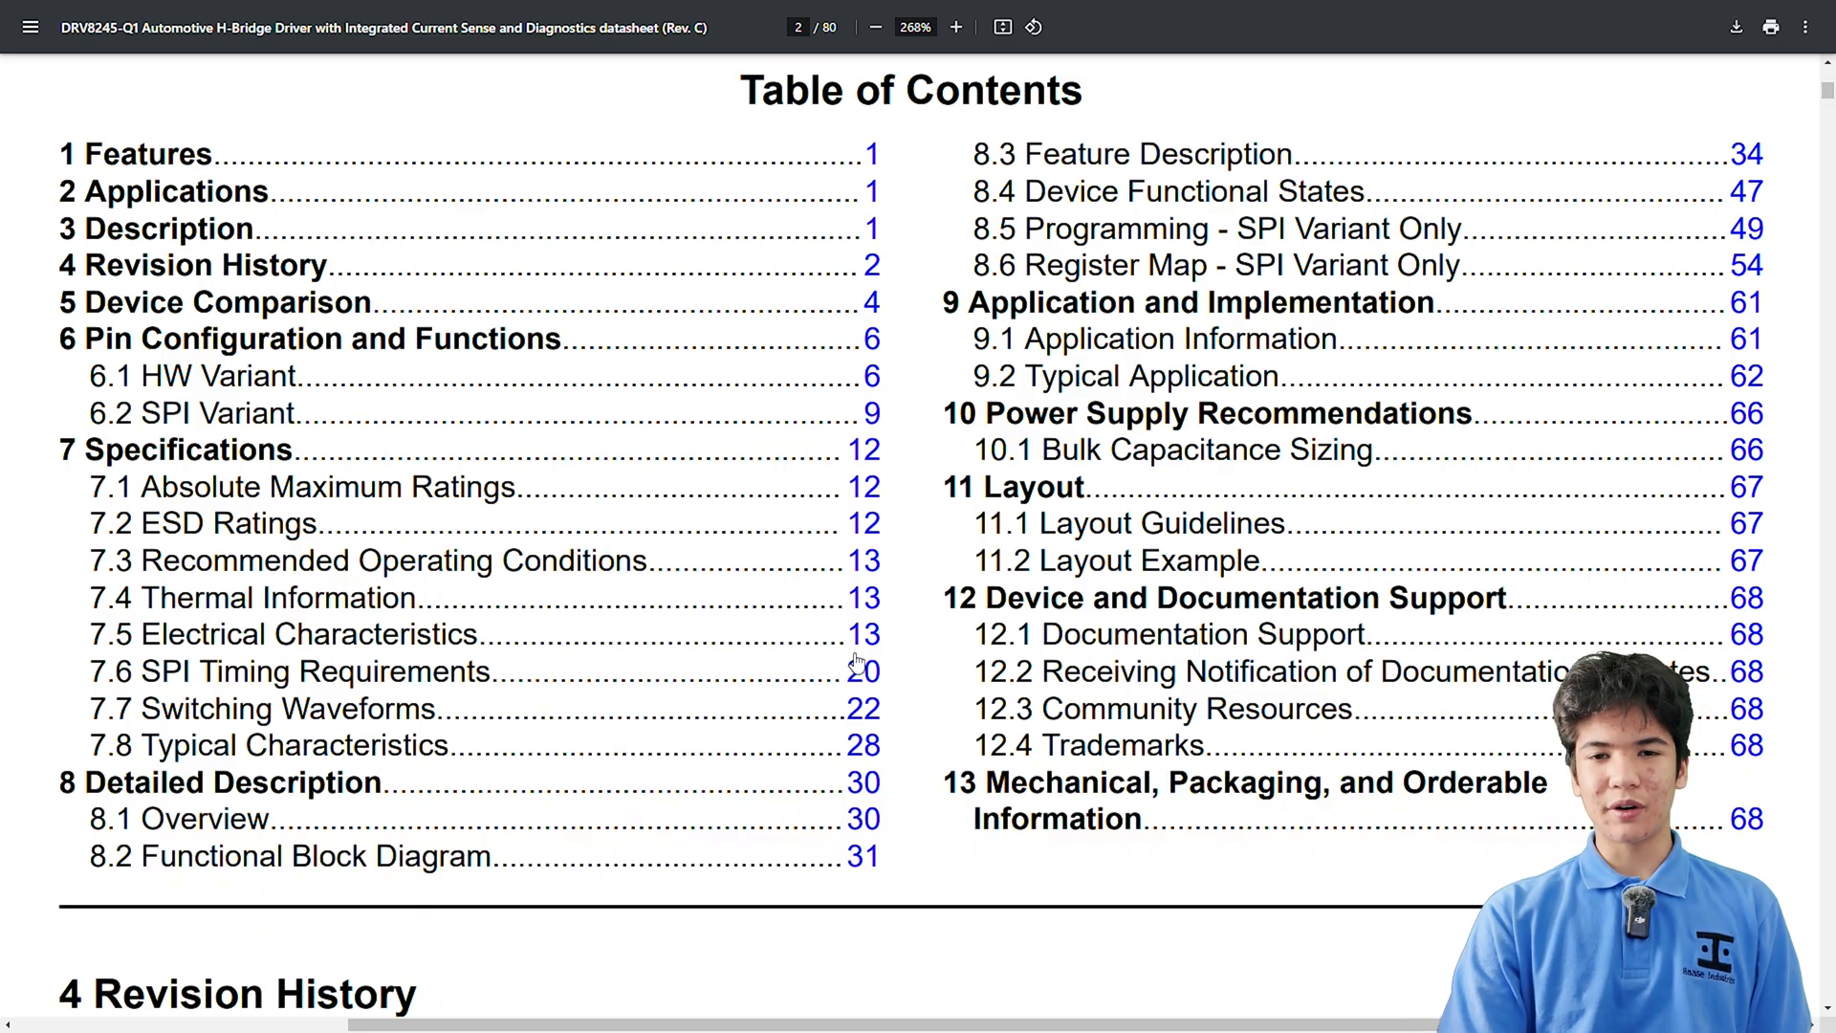
mouse_move(920, 740)
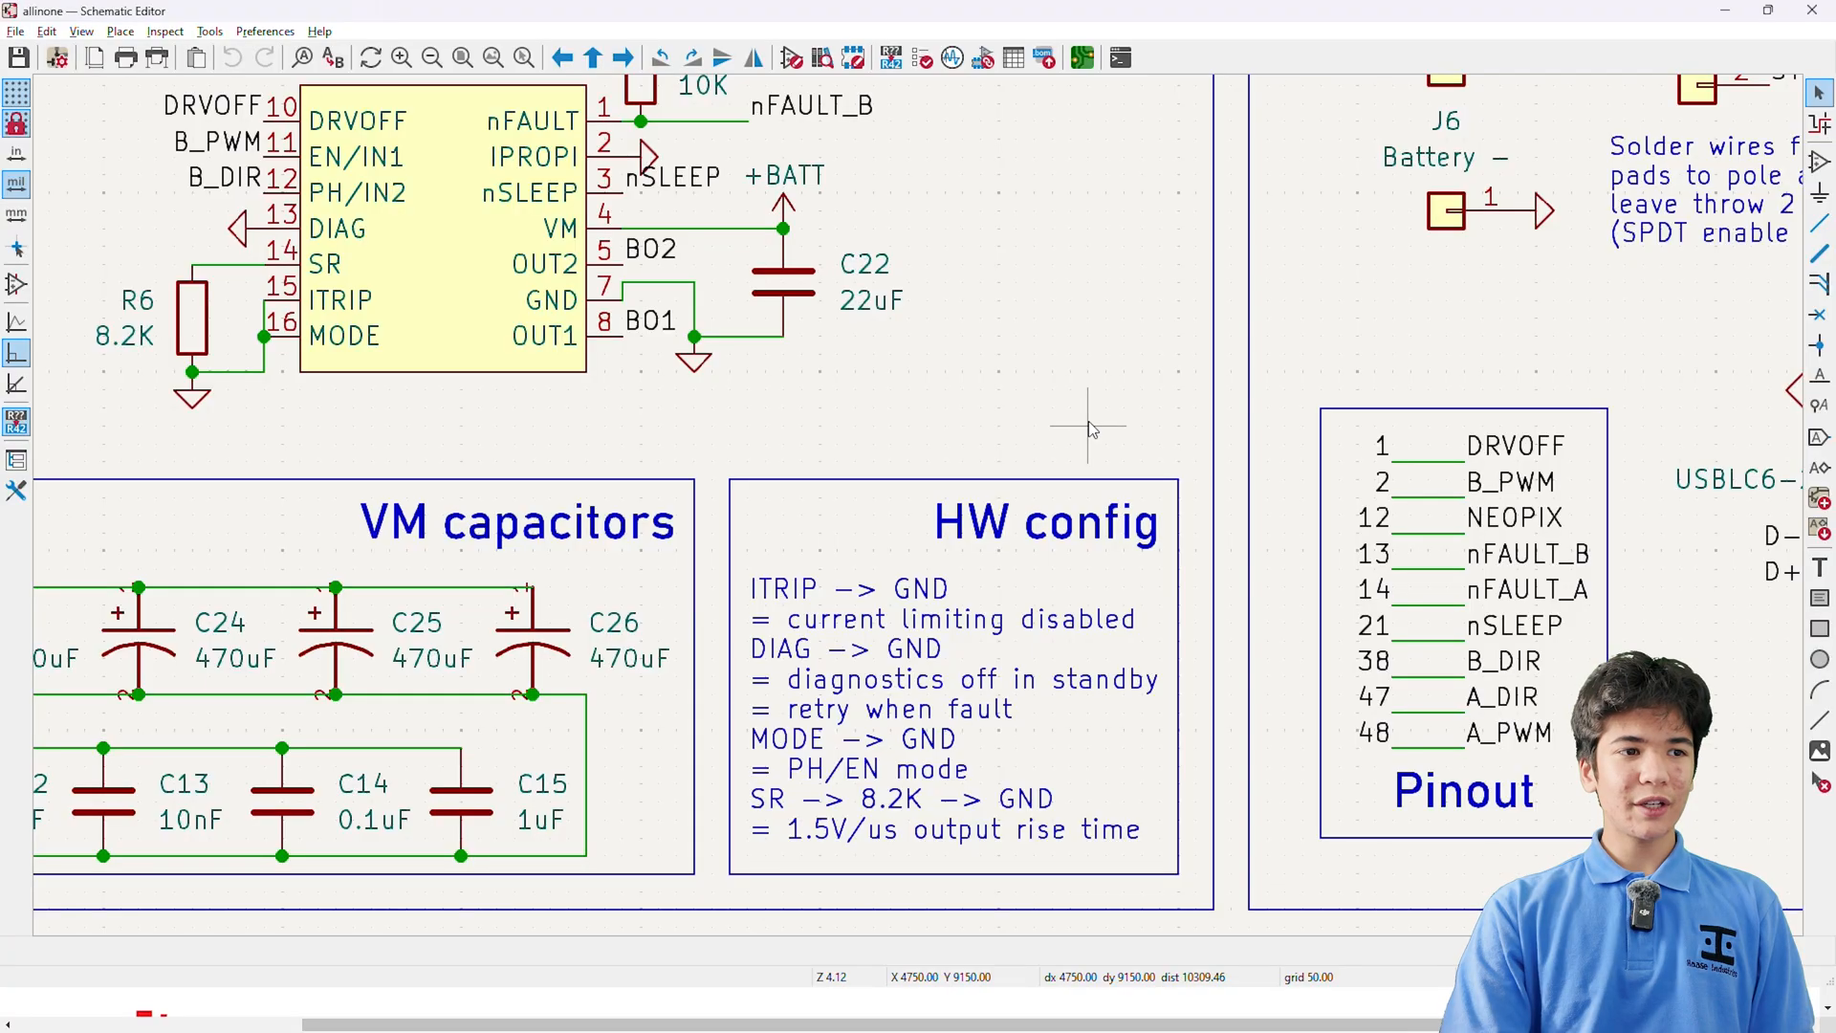
scroll(down, 3)
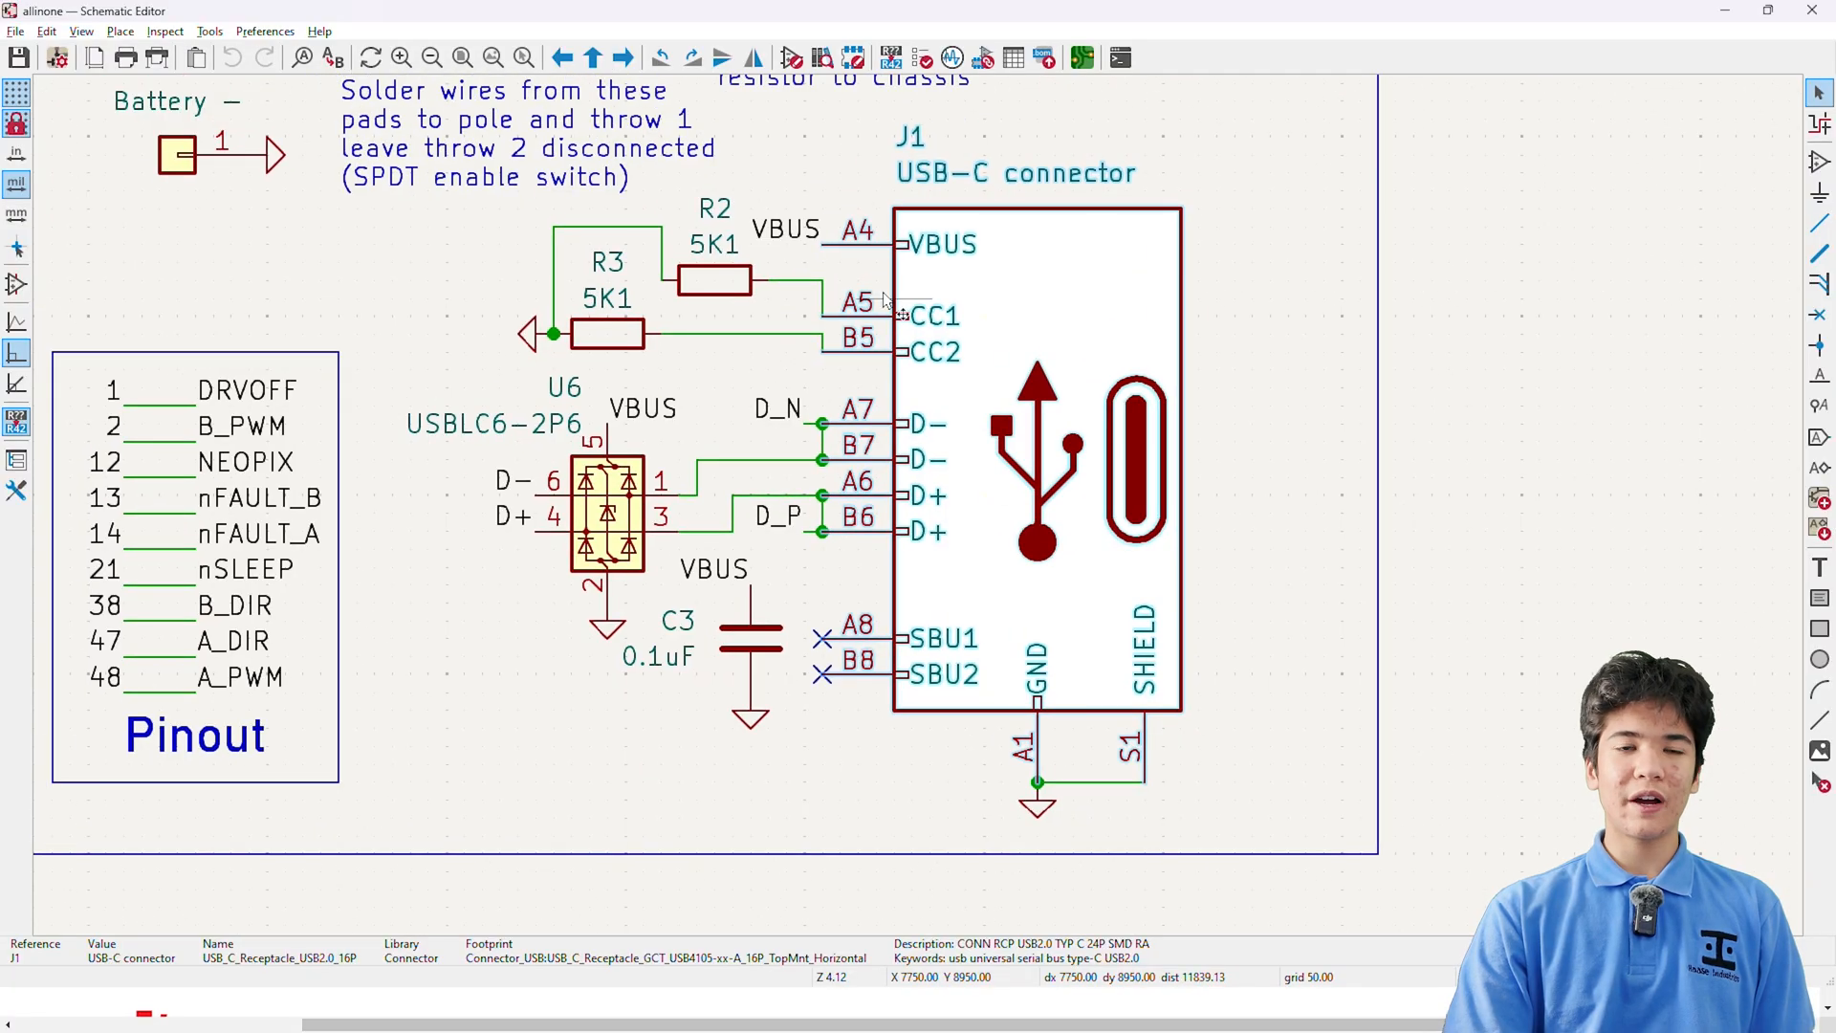
click(608, 333)
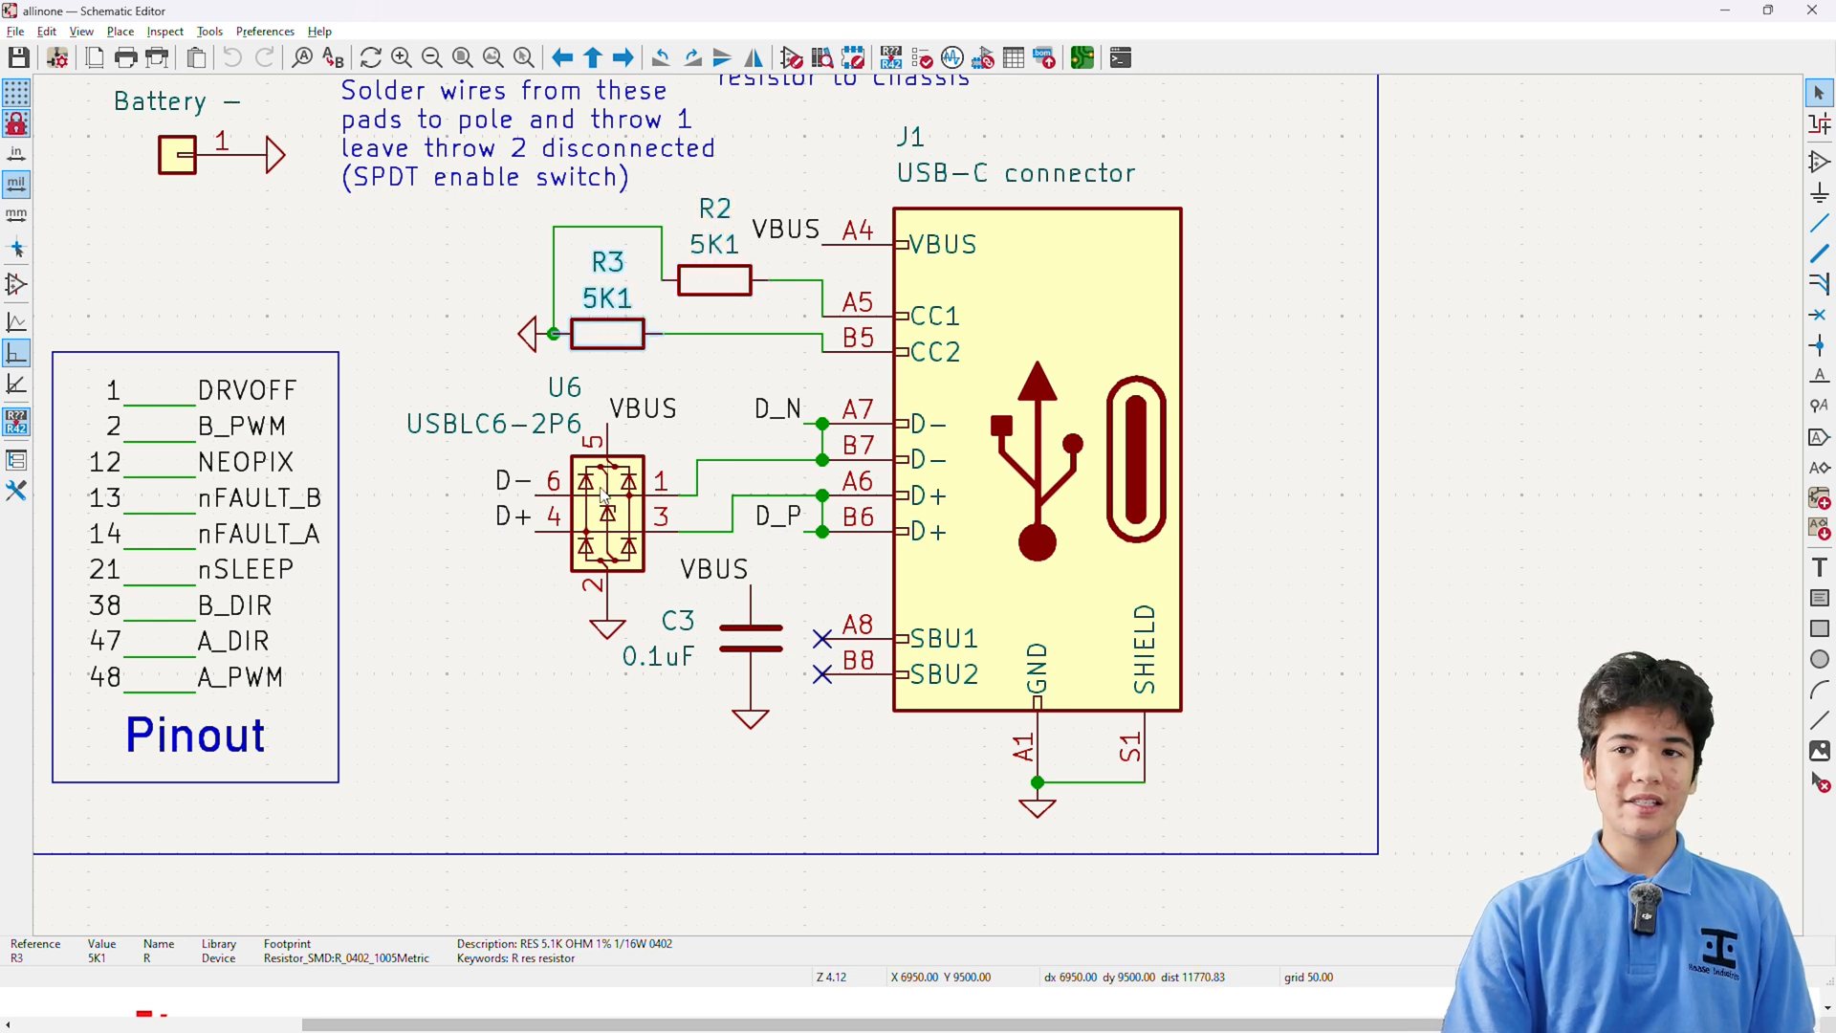
click(606, 515)
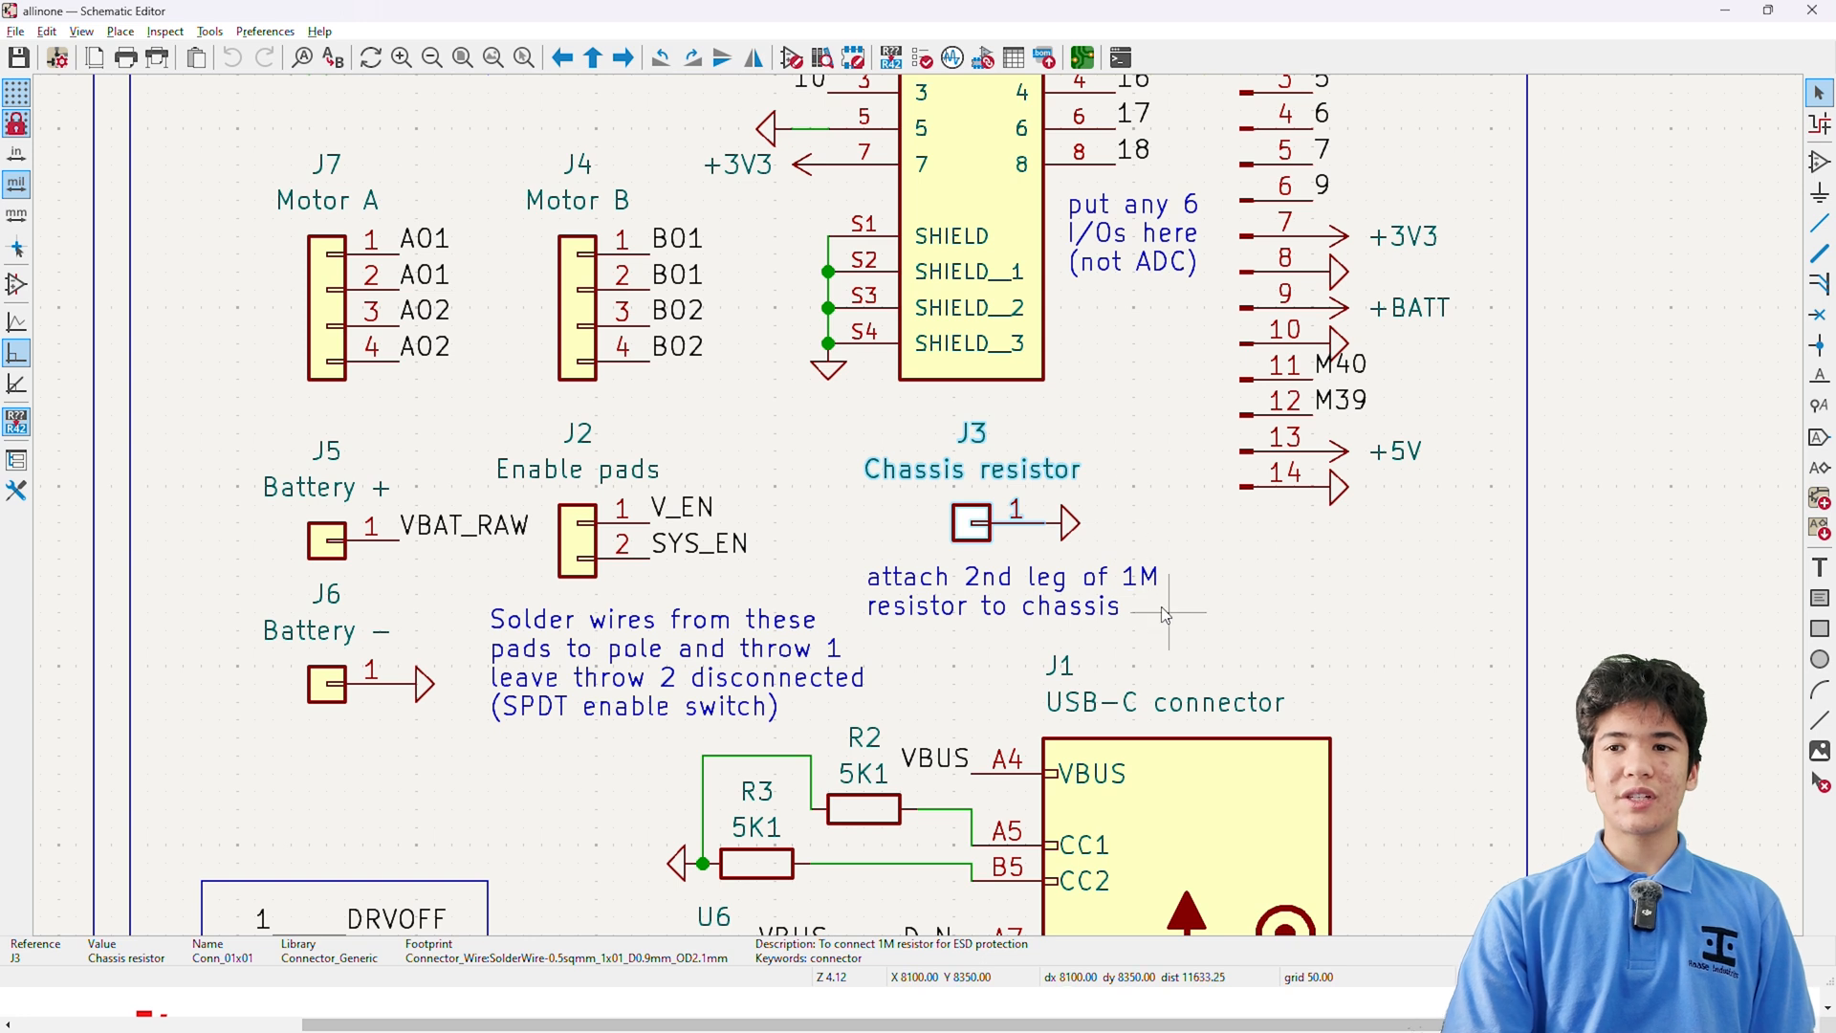
mouse_move(960, 603)
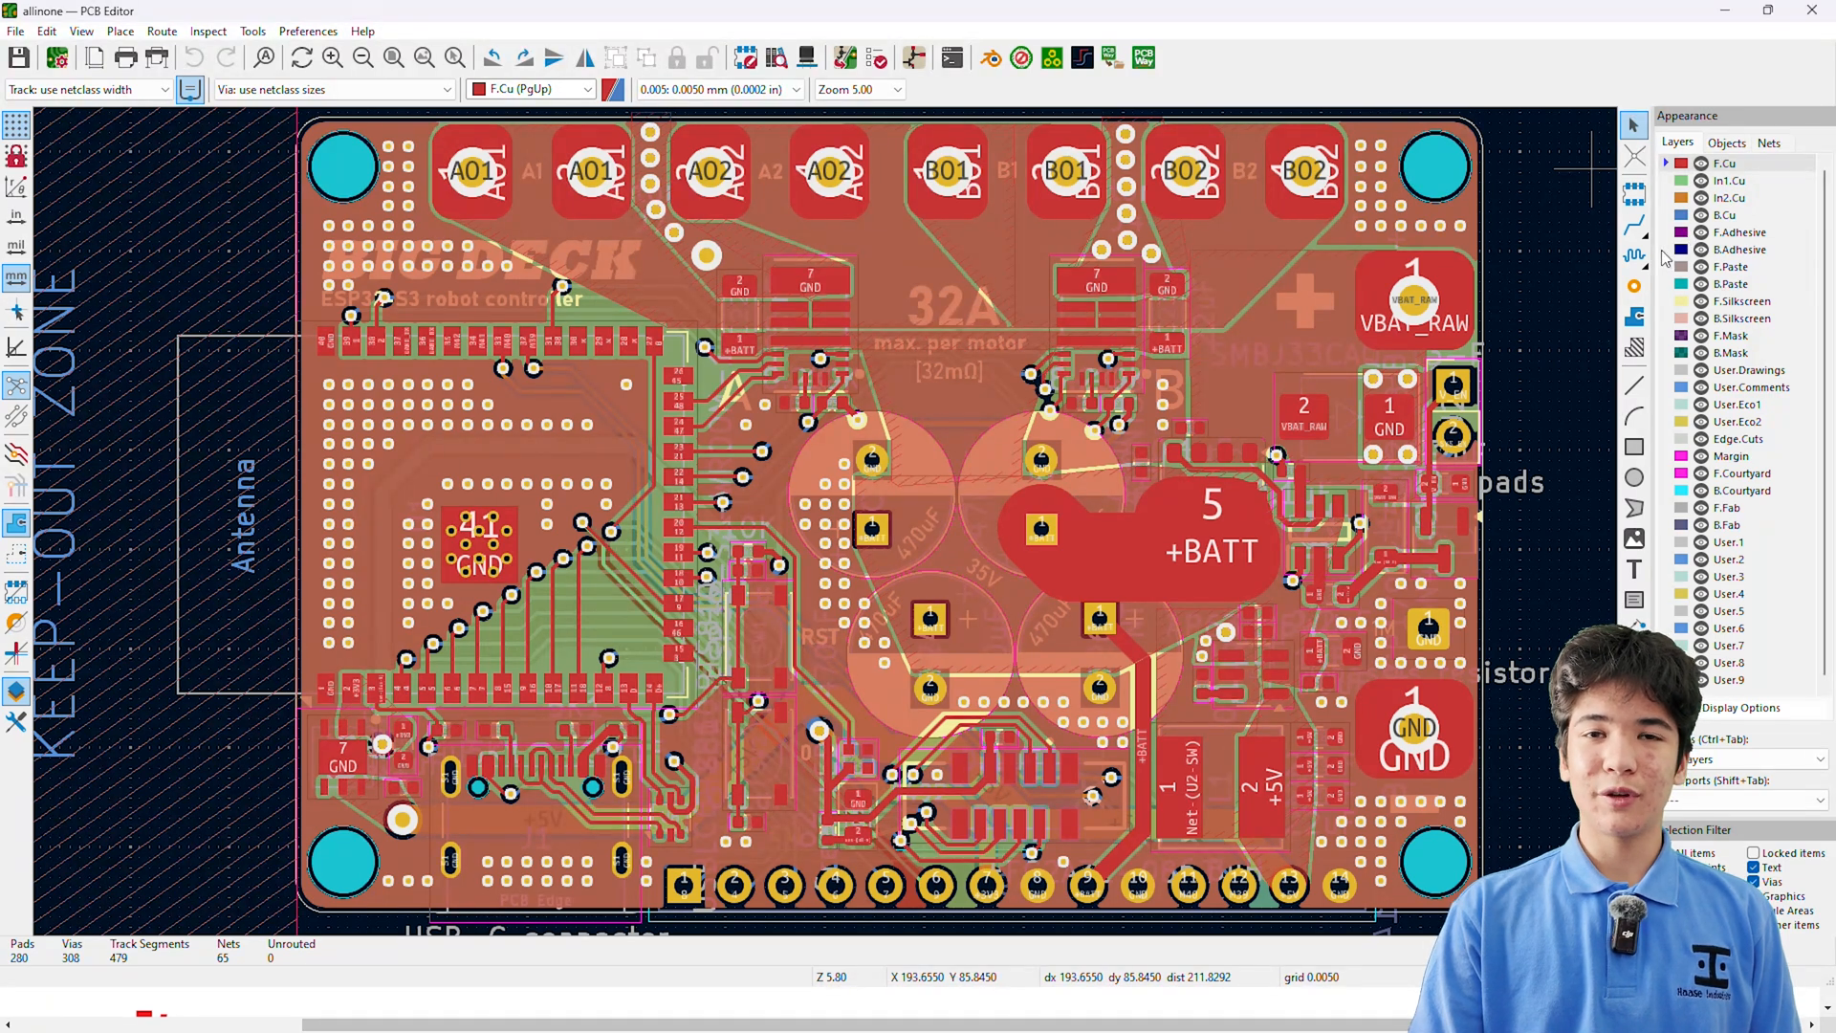
click(1728, 197)
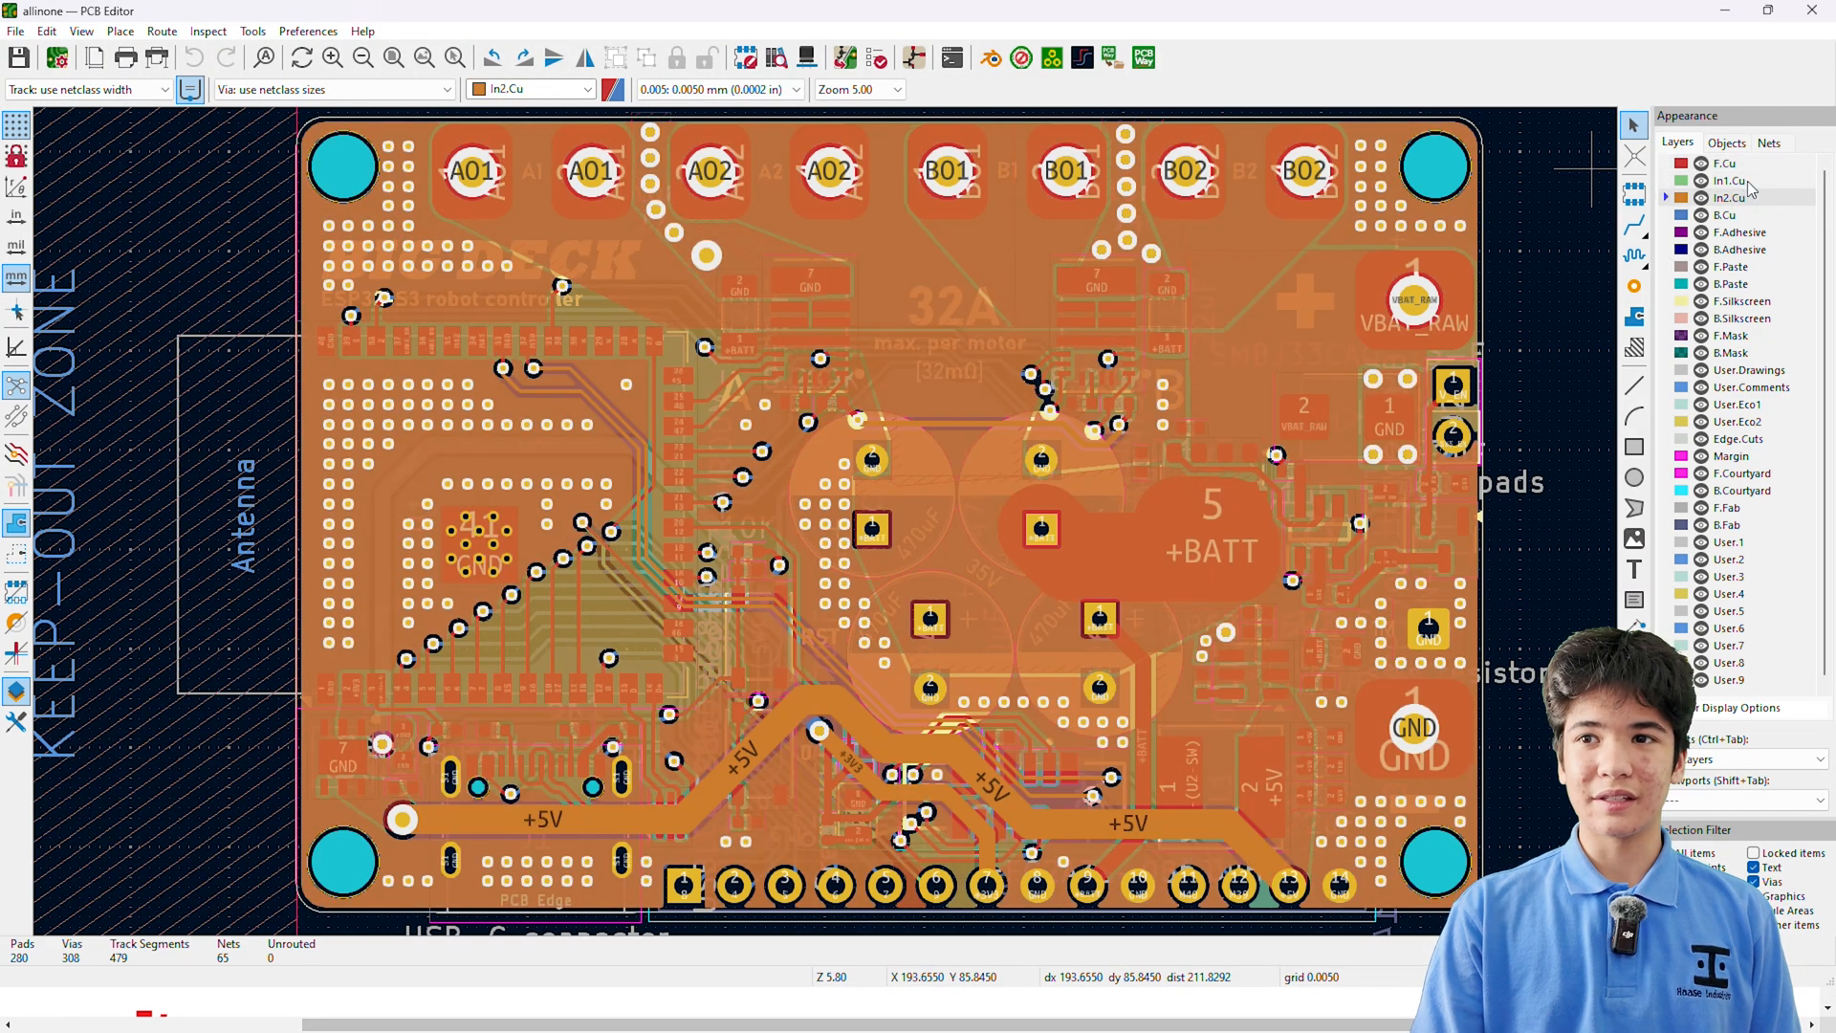
mouse_move(1730, 197)
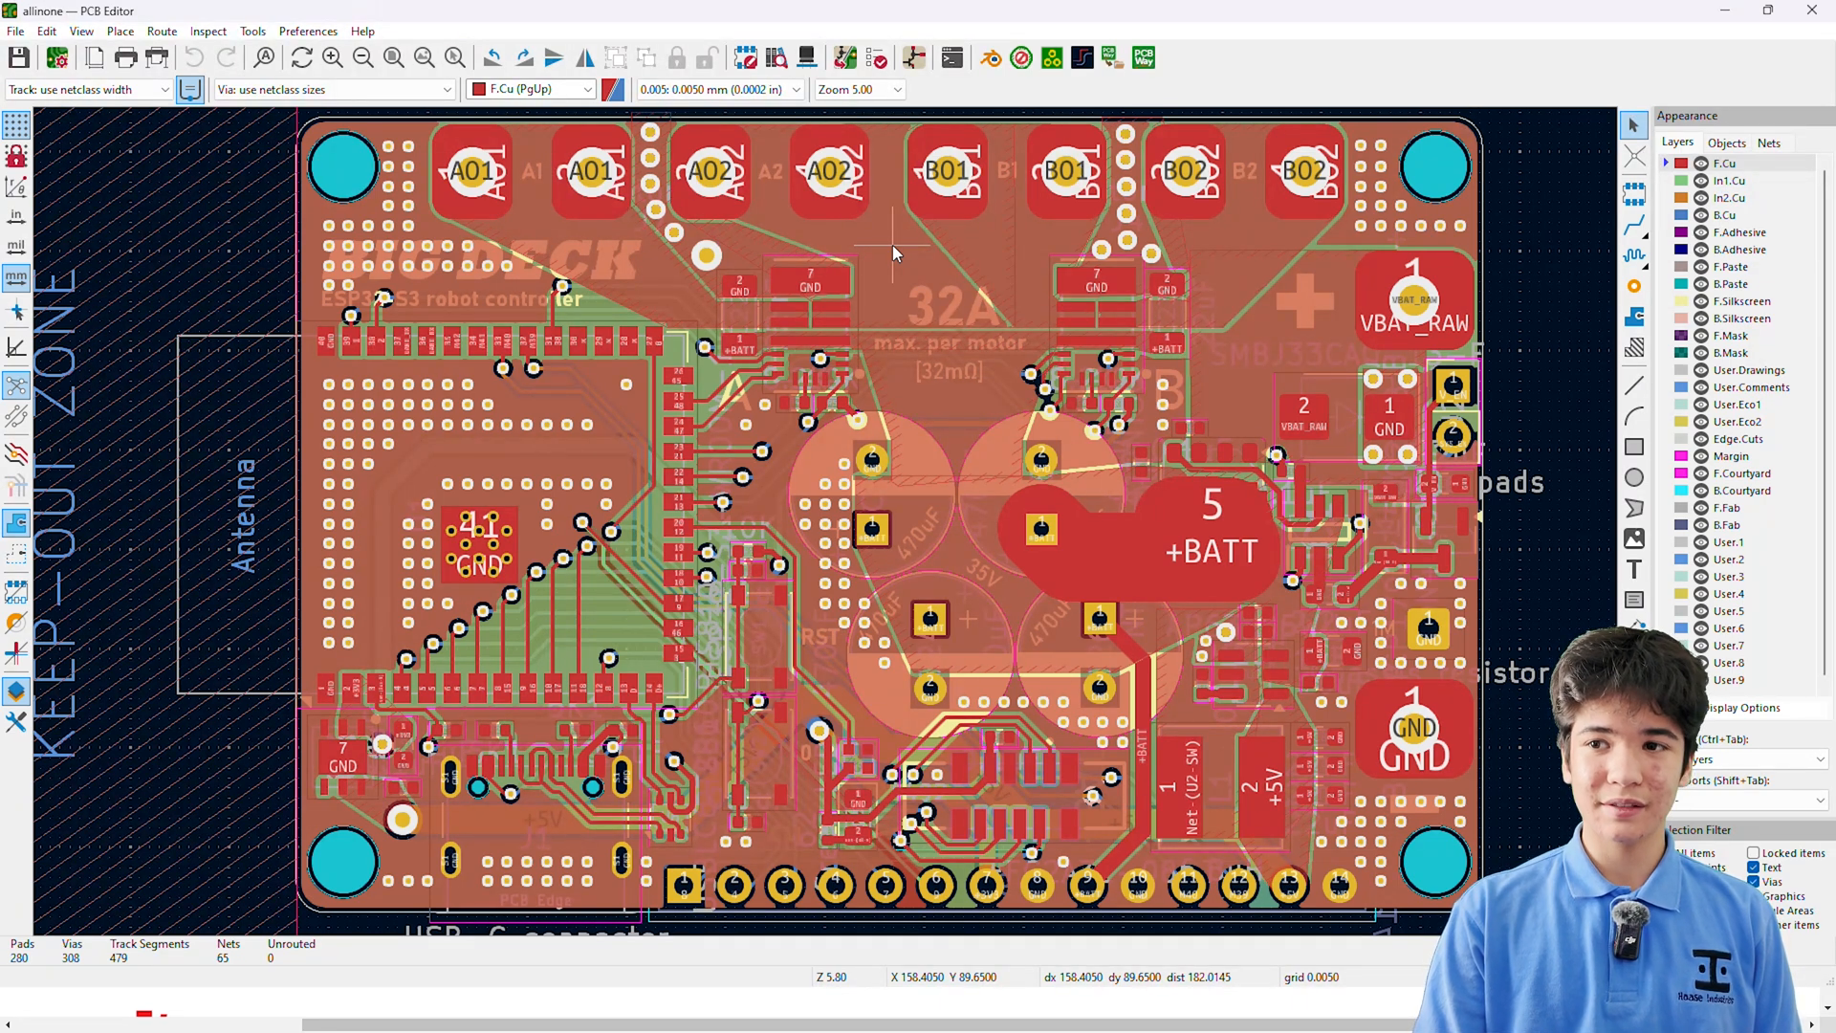
scroll(down, 3)
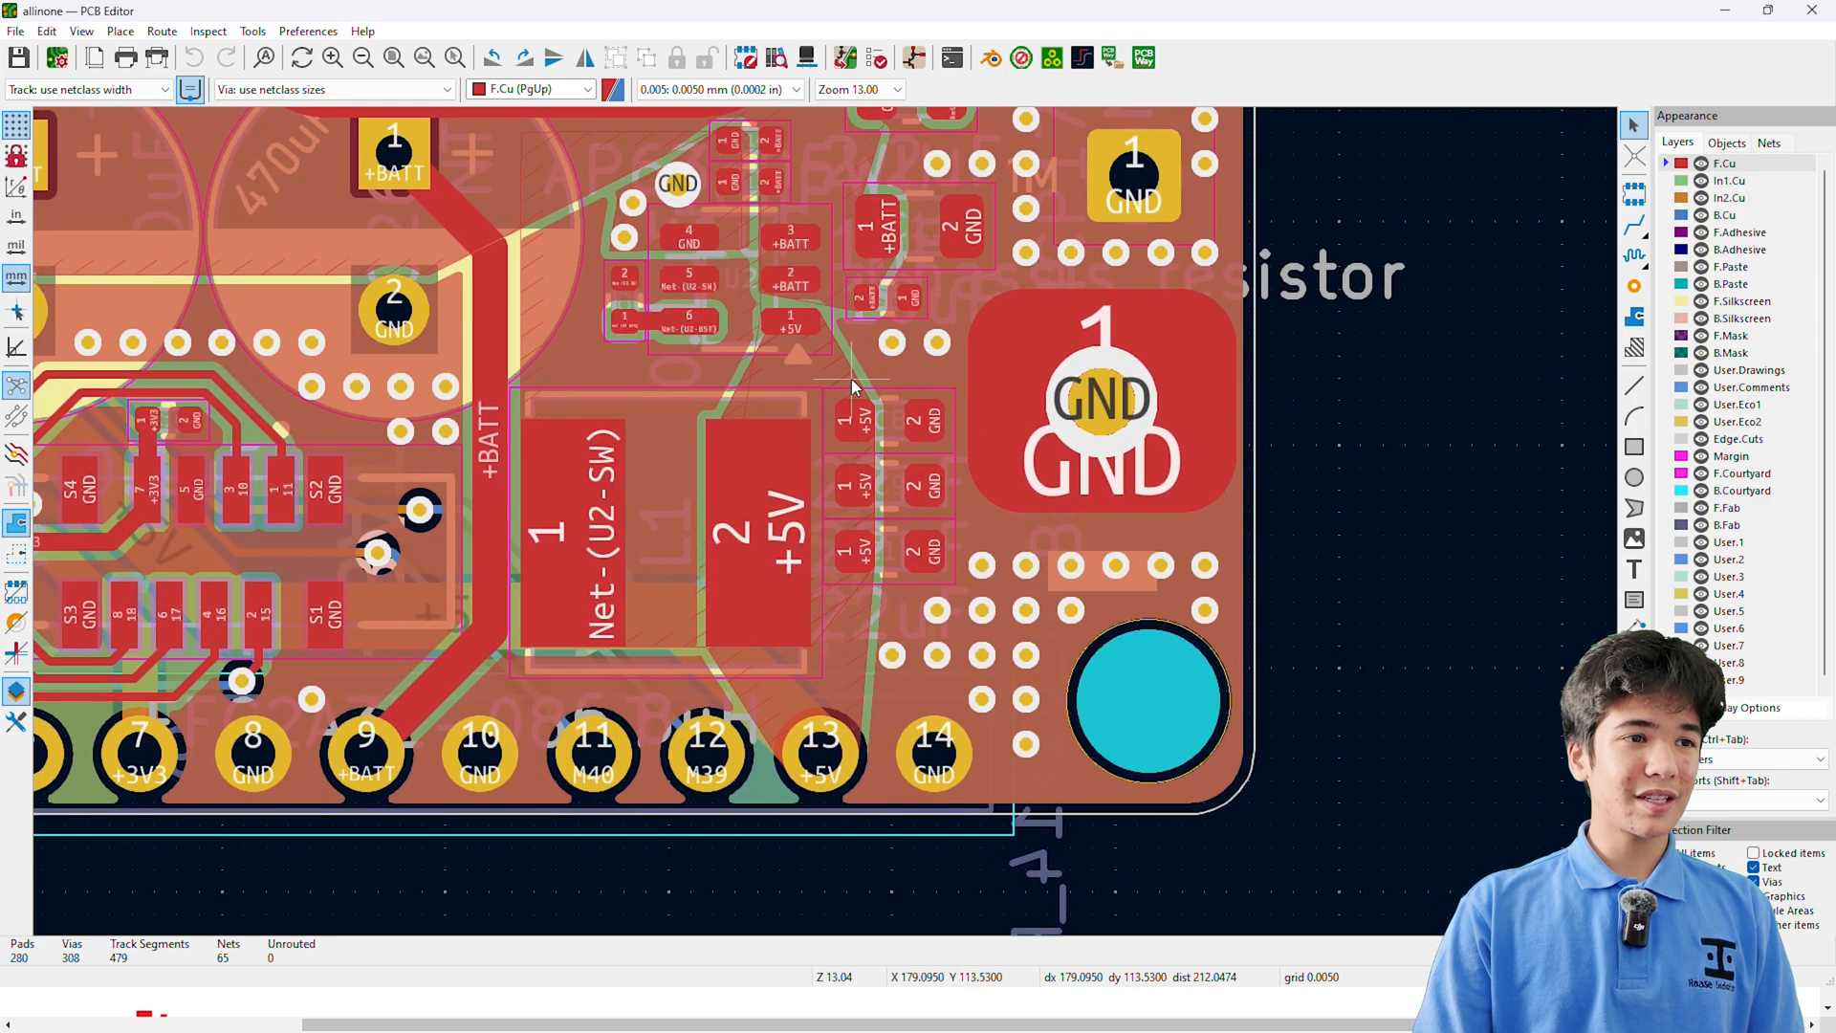
click(784, 503)
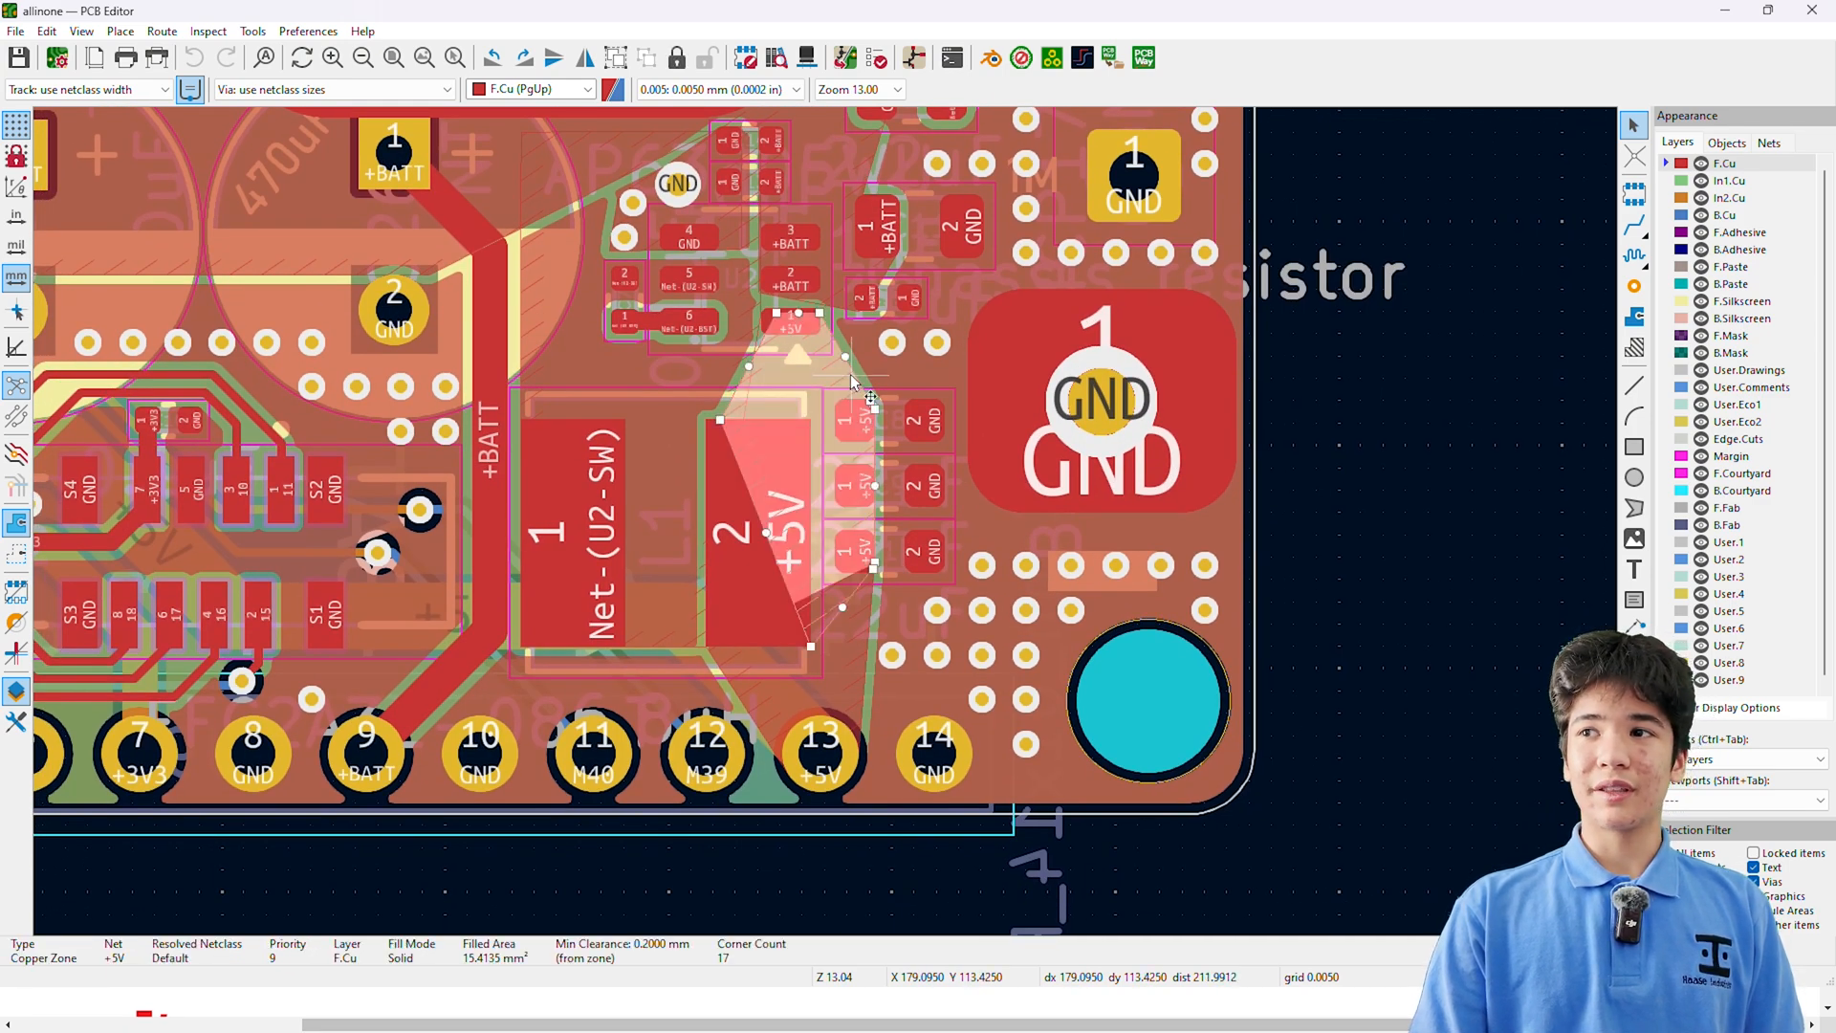
click(855, 414)
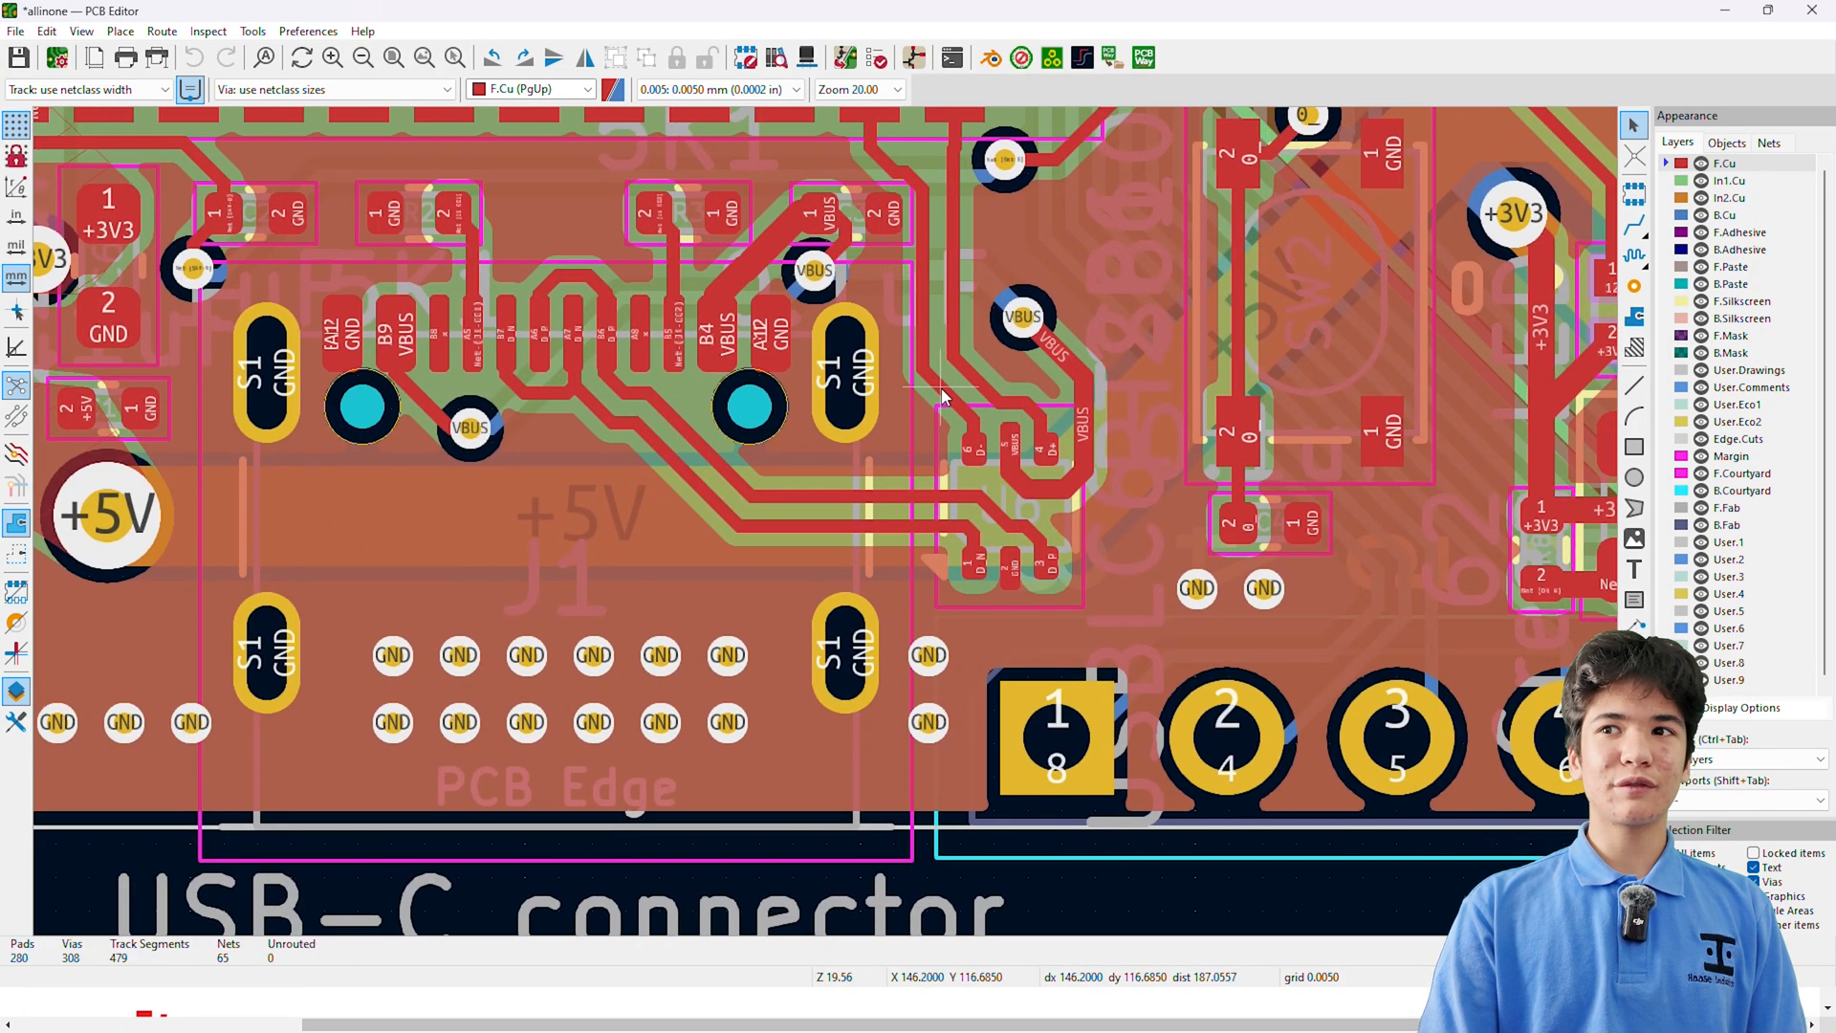
Start and cancel Route Differential Pair over the D_P/D_N traces, then make B.Cu the active layer.
click(161, 31)
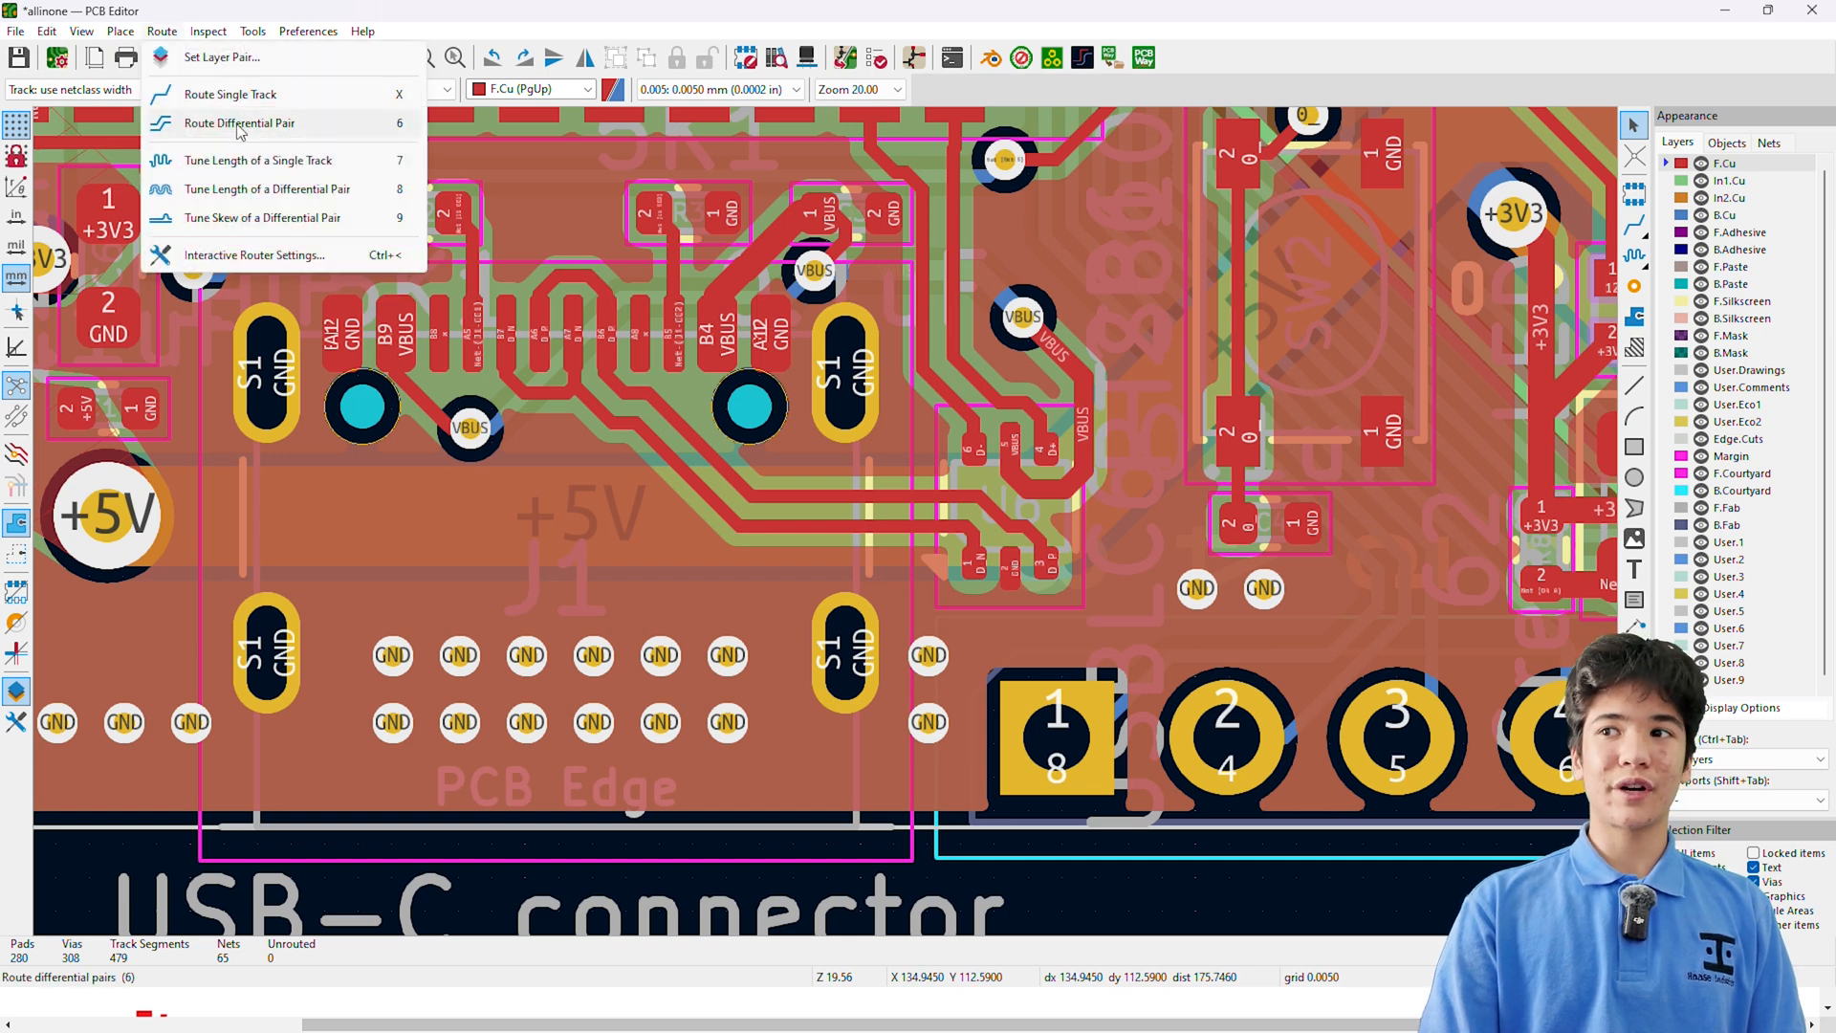
click(241, 122)
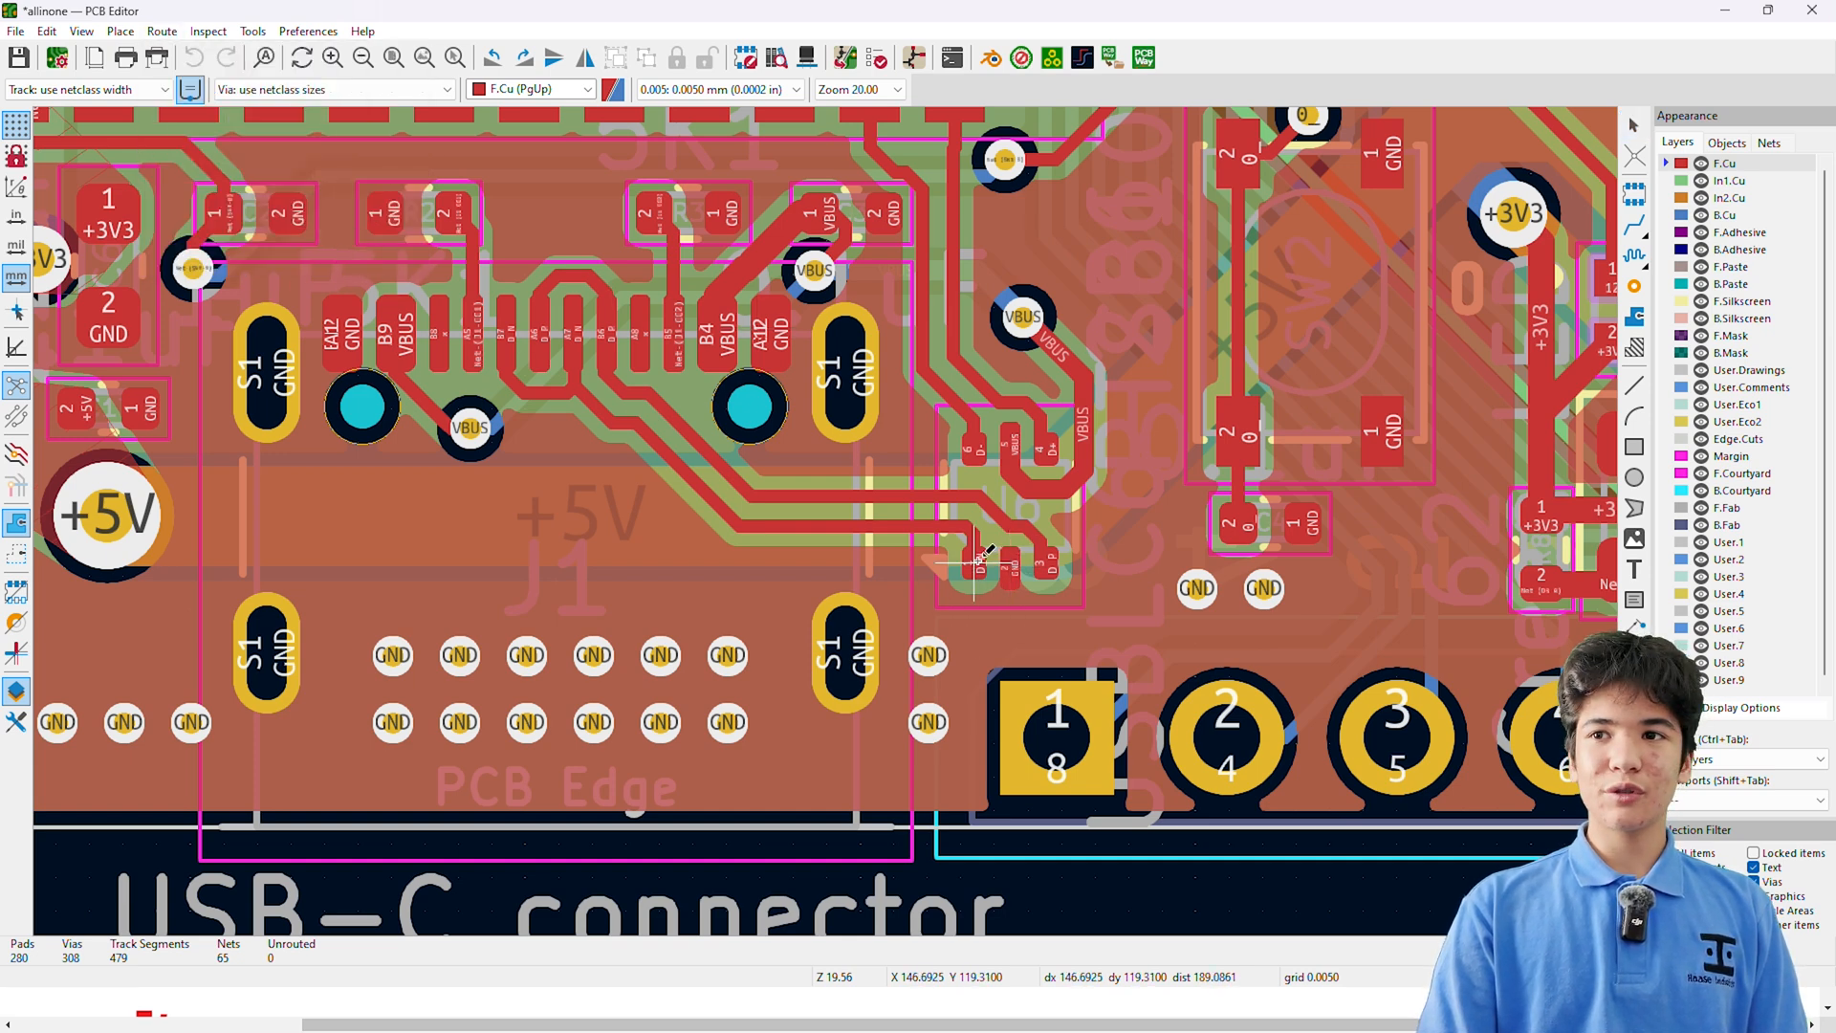
right_click(977, 562)
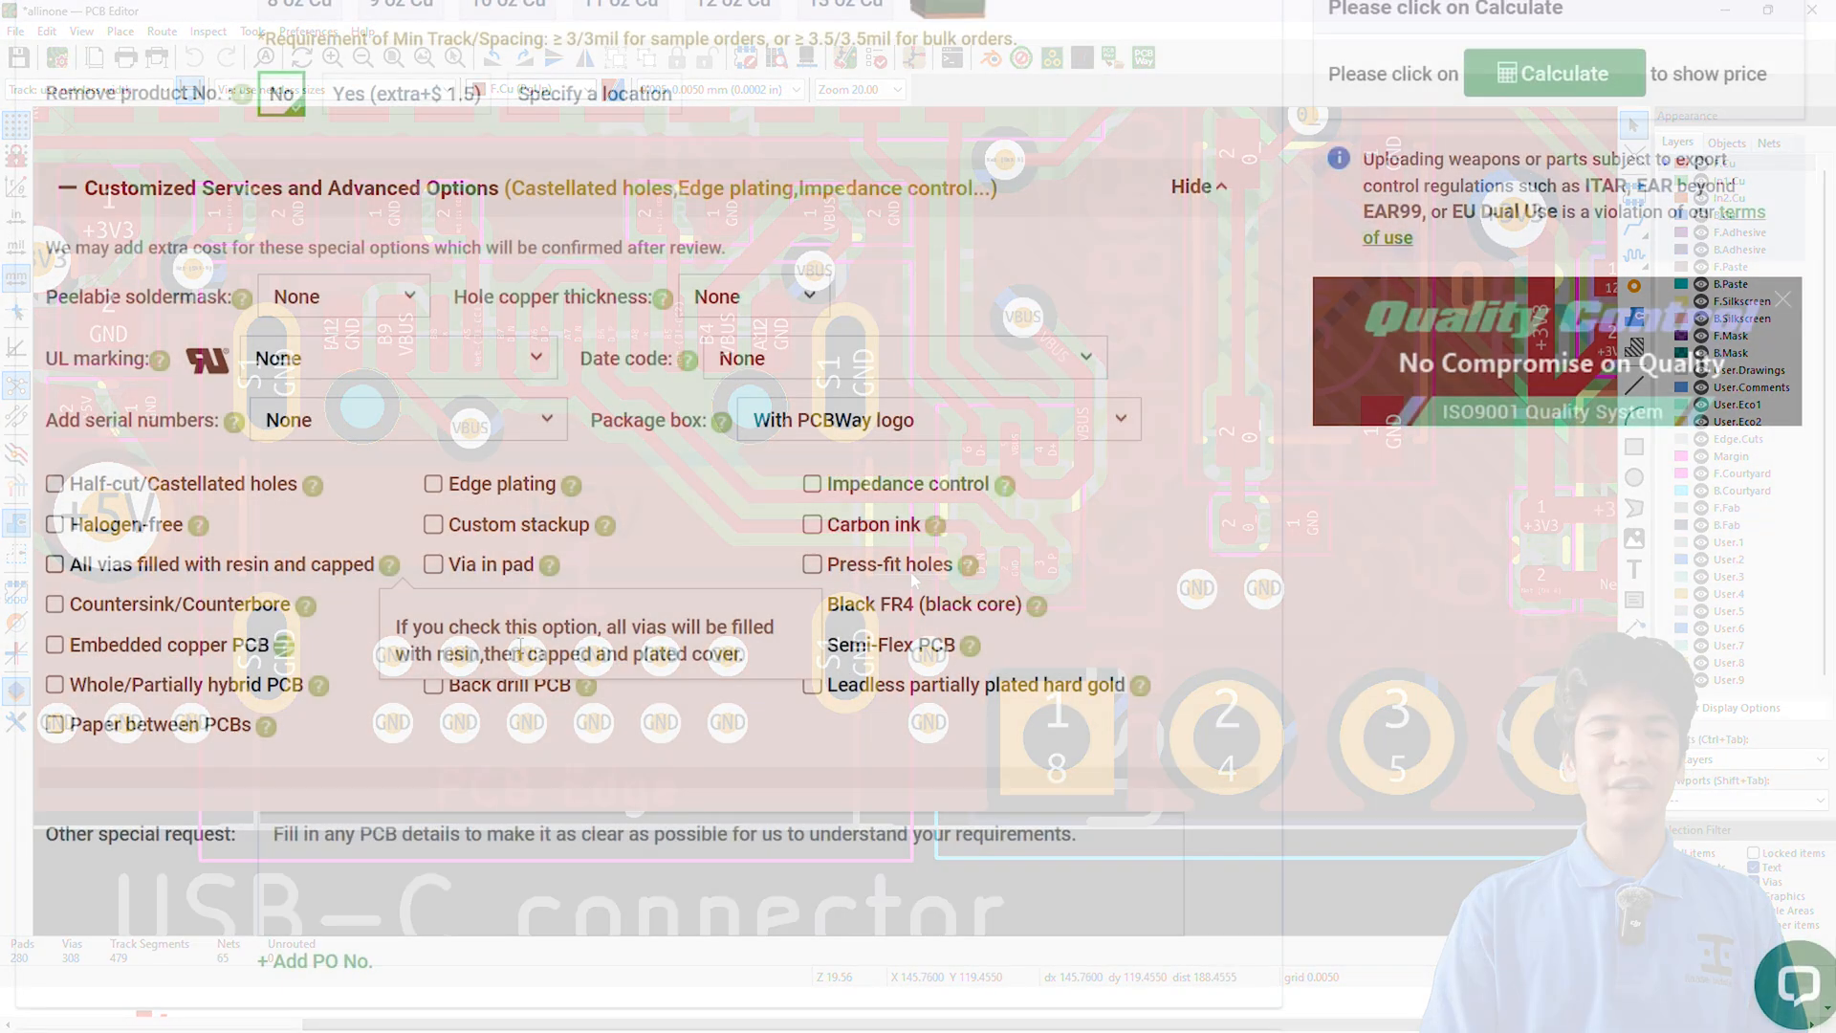
click(813, 484)
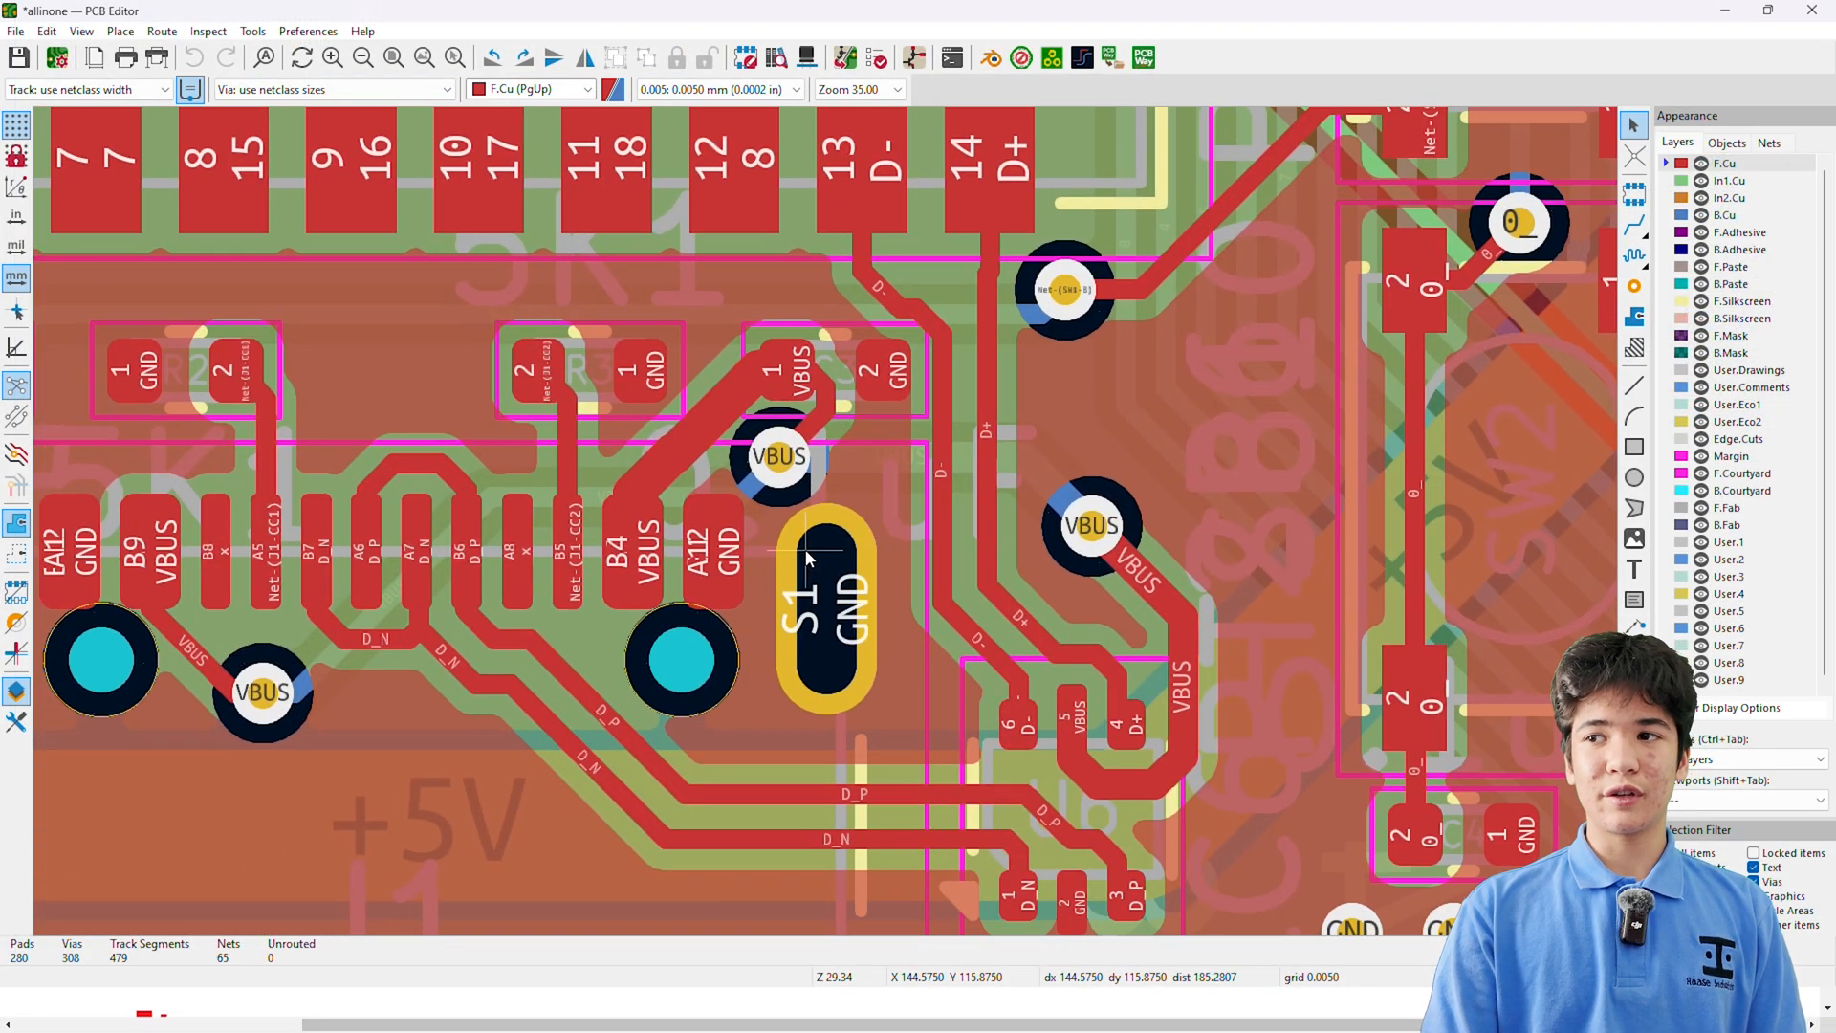
scroll(down, 3)
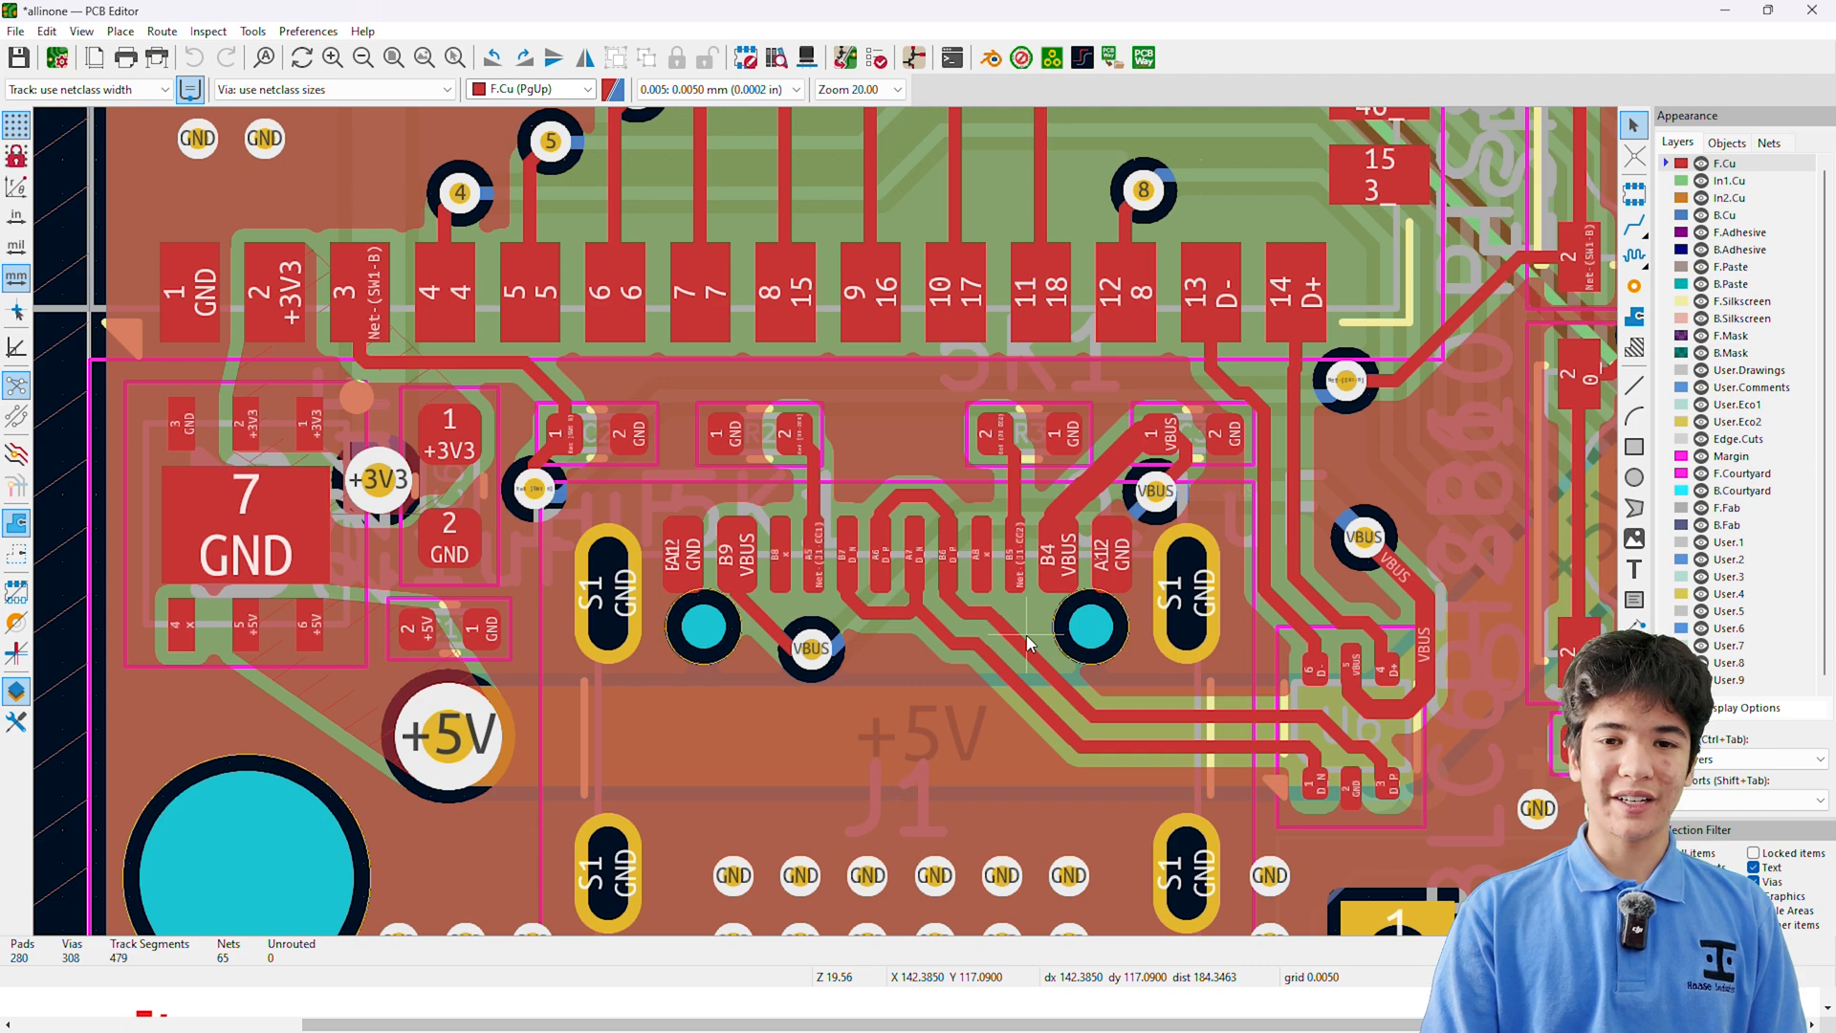
scroll(down, 3)
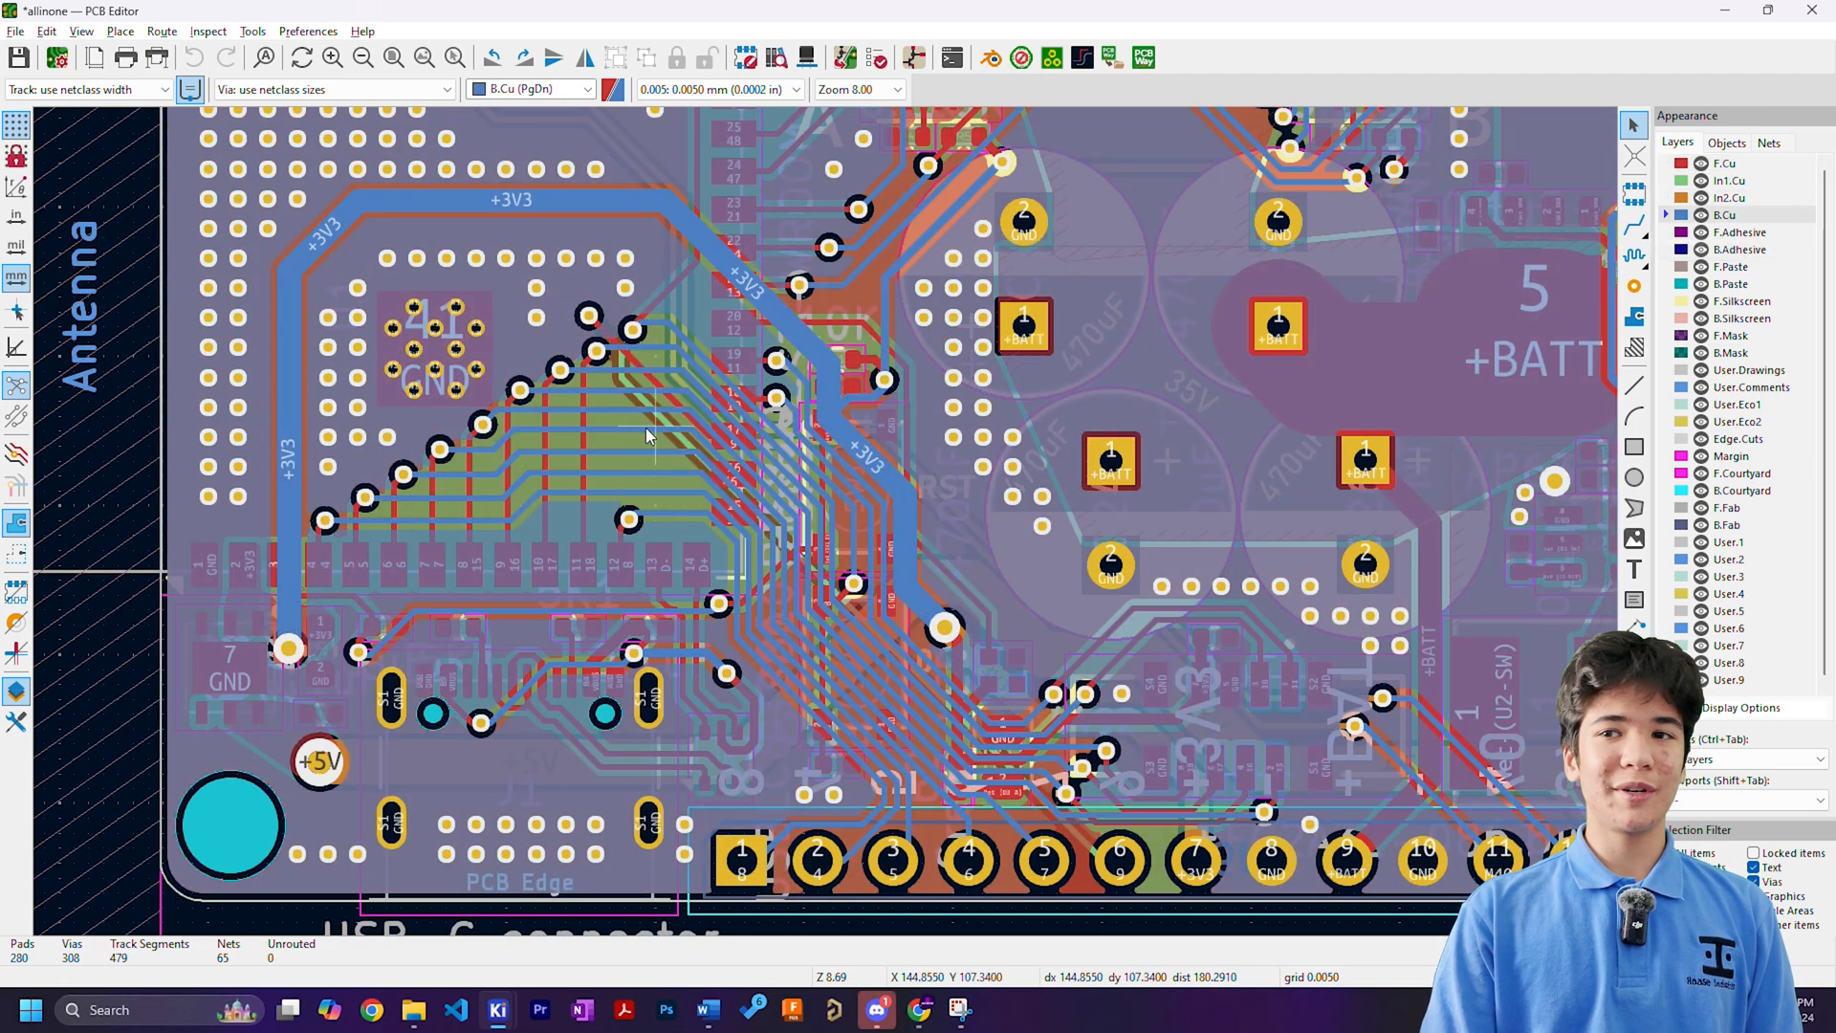
mouse_move(1101, 831)
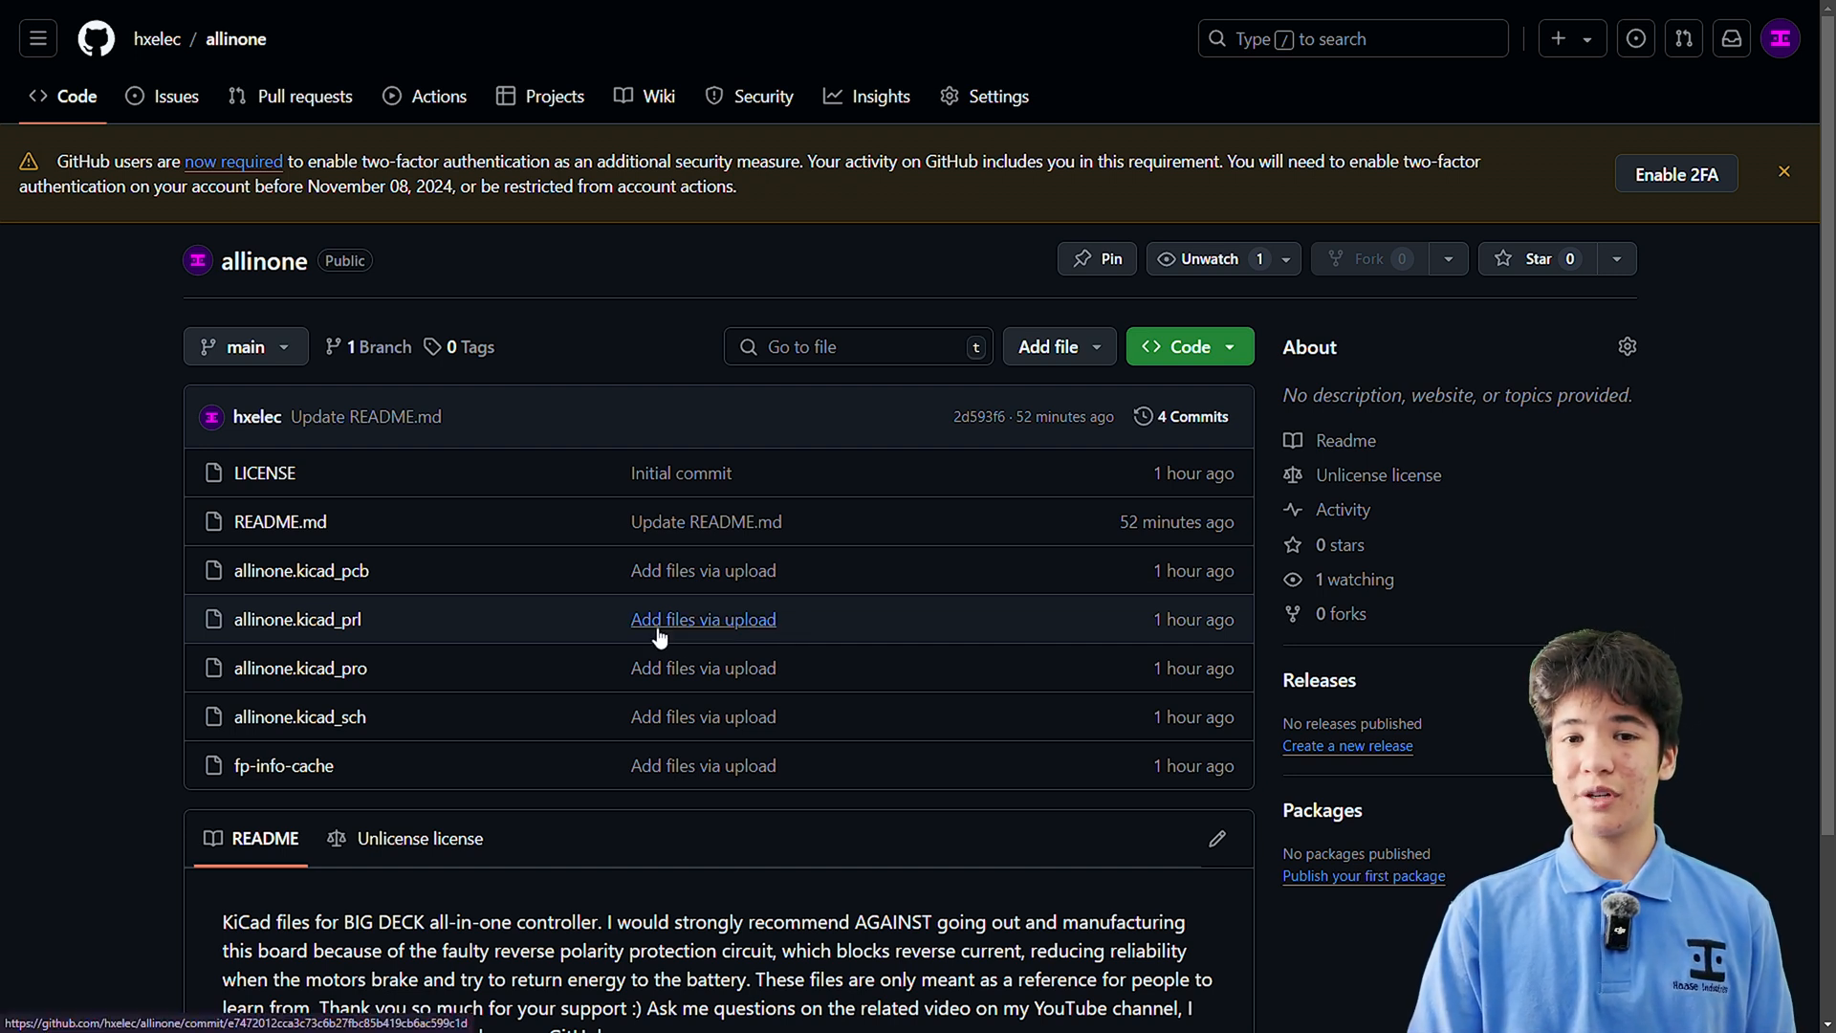
mouse_move(701, 618)
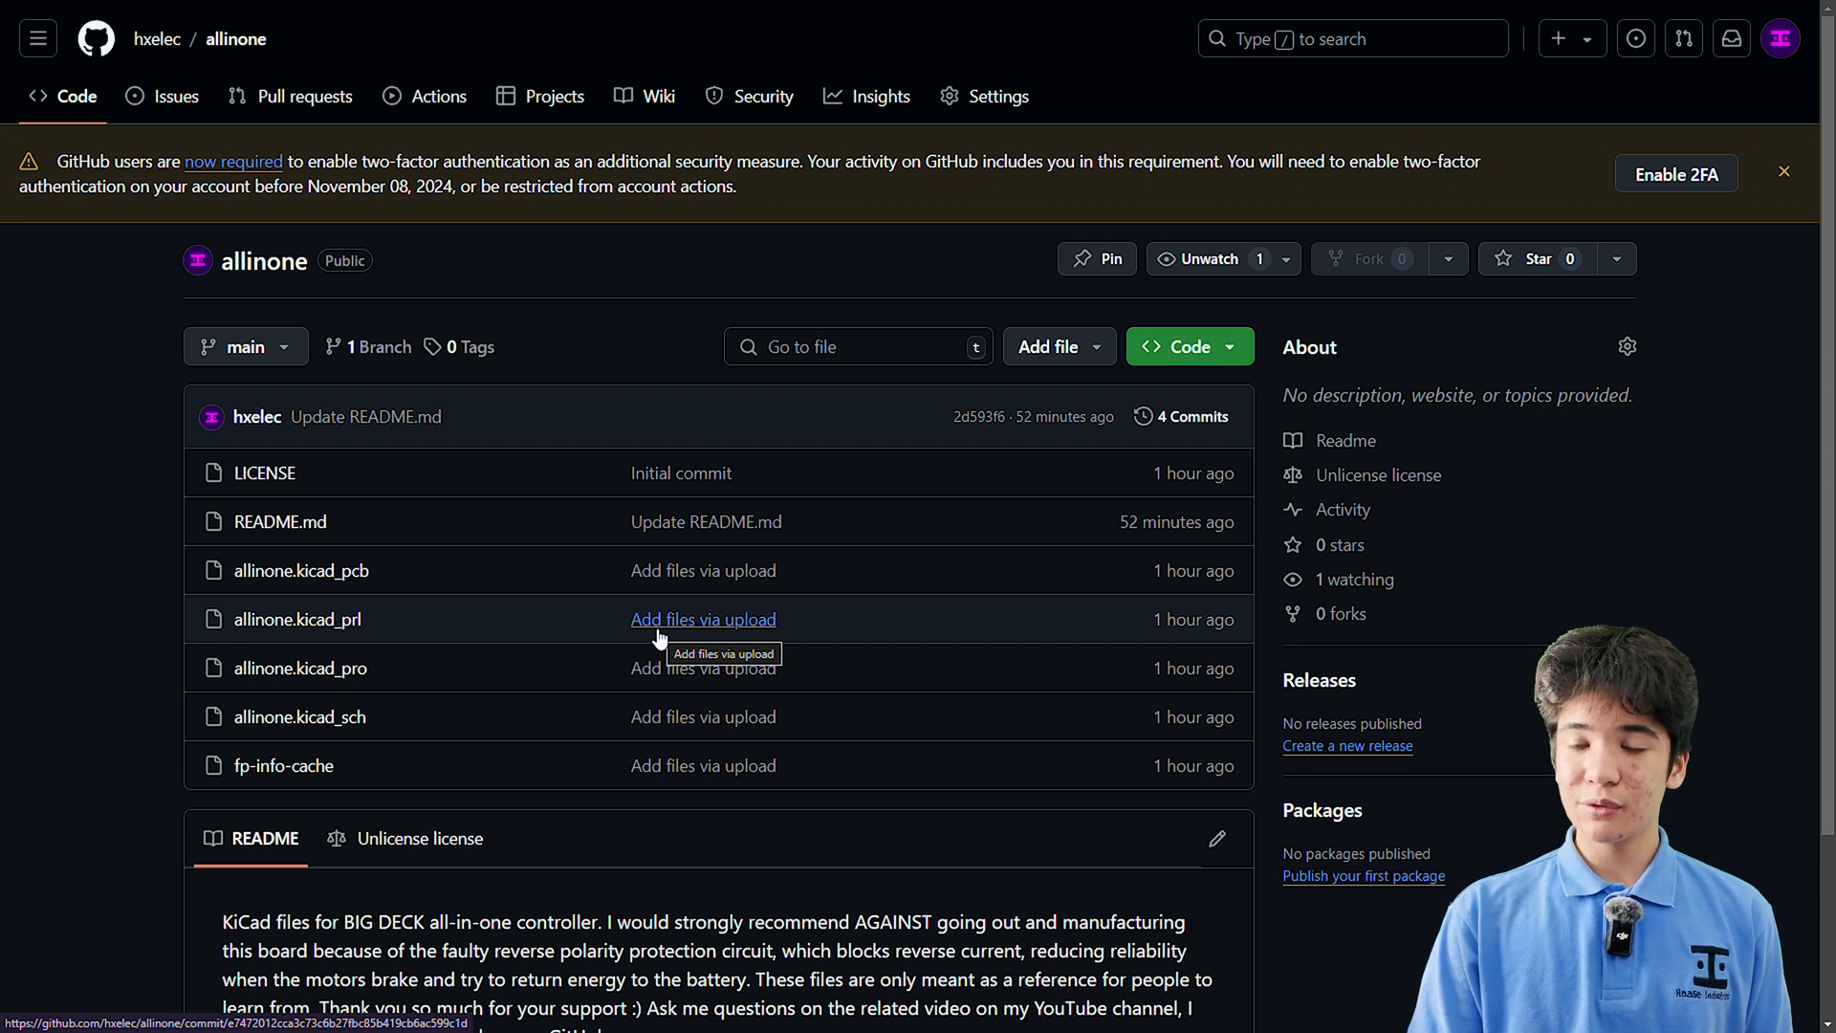